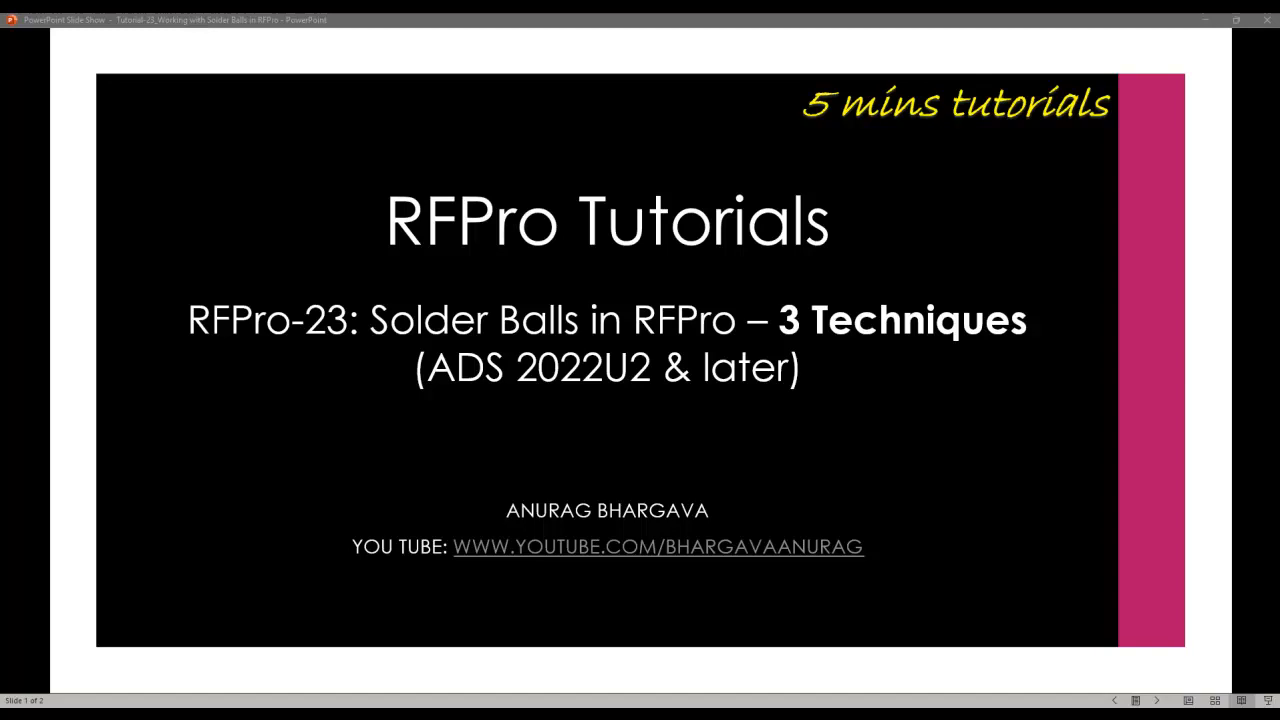
pyautogui.moveTo(925, 365)
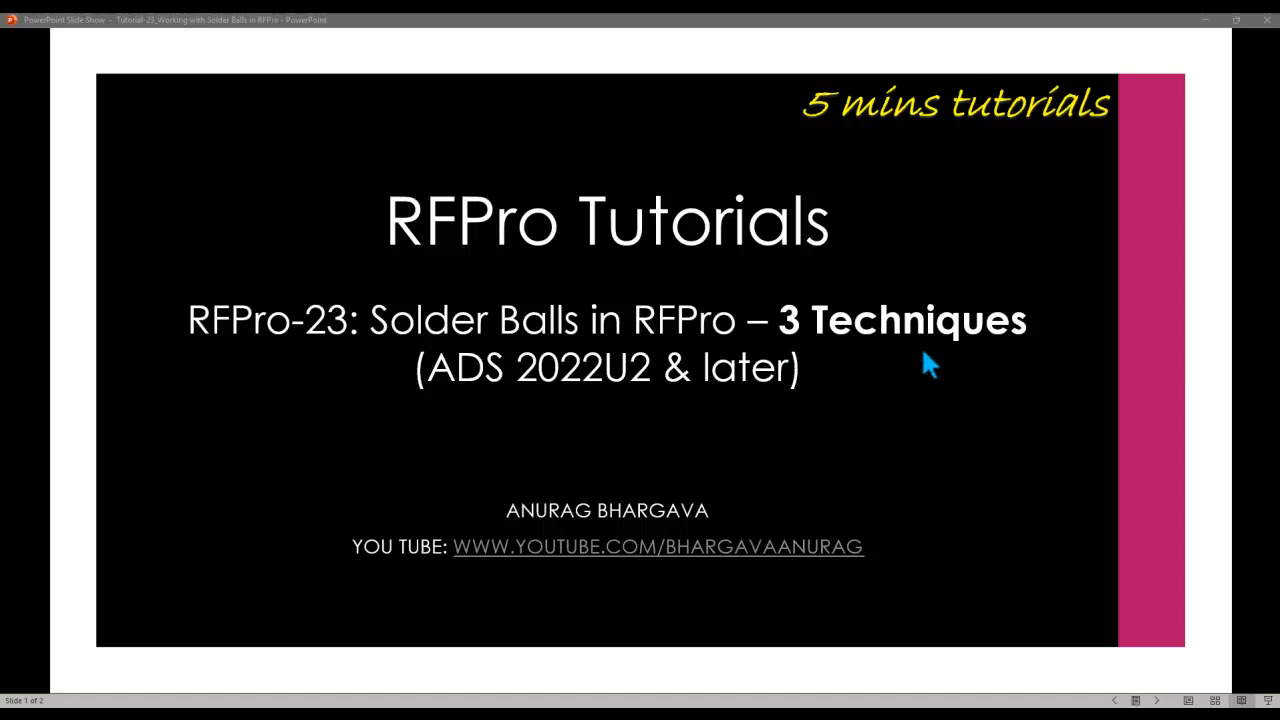
pyautogui.moveTo(668, 355)
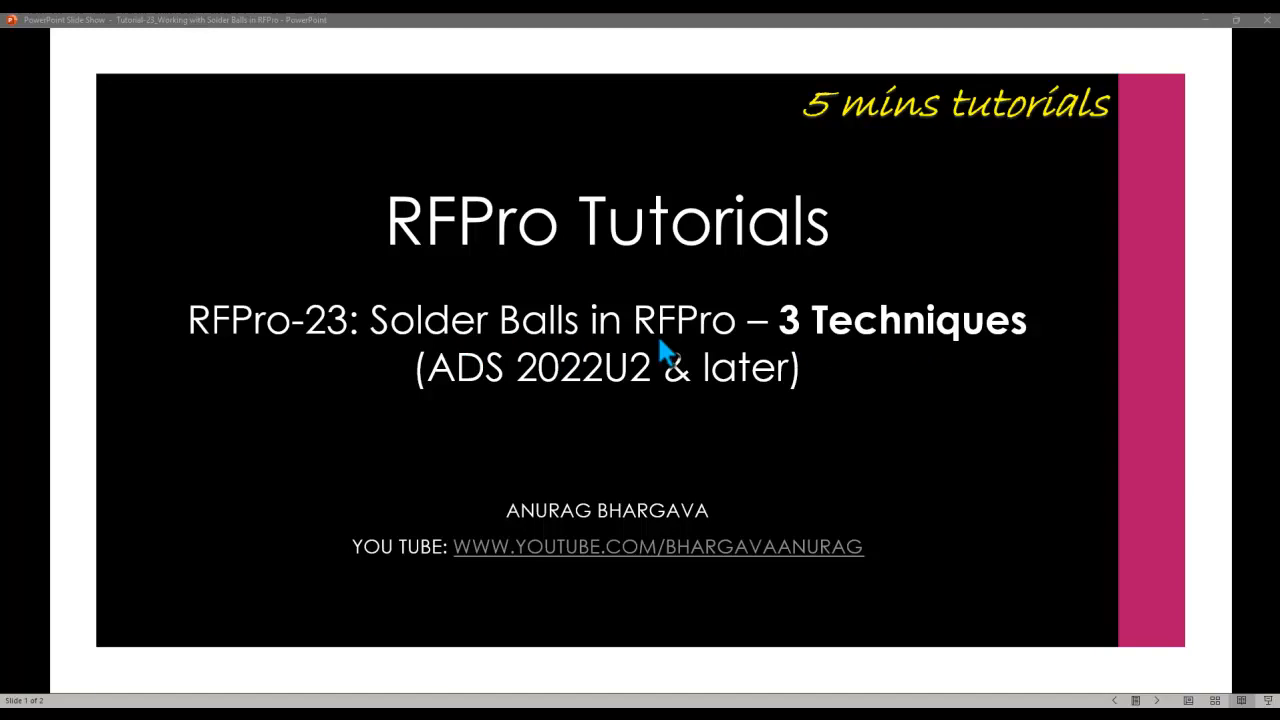
pyautogui.moveTo(640, 380)
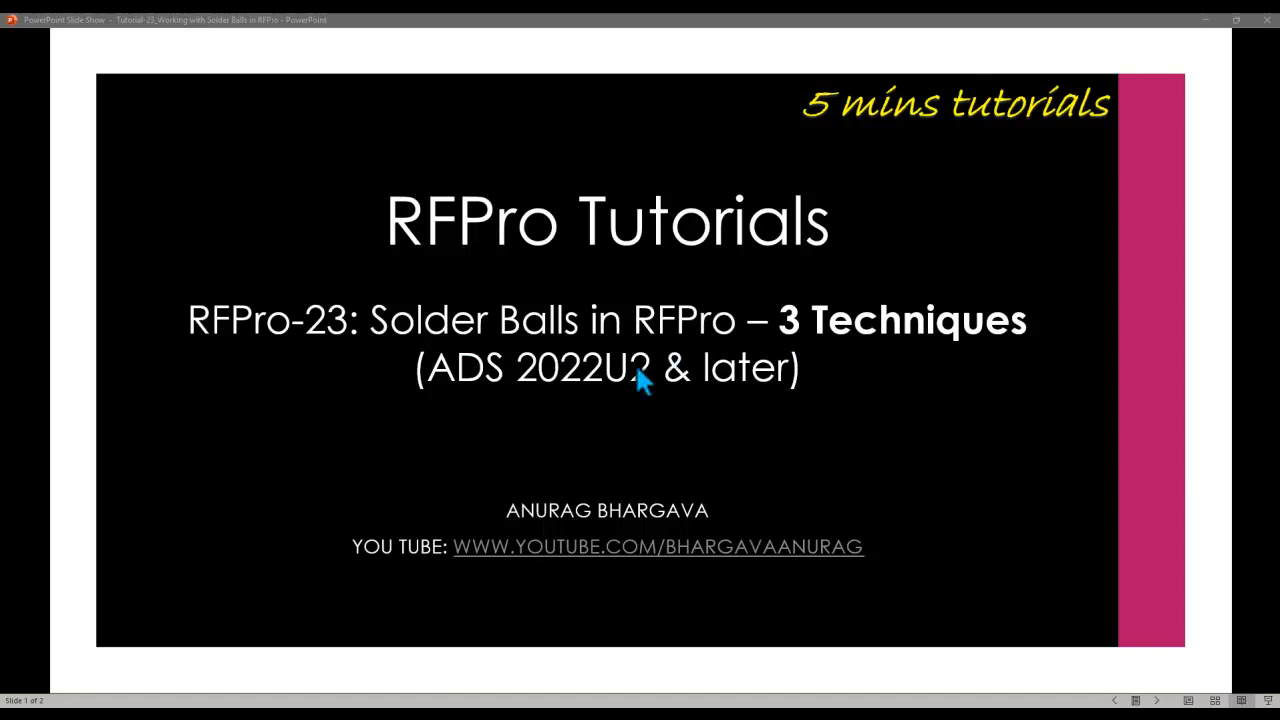
pyautogui.moveTo(595, 405)
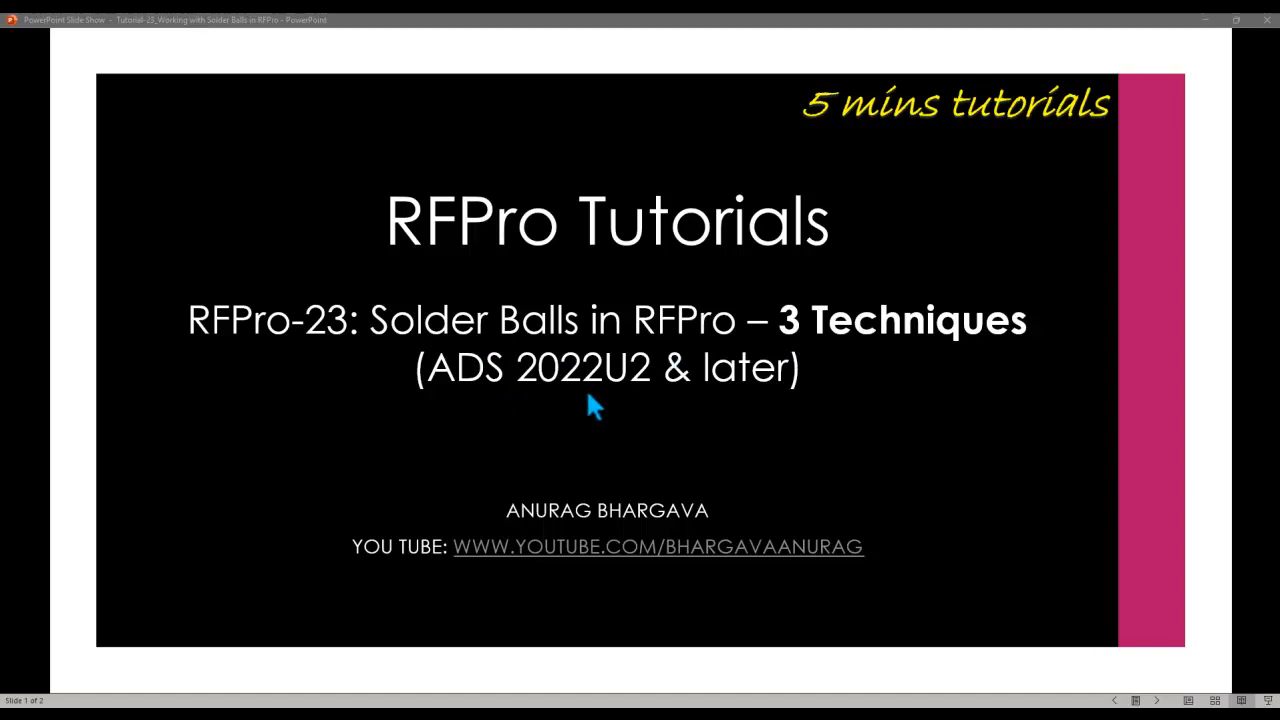
pyautogui.moveTo(670, 405)
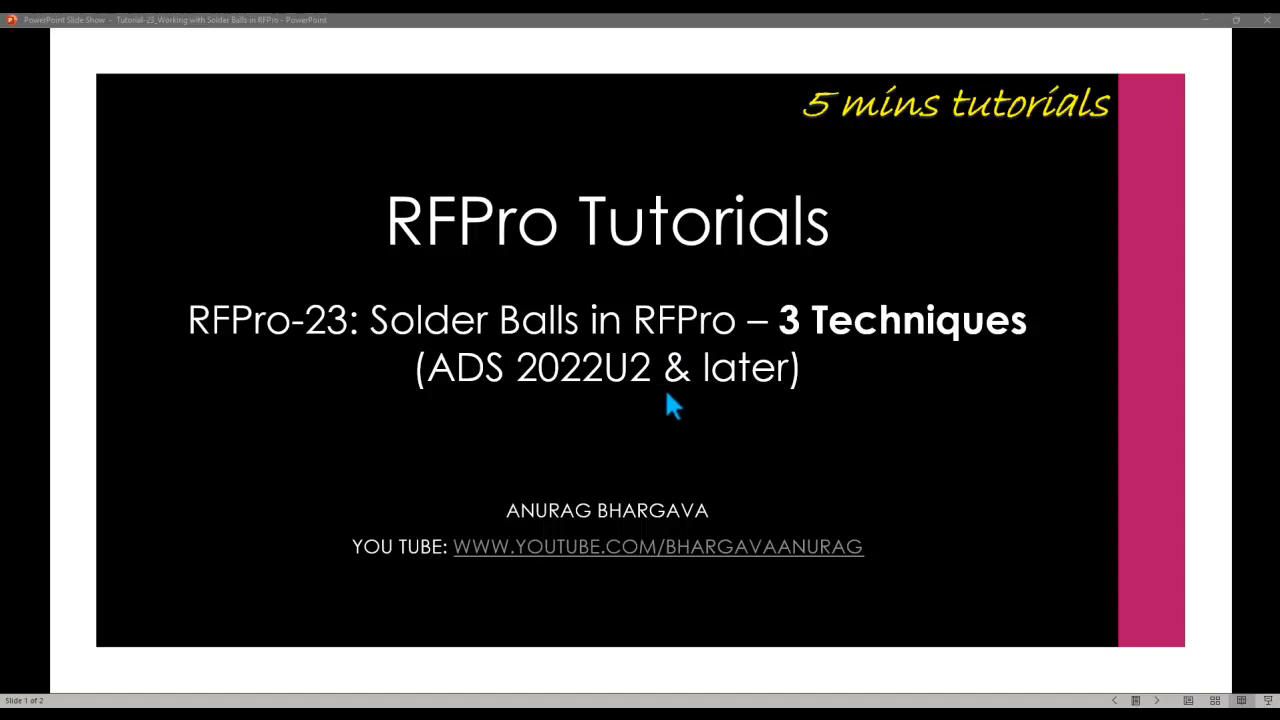
pyautogui.moveTo(843, 421)
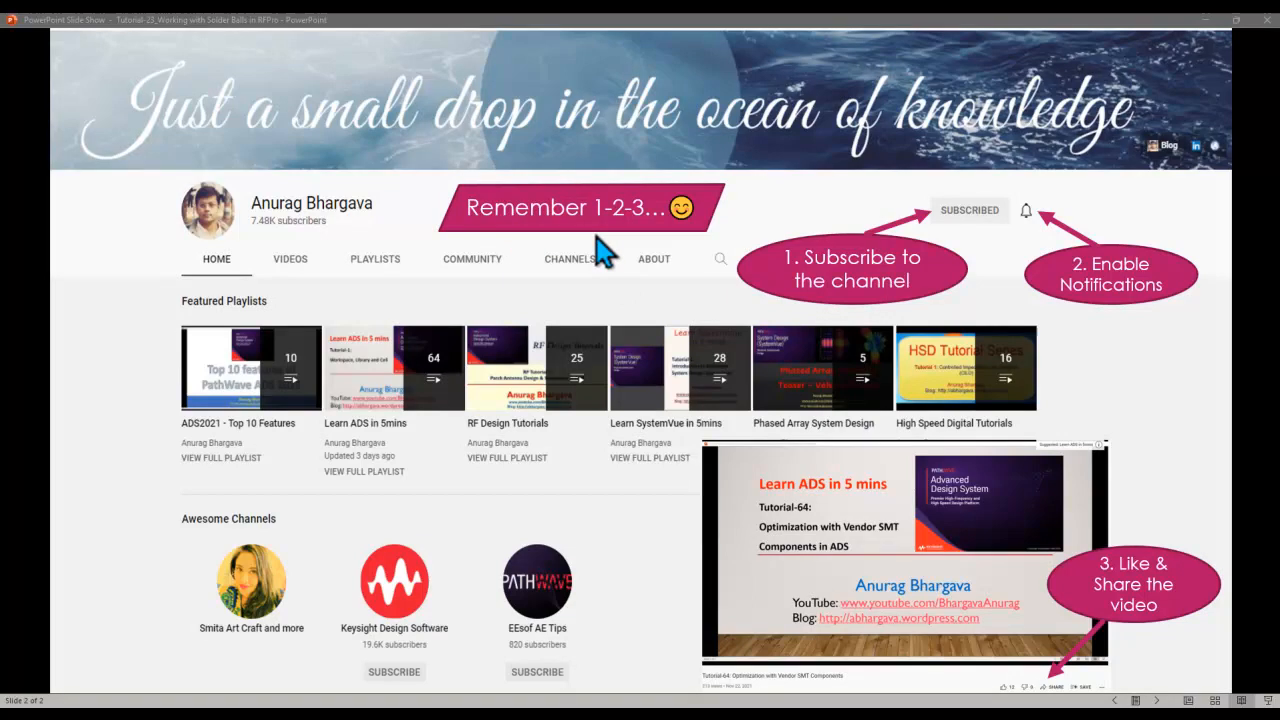
pyautogui.moveTo(1050, 318)
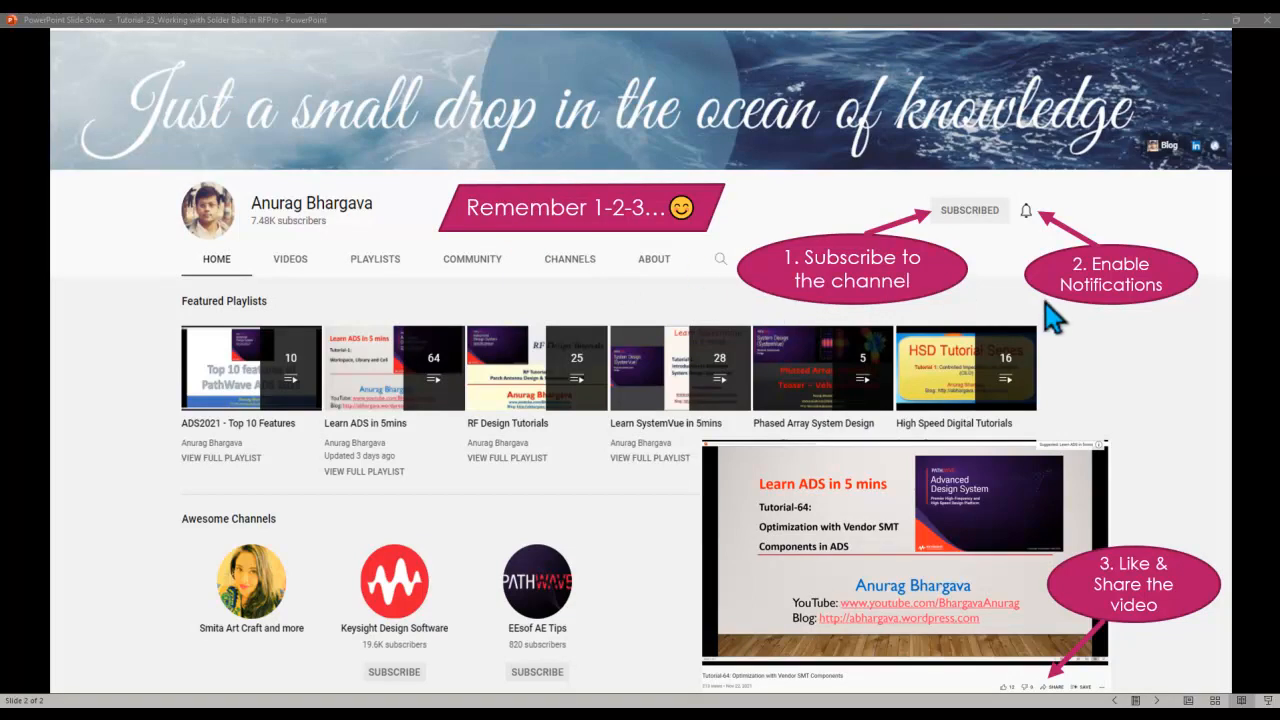
pyautogui.moveTo(1122, 638)
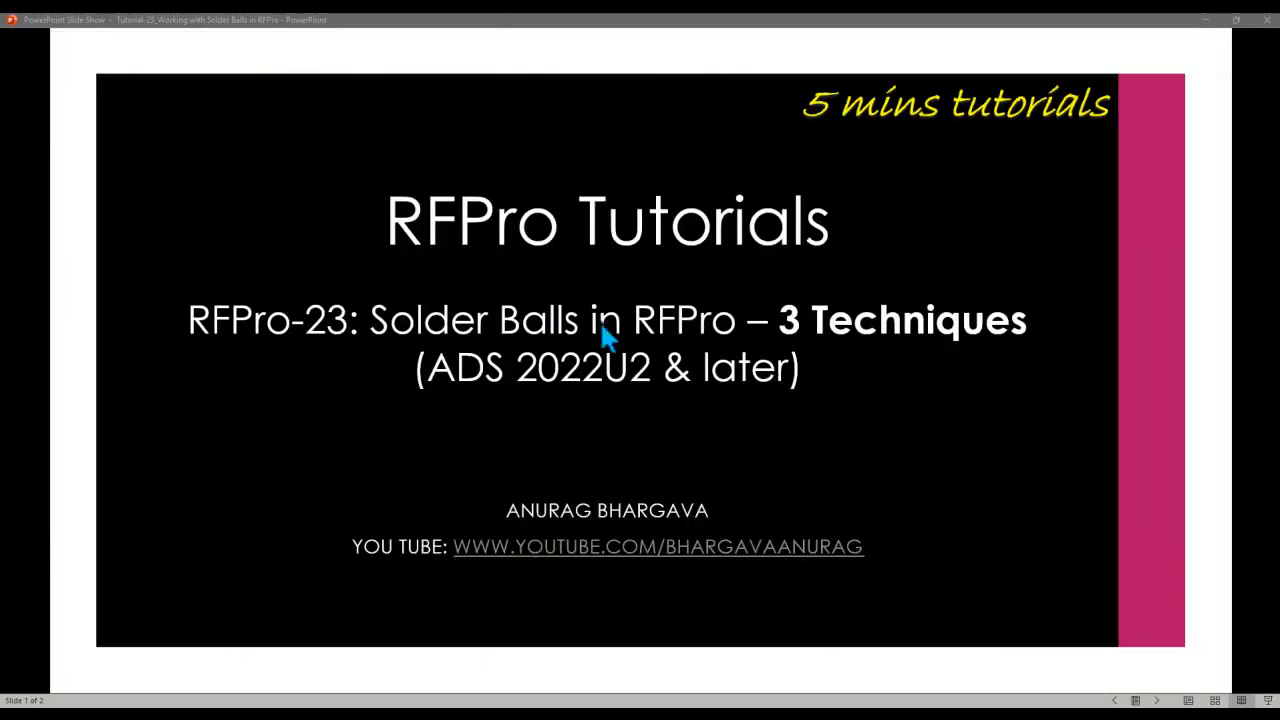
pyautogui.moveTo(800, 458)
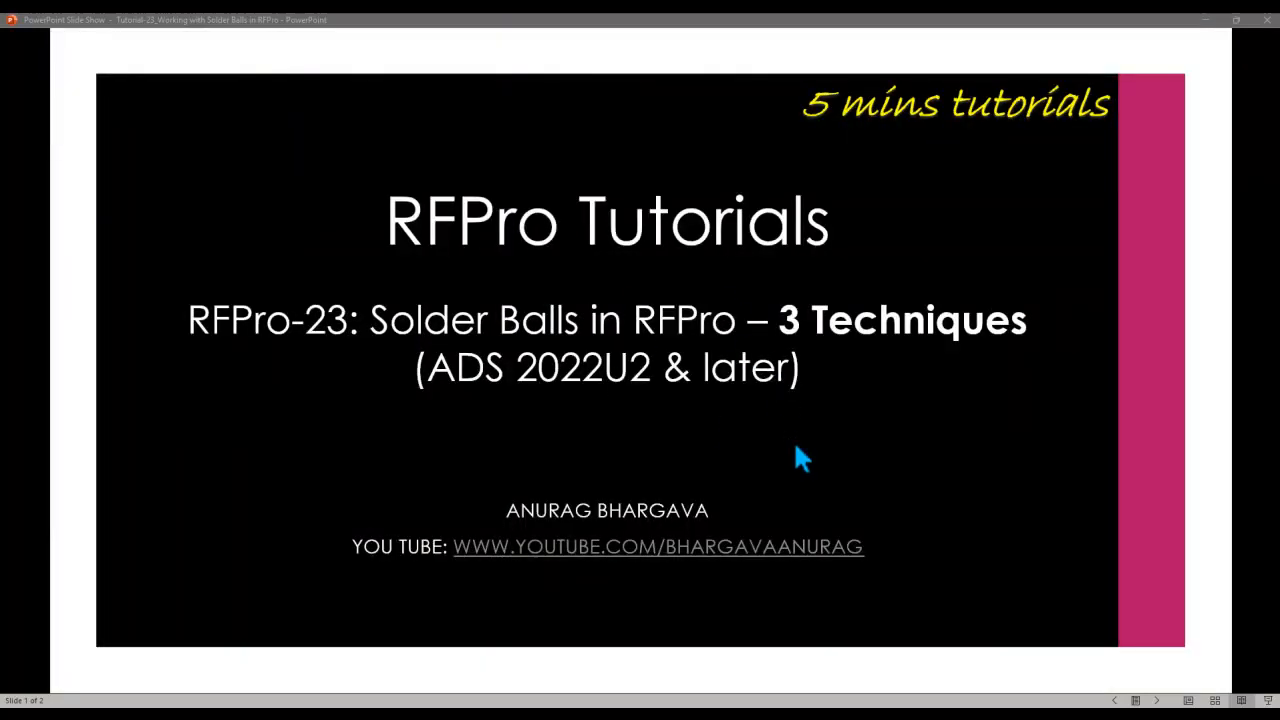
pyautogui.moveTo(810, 432)
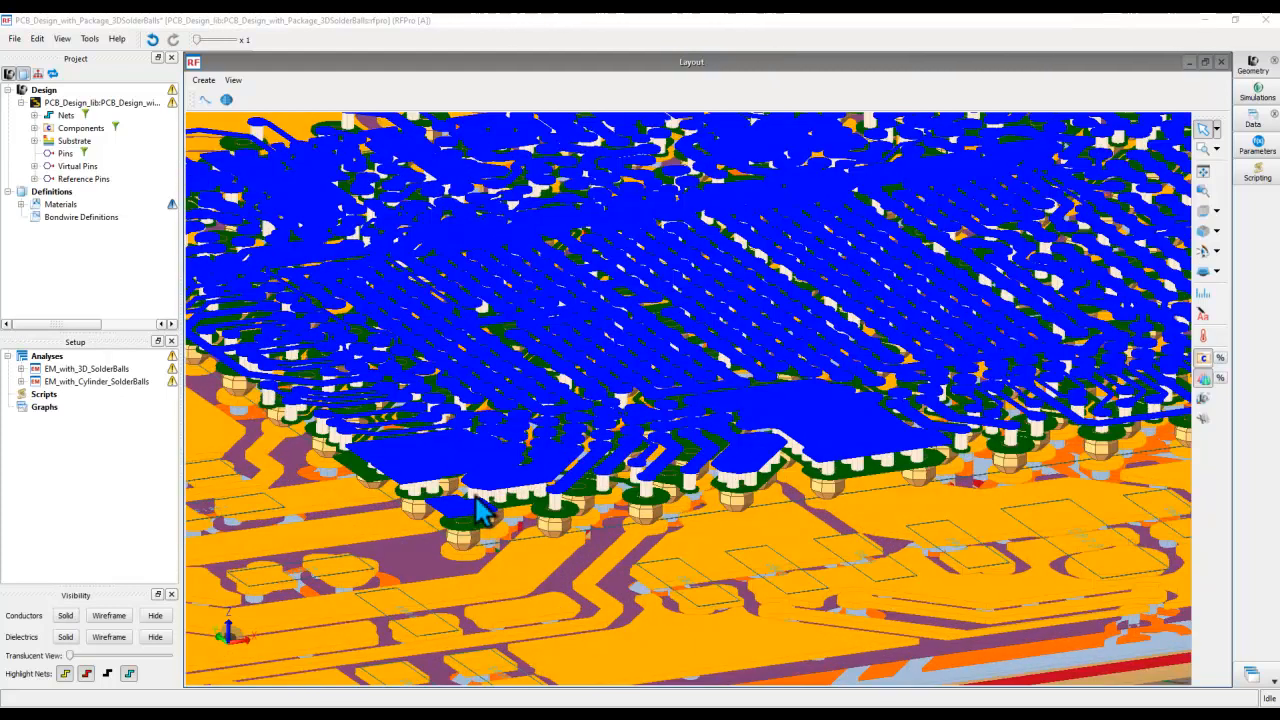
pyautogui.moveTo(463, 555)
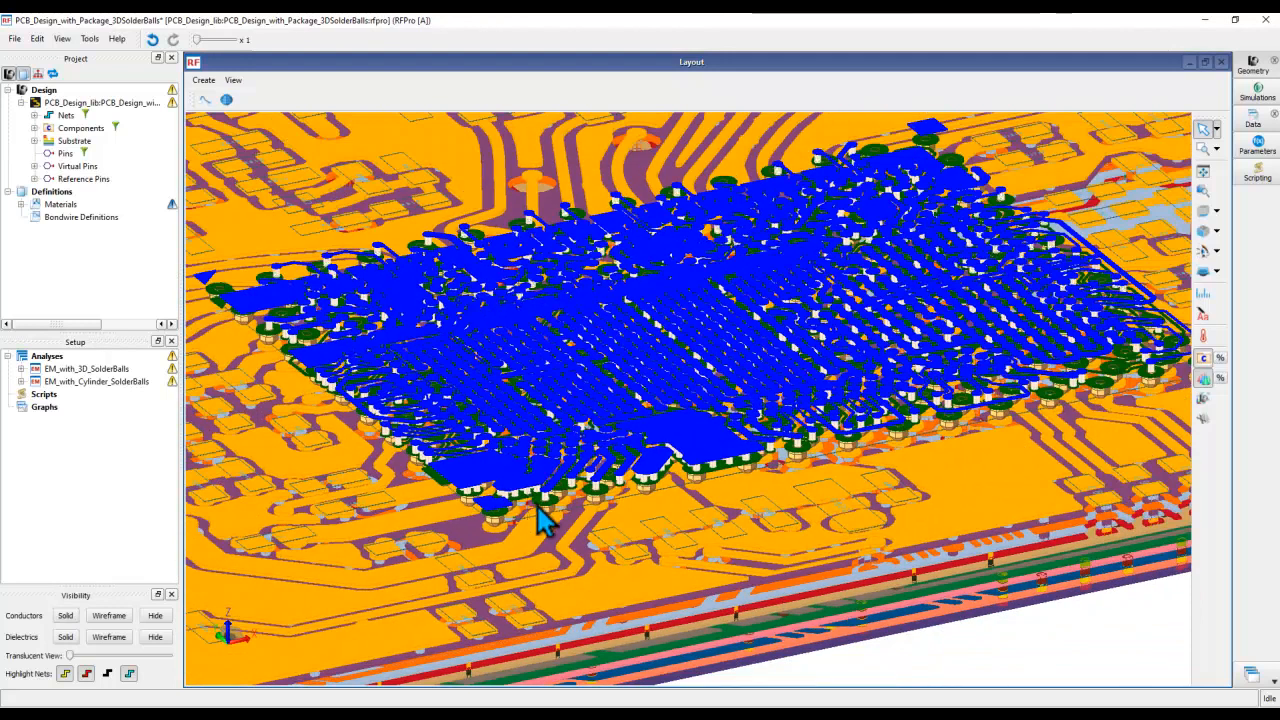
pyautogui.moveTo(513, 538)
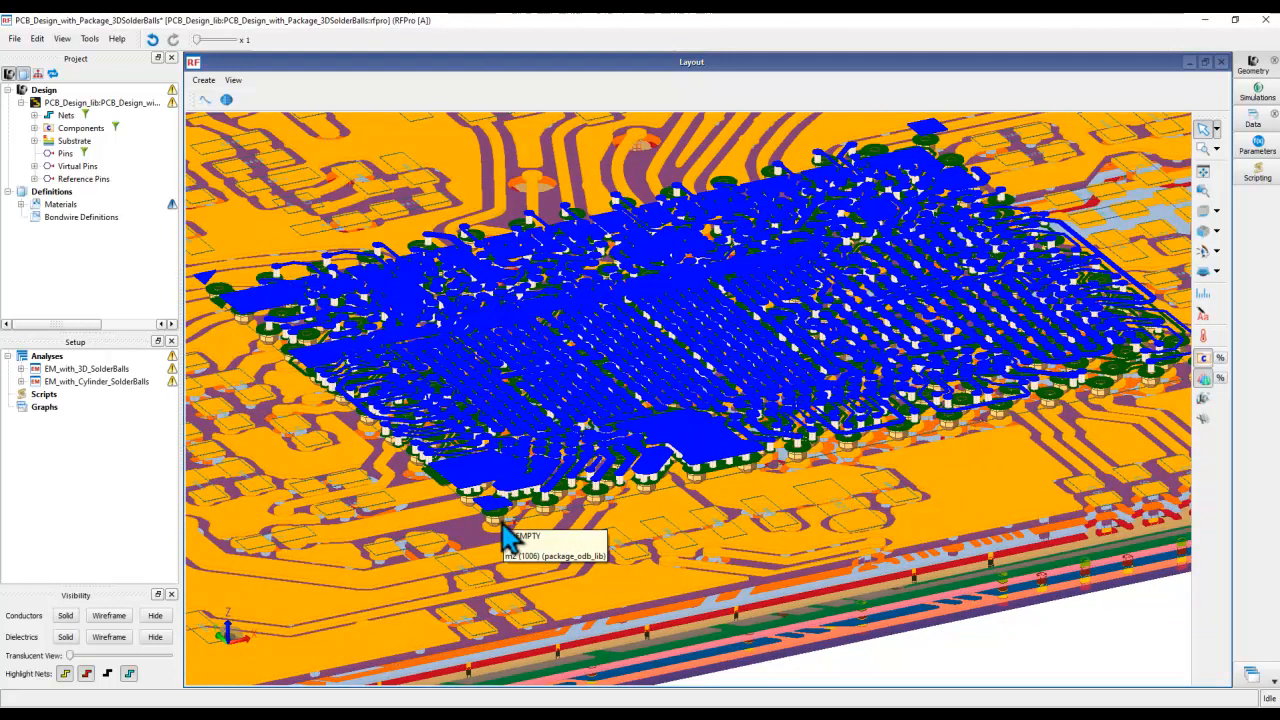
pyautogui.moveTo(500, 570)
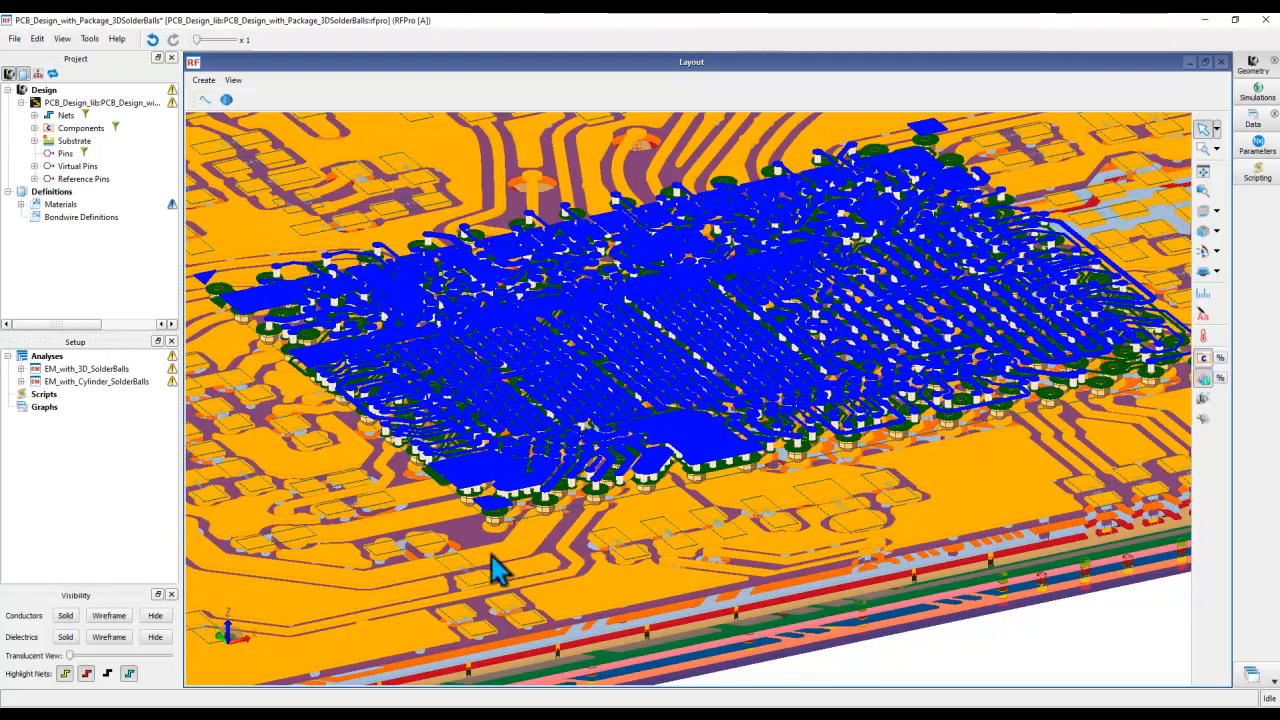
pyautogui.moveTo(500, 568)
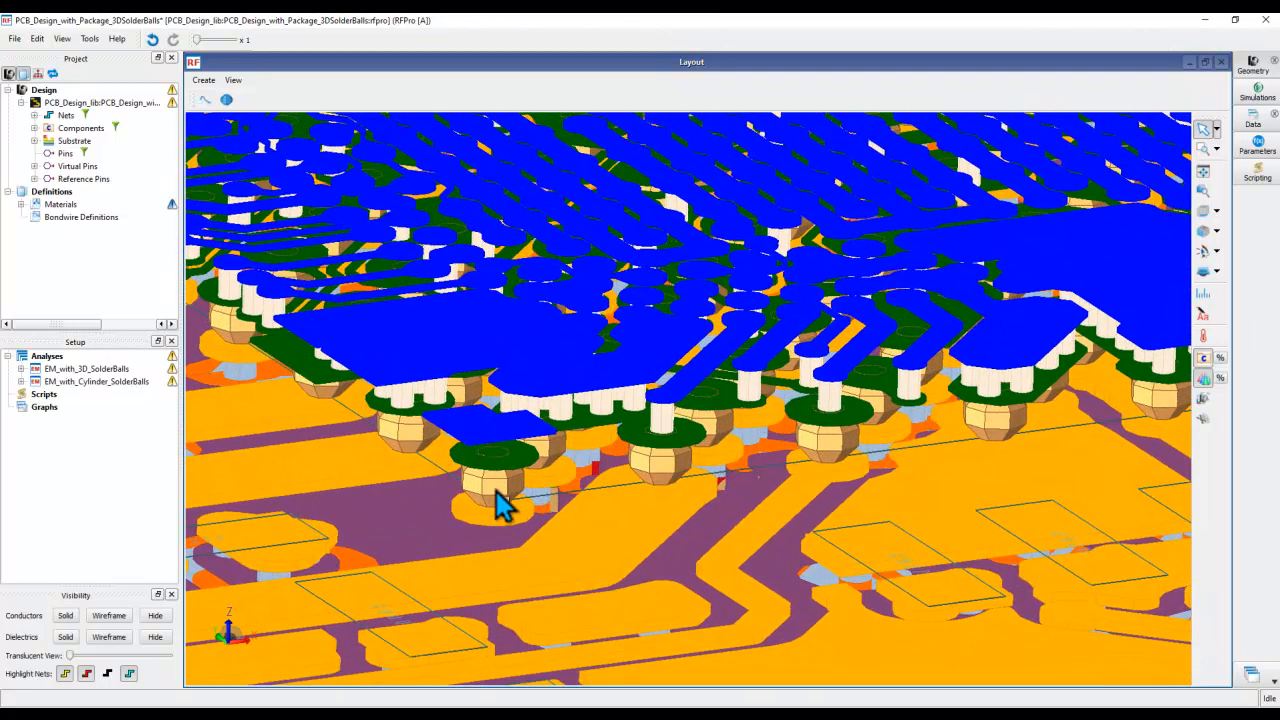
pyautogui.moveTo(515, 535)
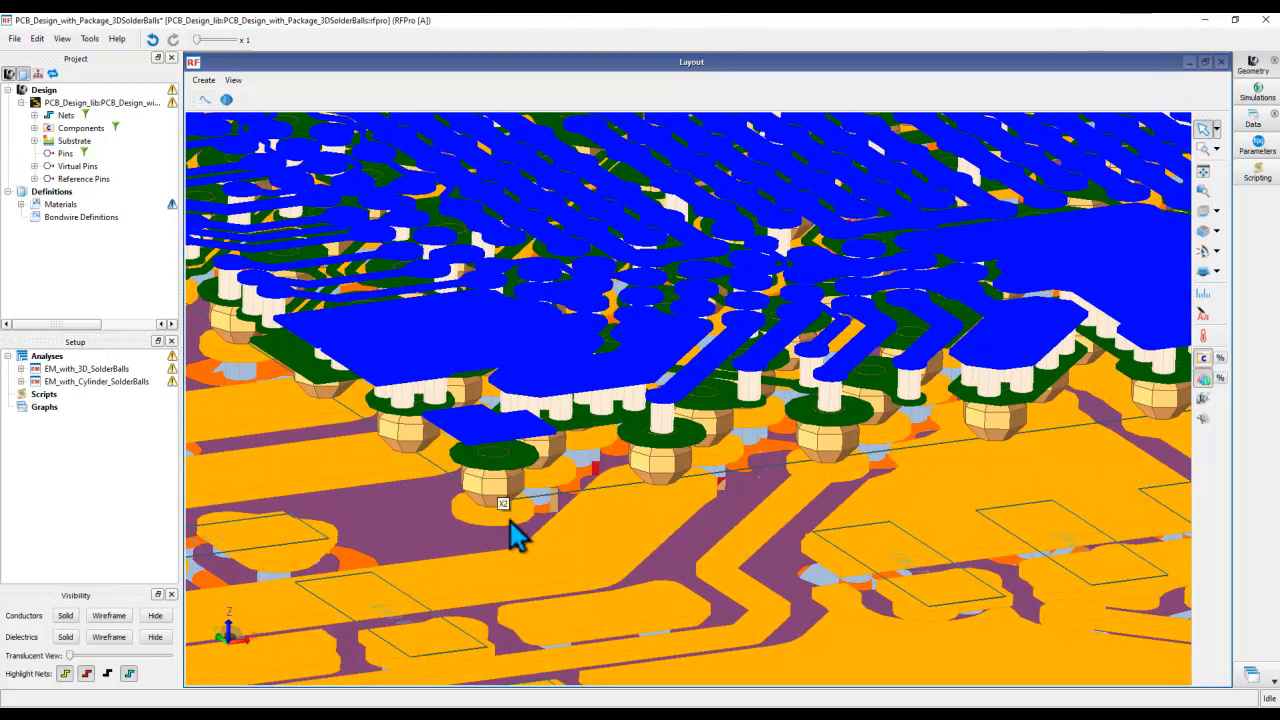
pyautogui.moveTo(510, 525)
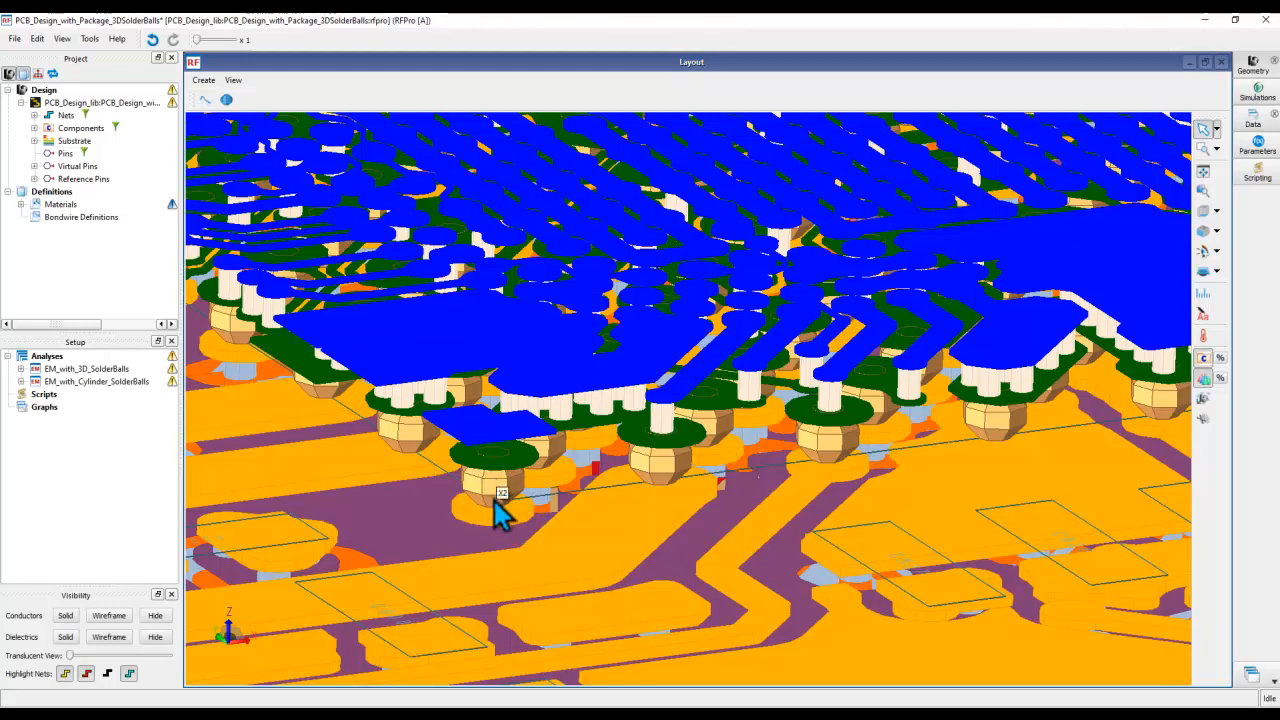
pyautogui.moveTo(520, 500)
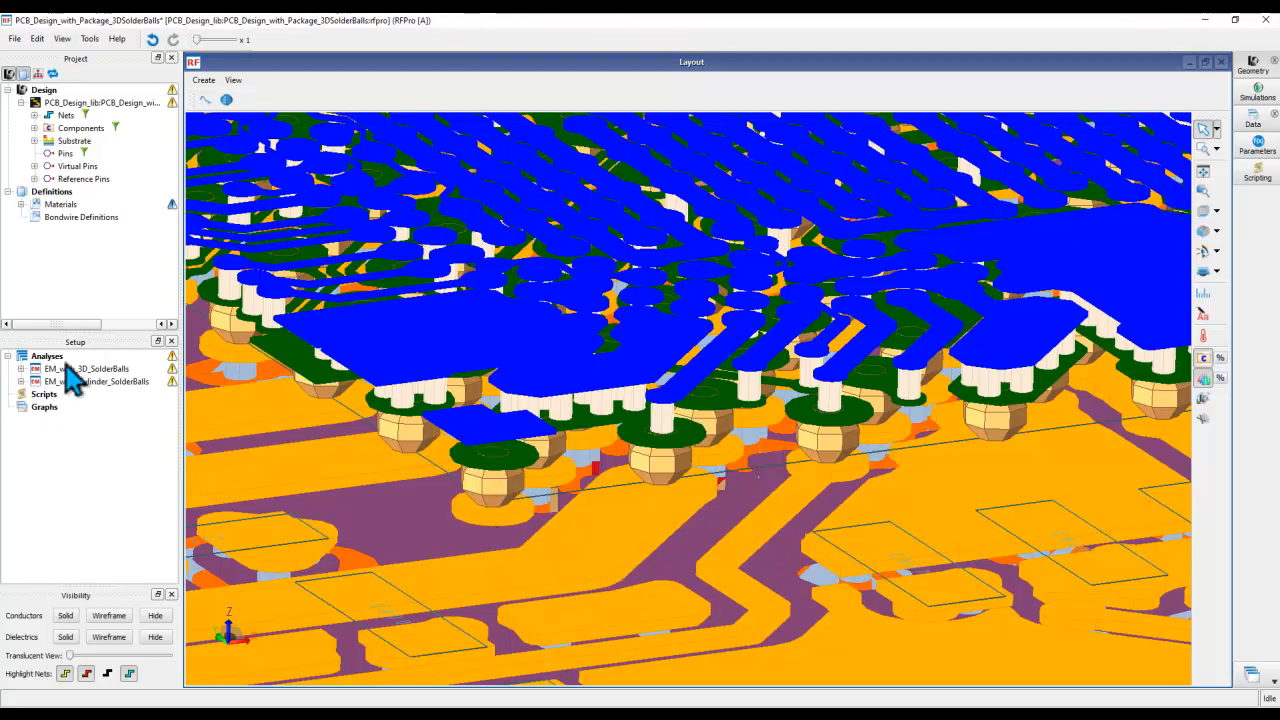
pyautogui.moveTo(85, 400)
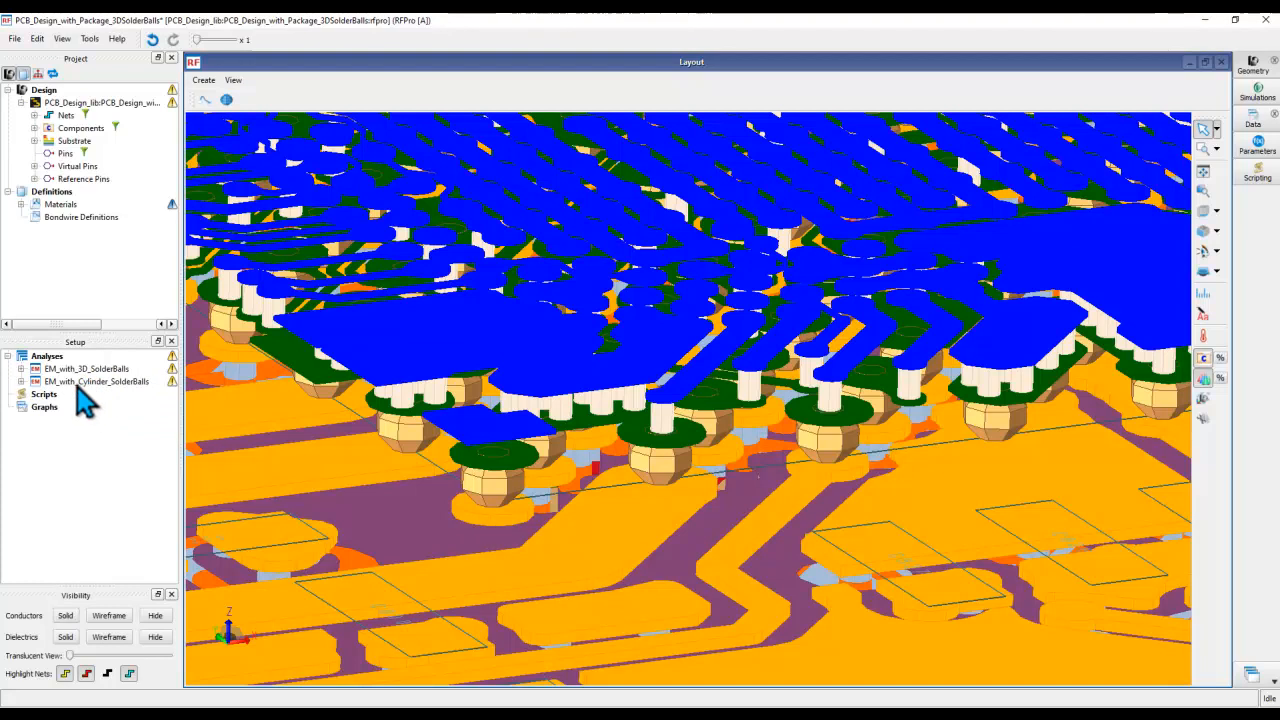
pyautogui.moveTo(97, 386)
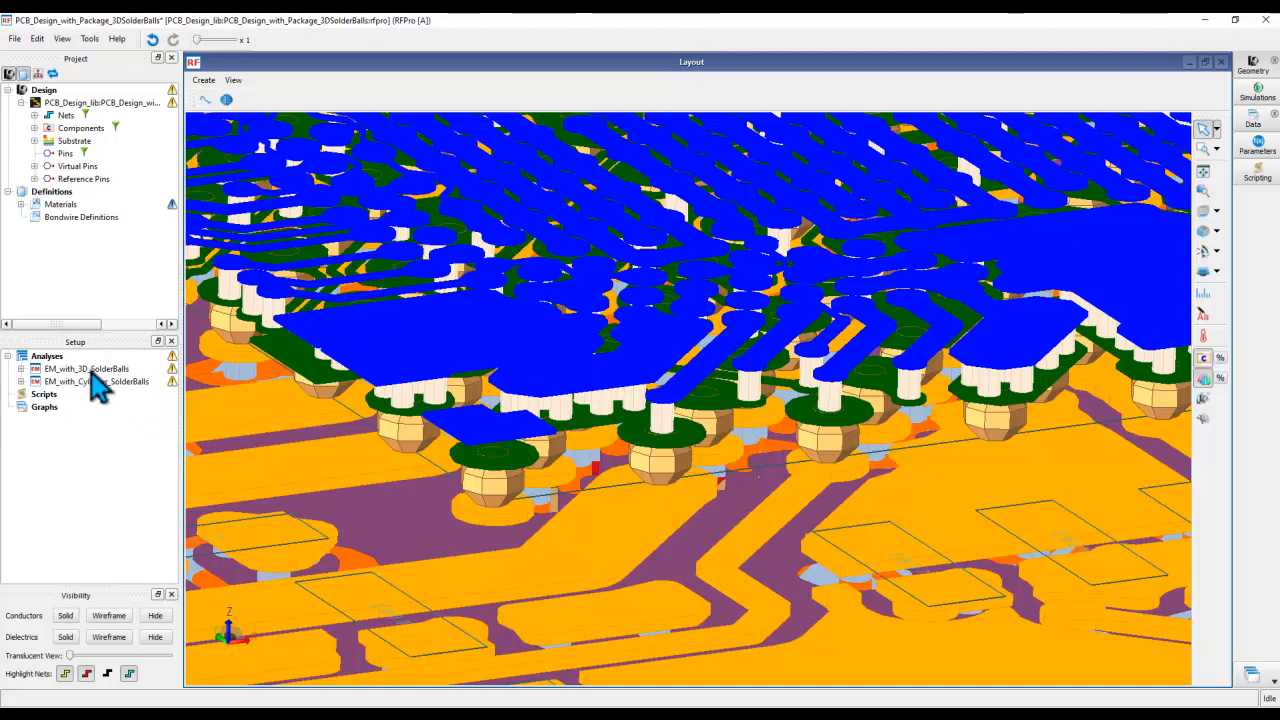
pyautogui.moveTo(100, 405)
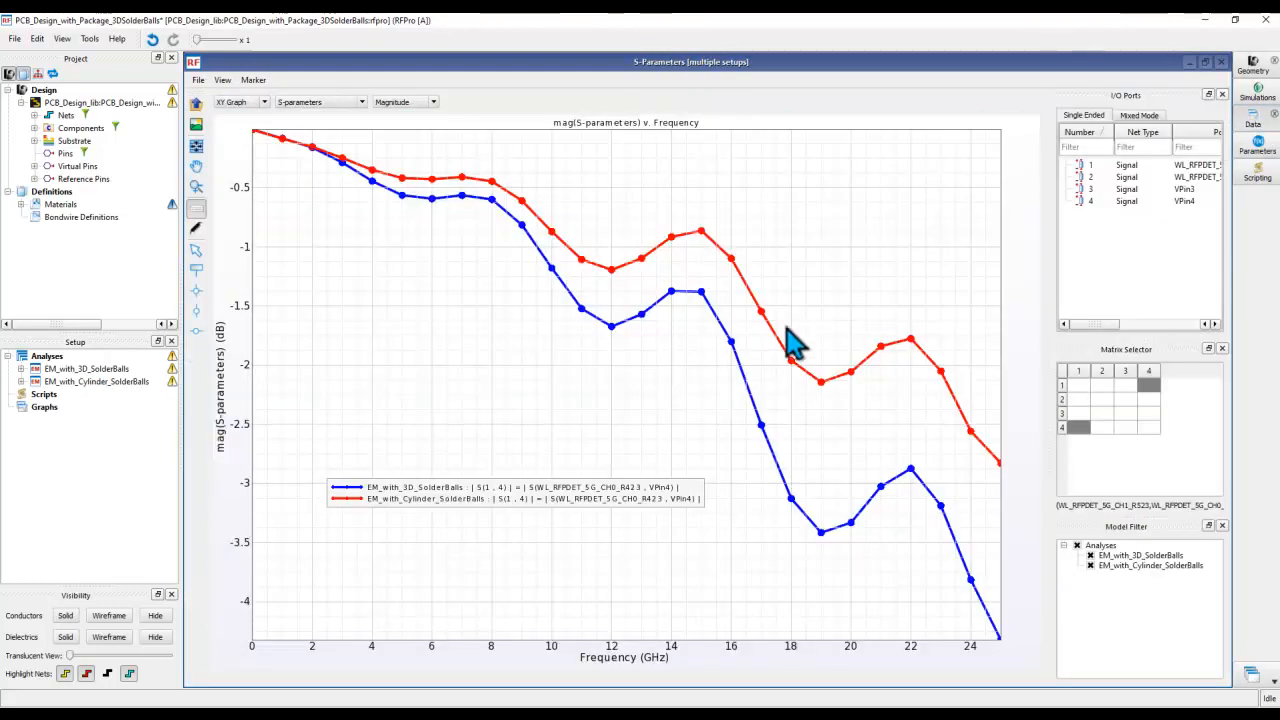
pyautogui.moveTo(628, 360)
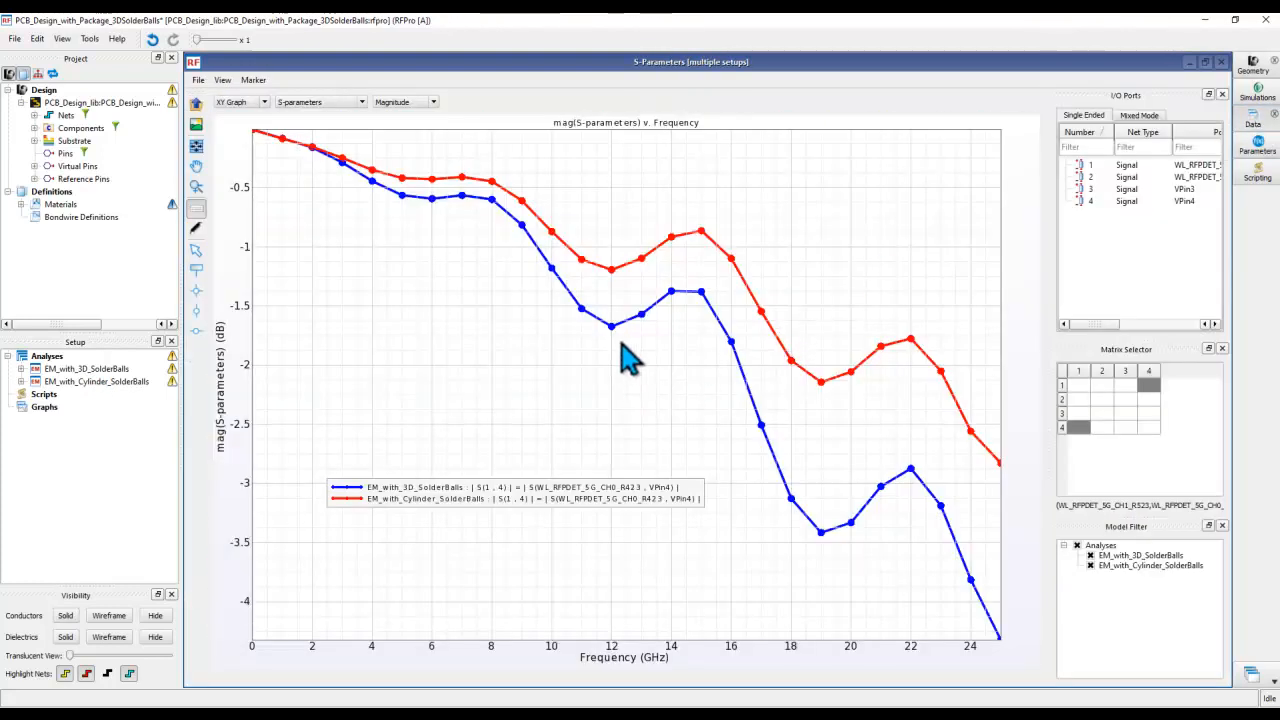
pyautogui.moveTo(557, 250)
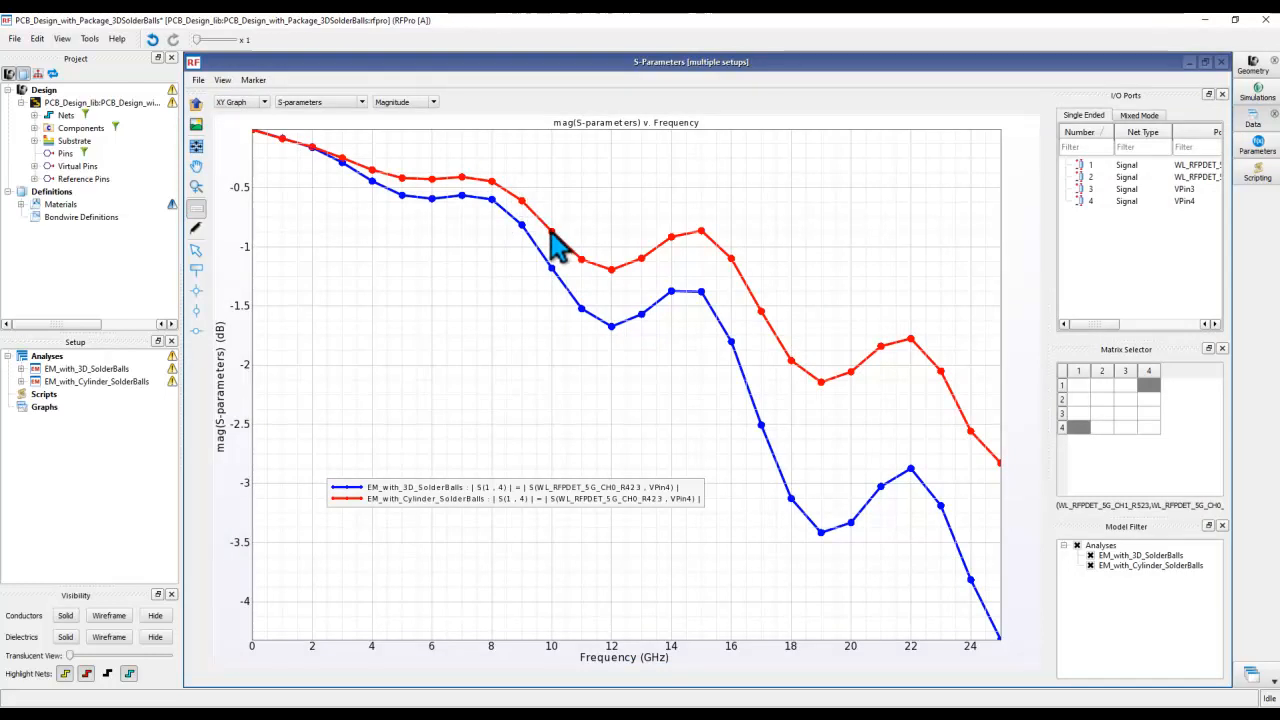
pyautogui.moveTo(760, 322)
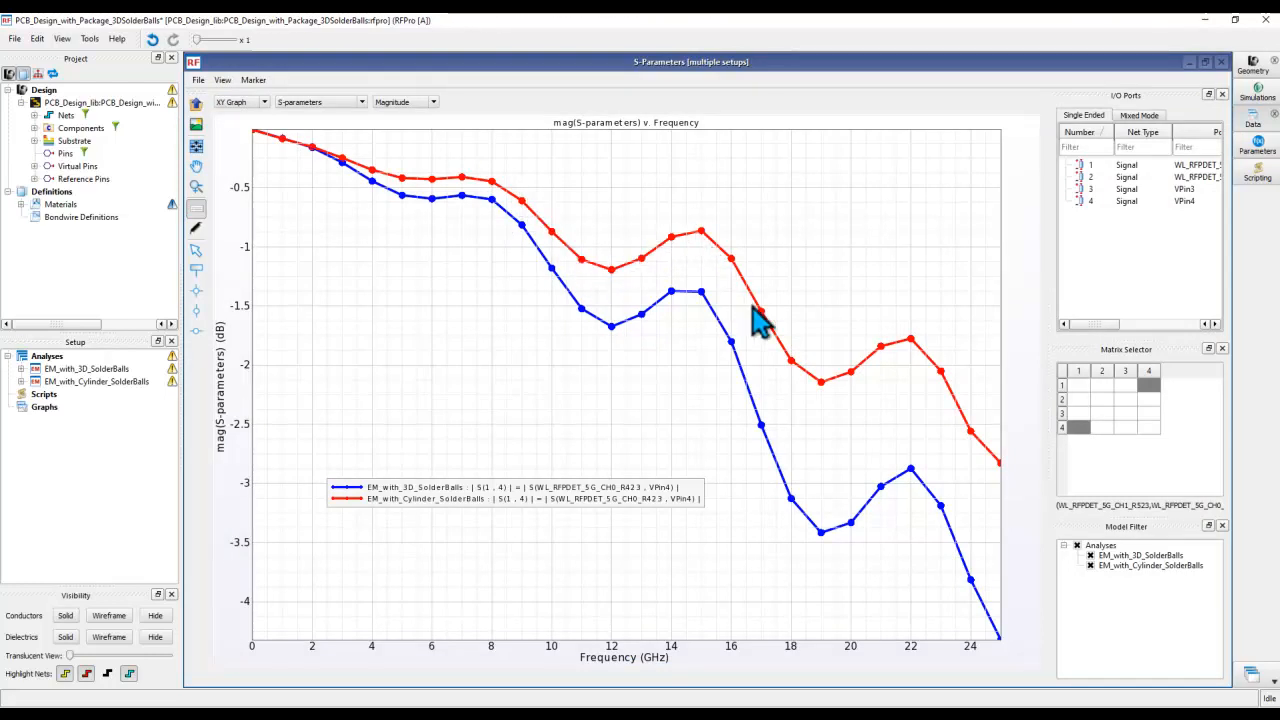
pyautogui.moveTo(752, 310)
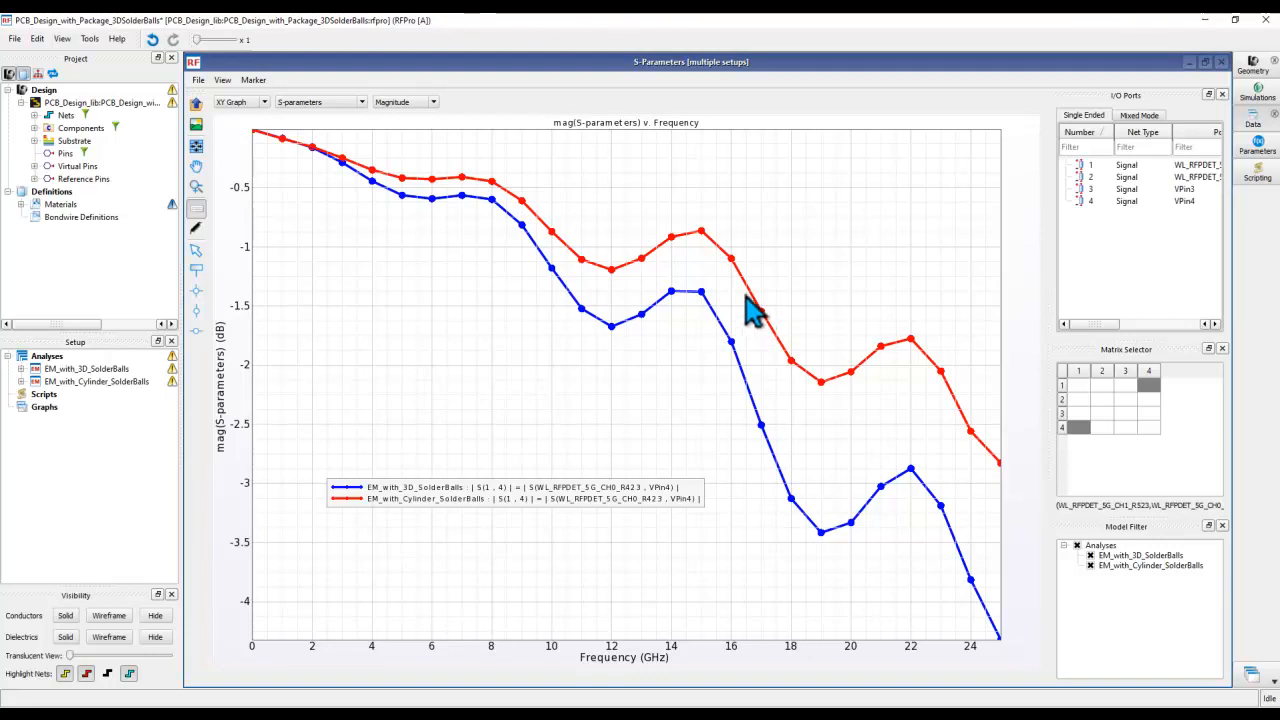
pyautogui.moveTo(710, 270)
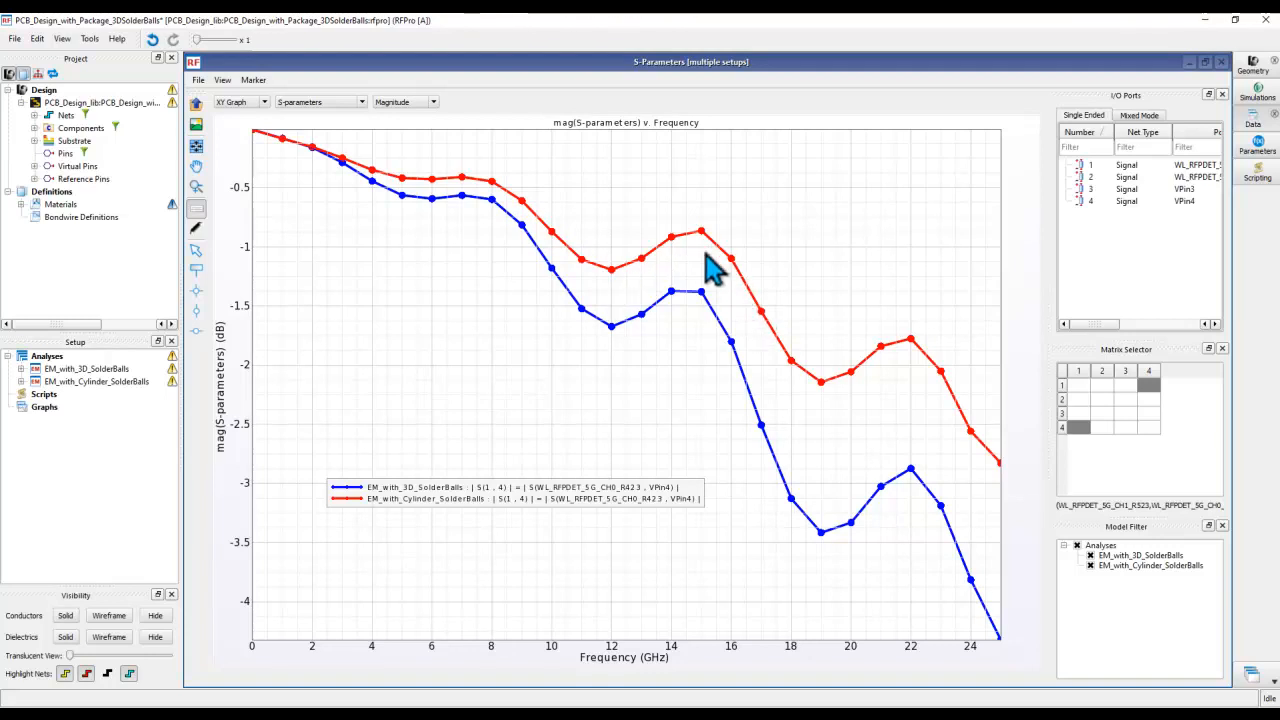
pyautogui.moveTo(583, 330)
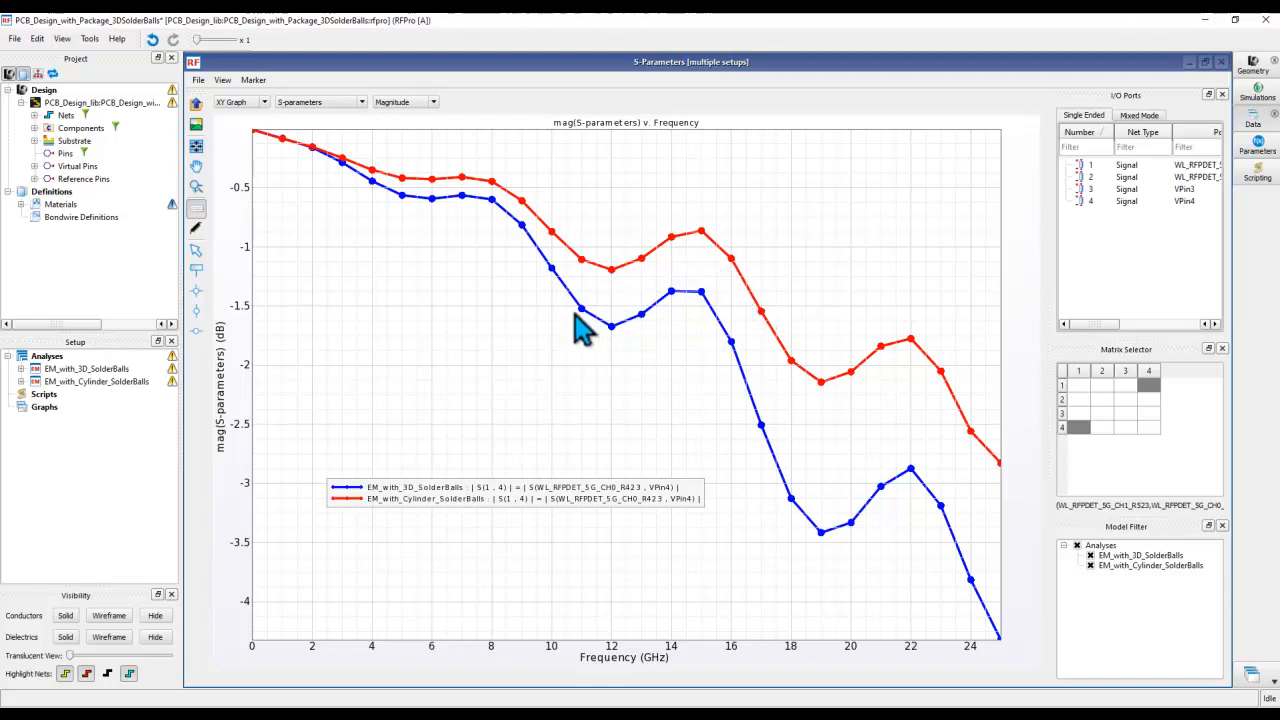
pyautogui.moveTo(700, 322)
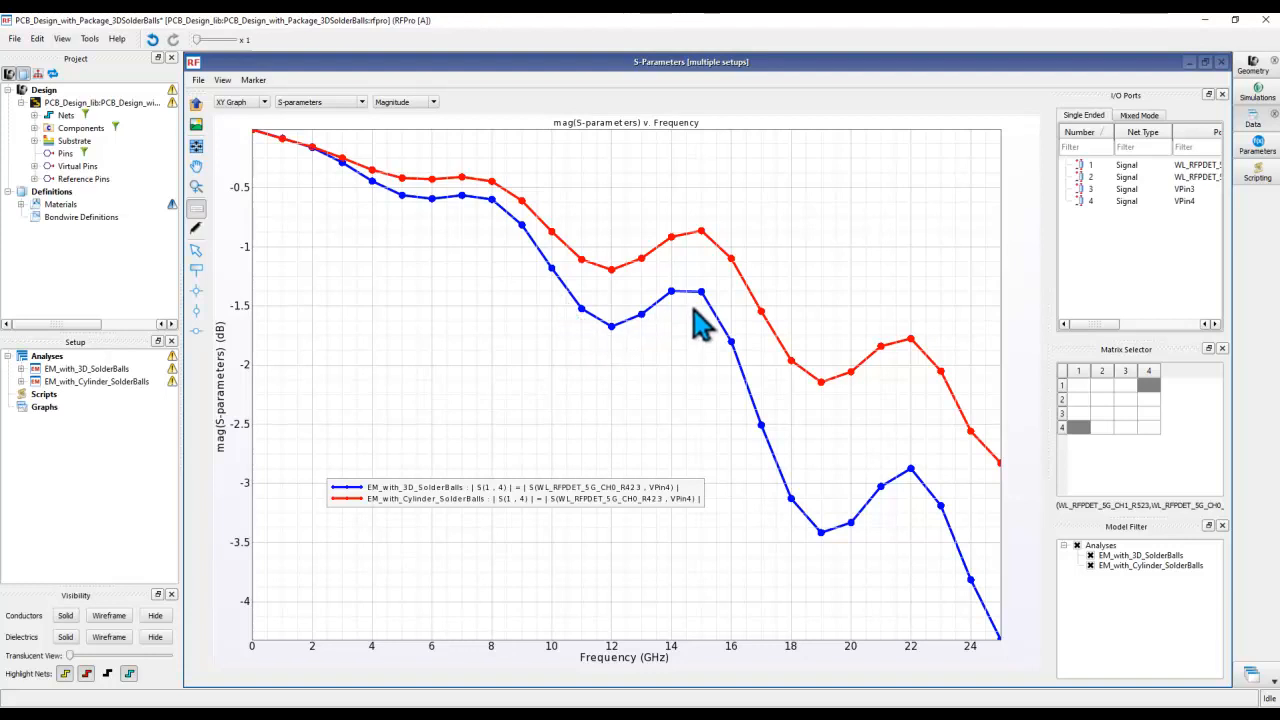
pyautogui.moveTo(697, 310)
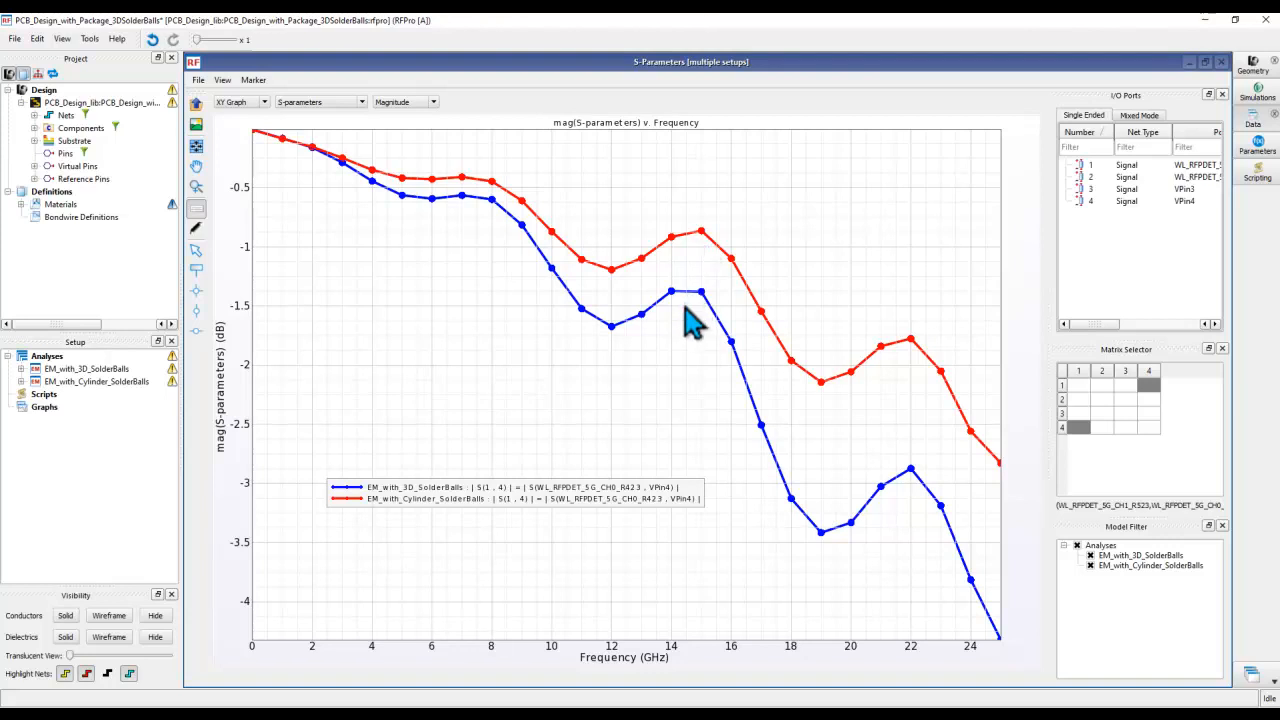
pyautogui.moveTo(1046, 438)
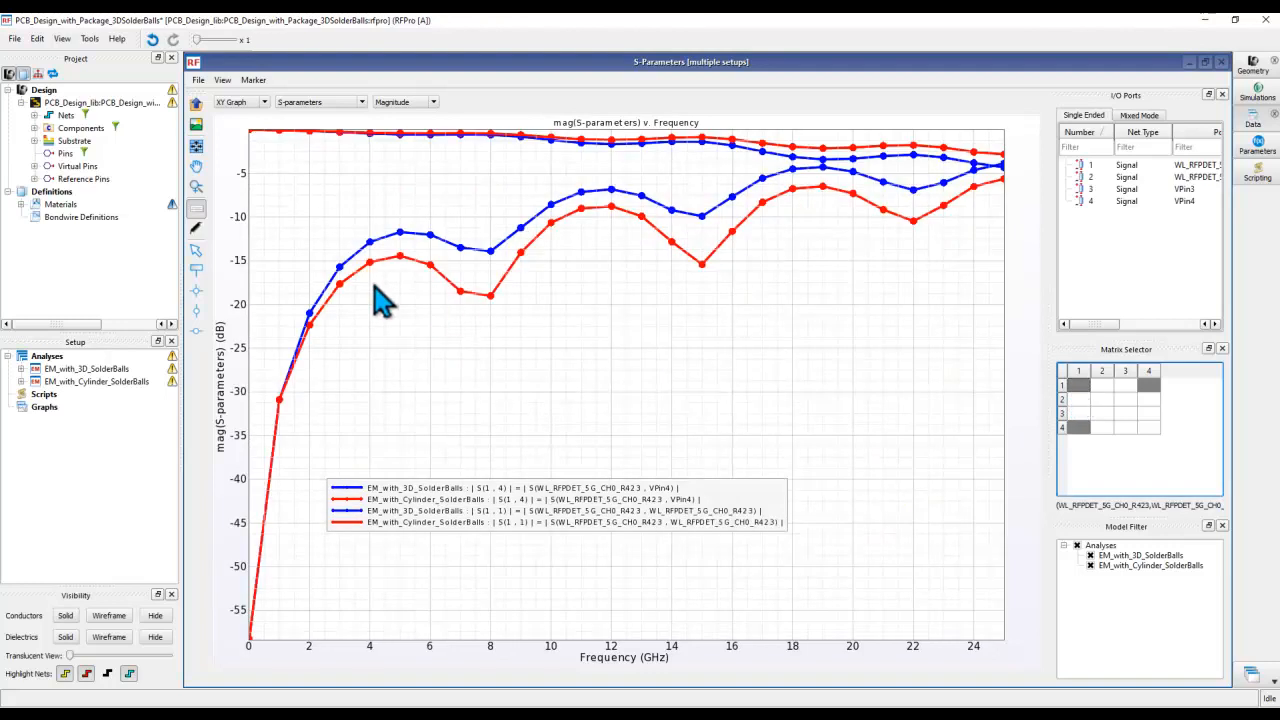
pyautogui.moveTo(515, 275)
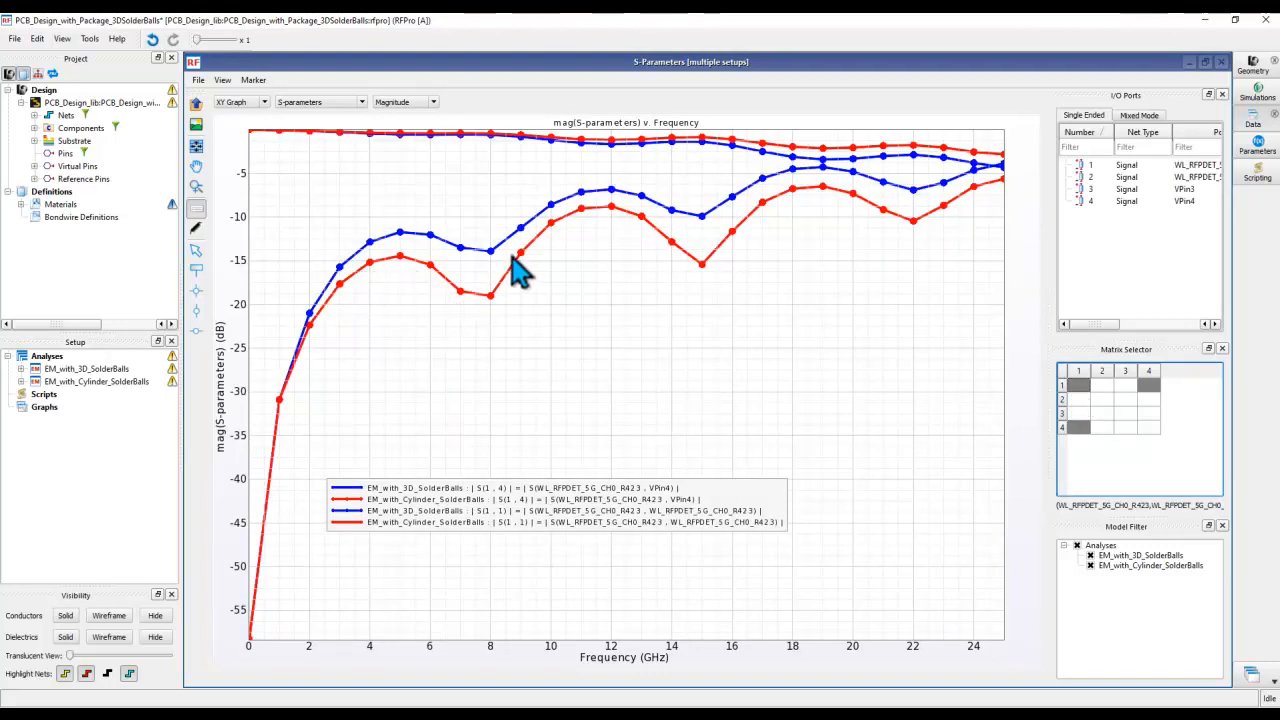
pyautogui.moveTo(455, 295)
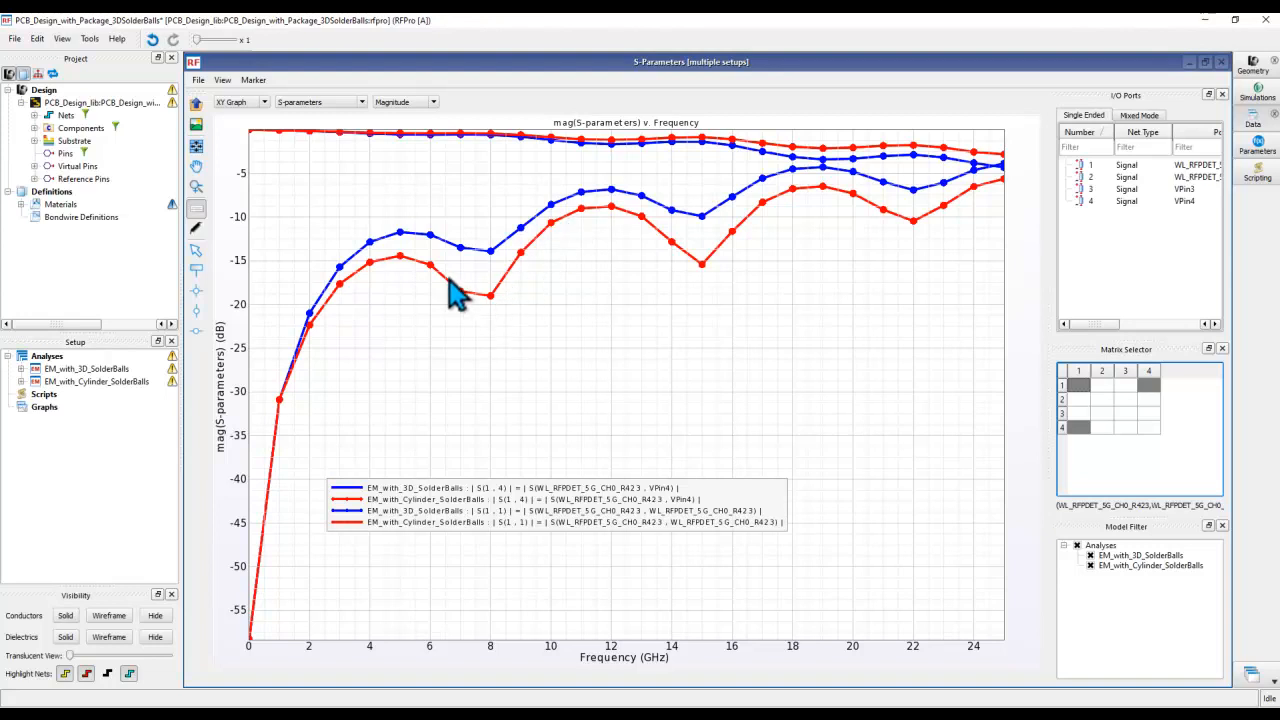
pyautogui.moveTo(418, 540)
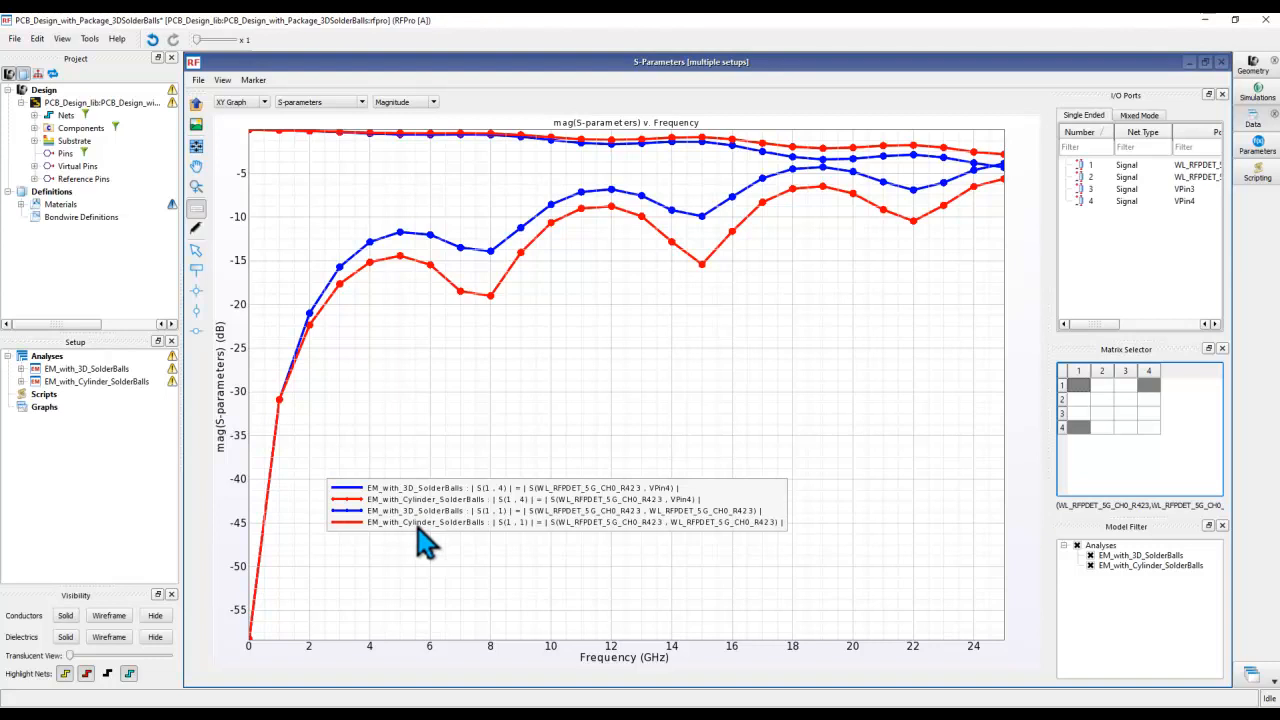
pyautogui.moveTo(372, 255)
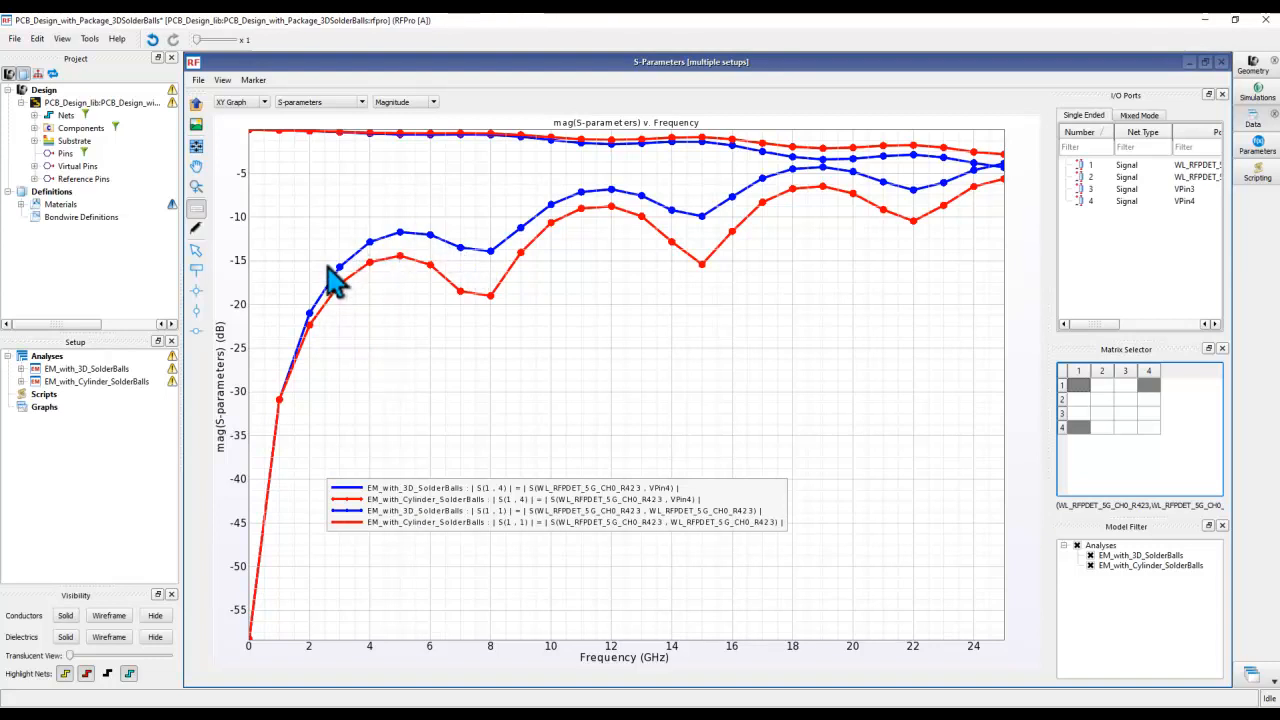
pyautogui.moveTo(440, 255)
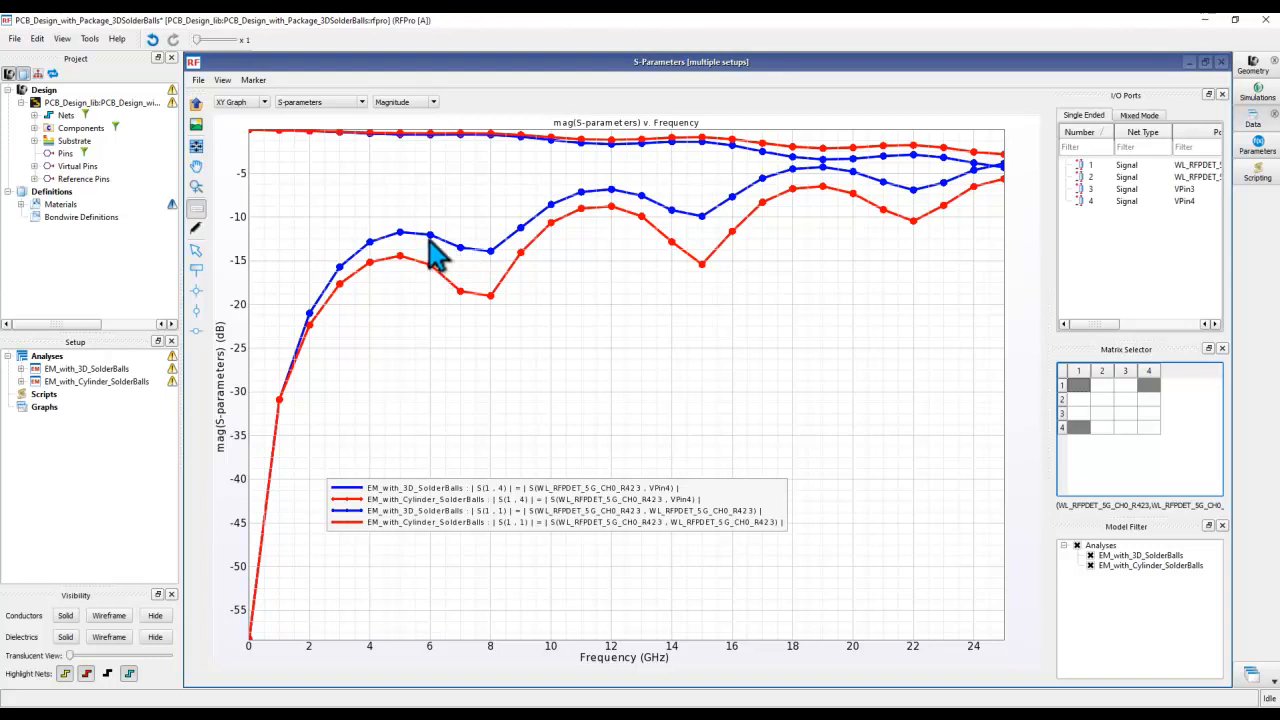
pyautogui.moveTo(435, 290)
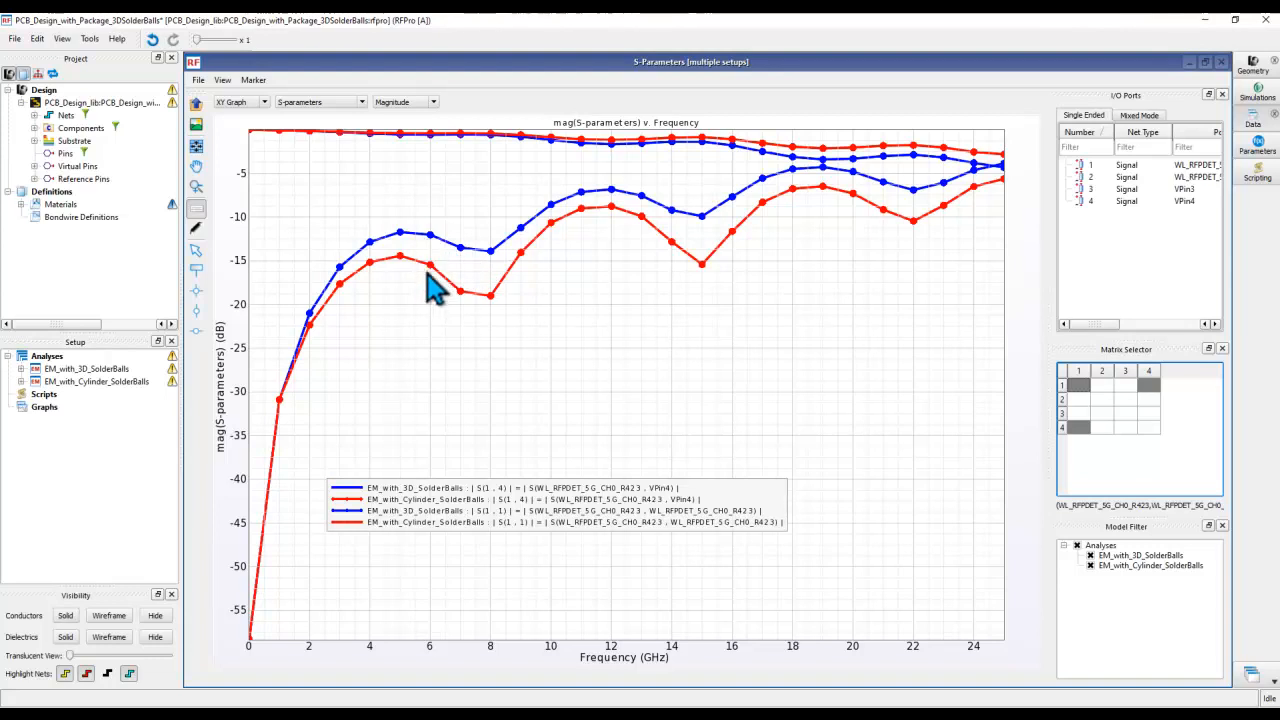
pyautogui.moveTo(445, 295)
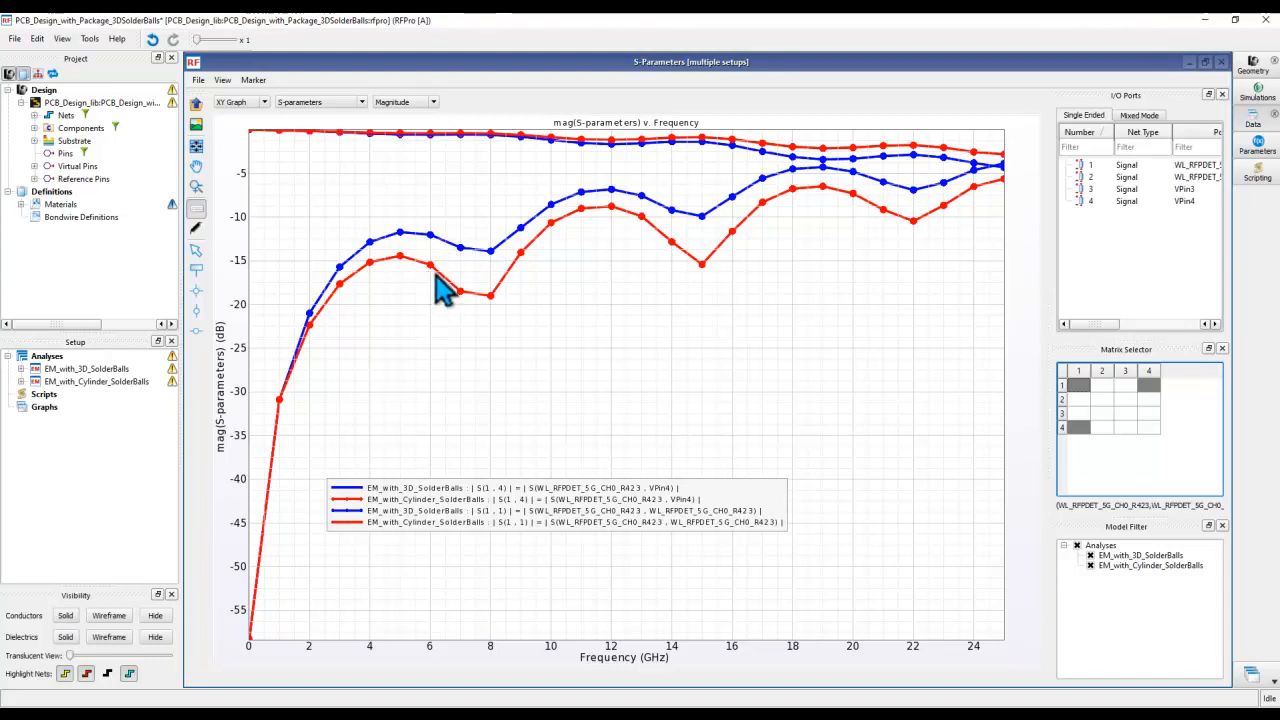
pyautogui.moveTo(640, 435)
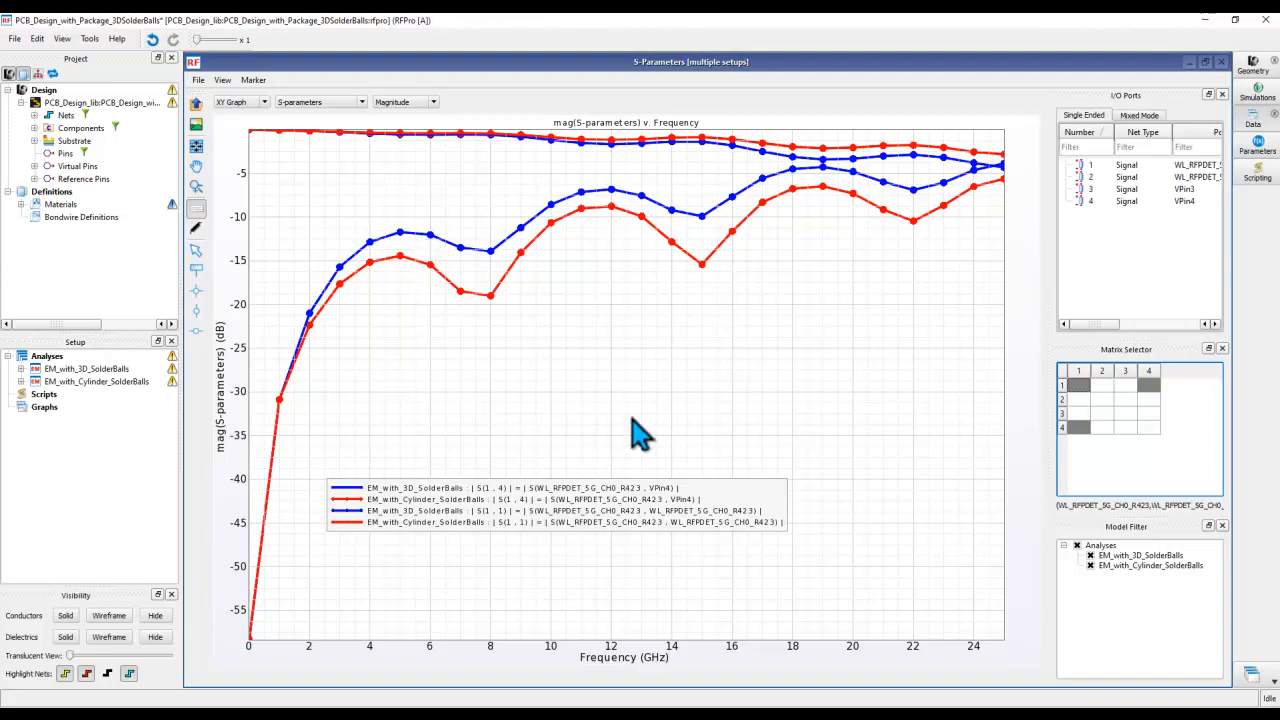
pyautogui.moveTo(1078, 408)
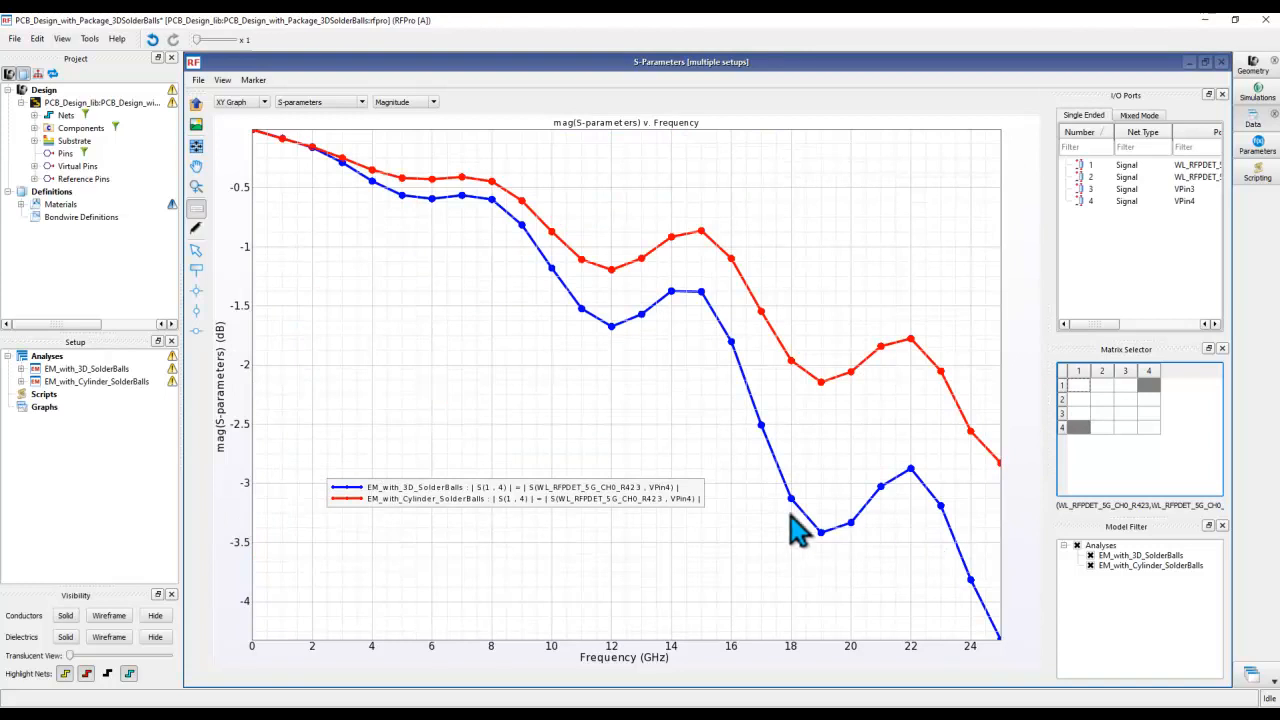
pyautogui.moveTo(825, 520)
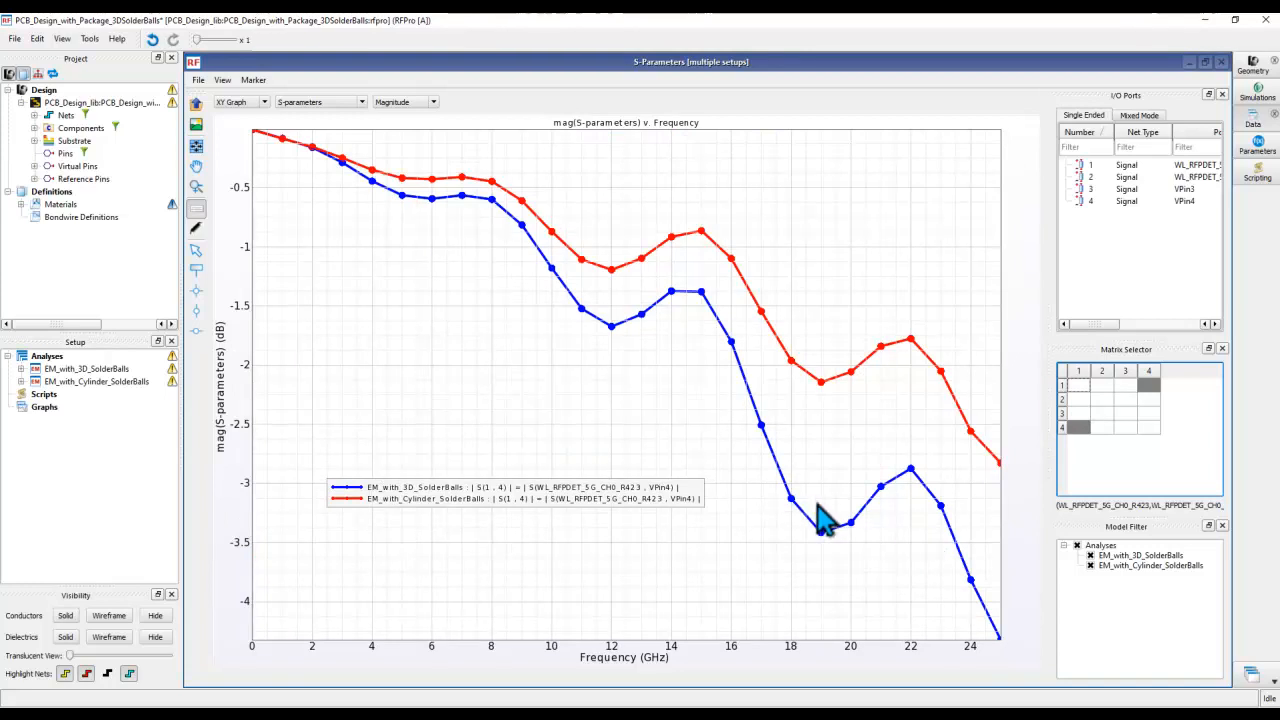
pyautogui.moveTo(1005, 490)
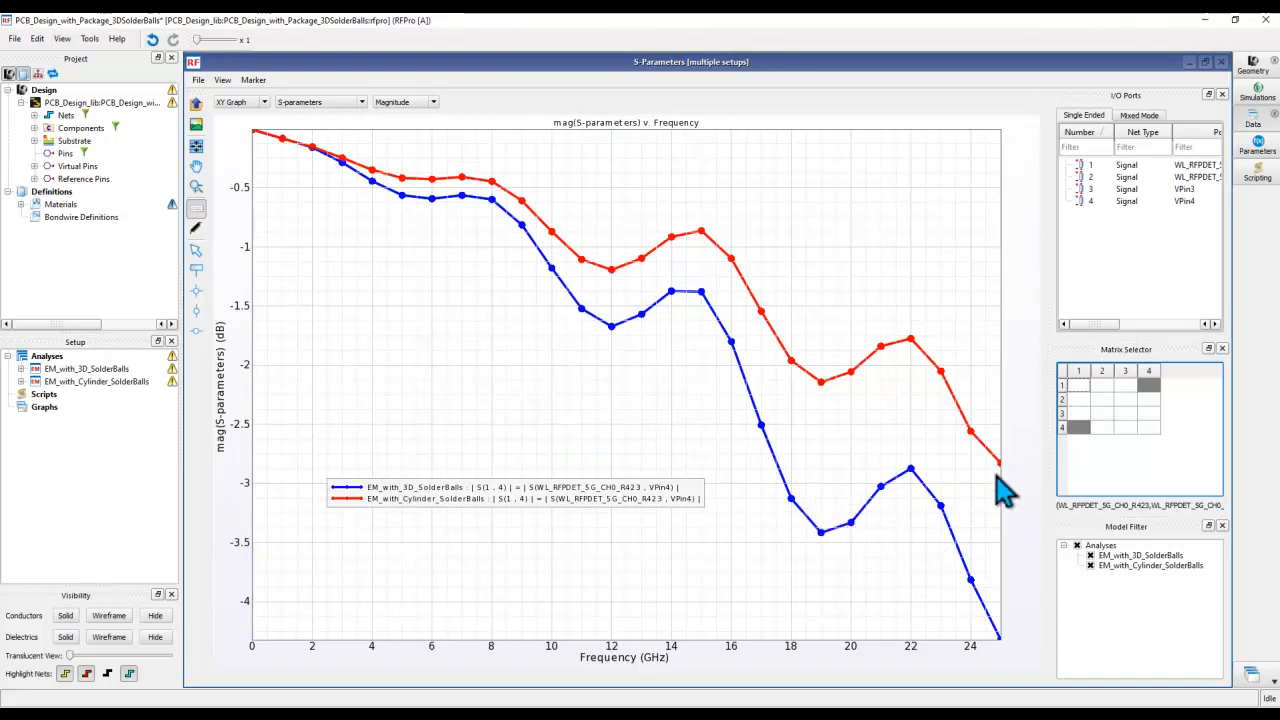
pyautogui.moveTo(1005, 650)
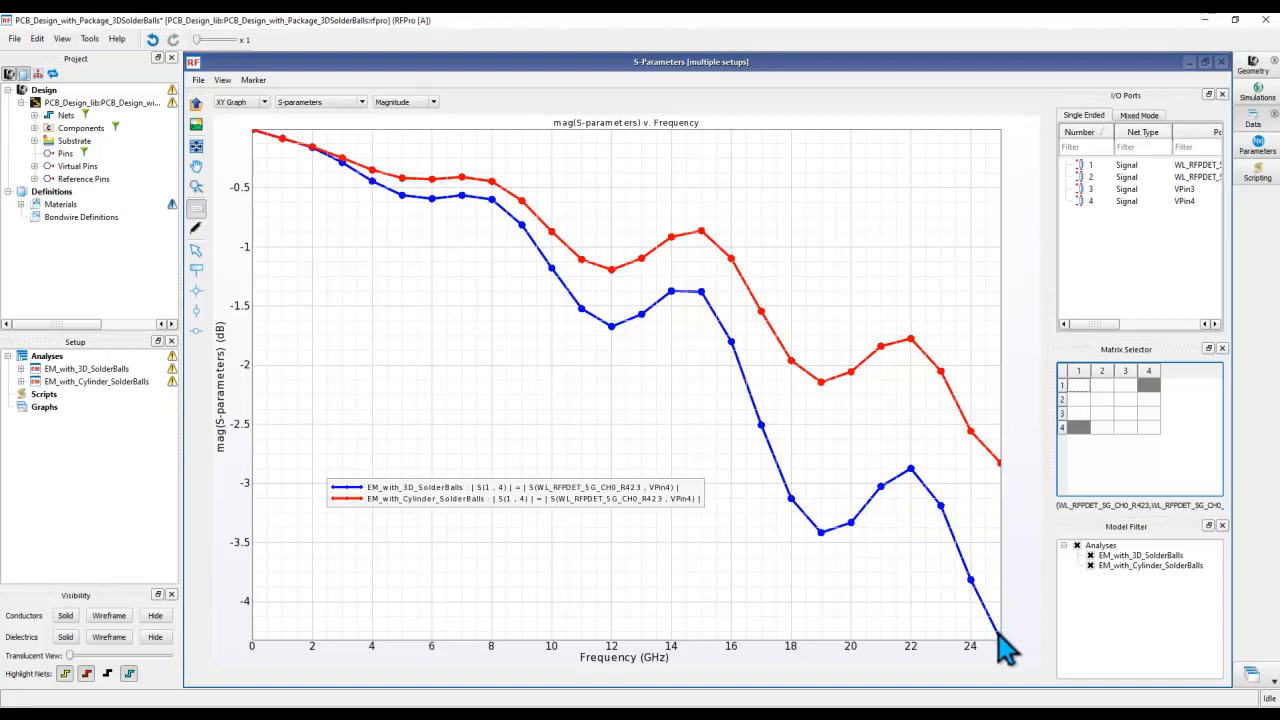
pyautogui.moveTo(430, 548)
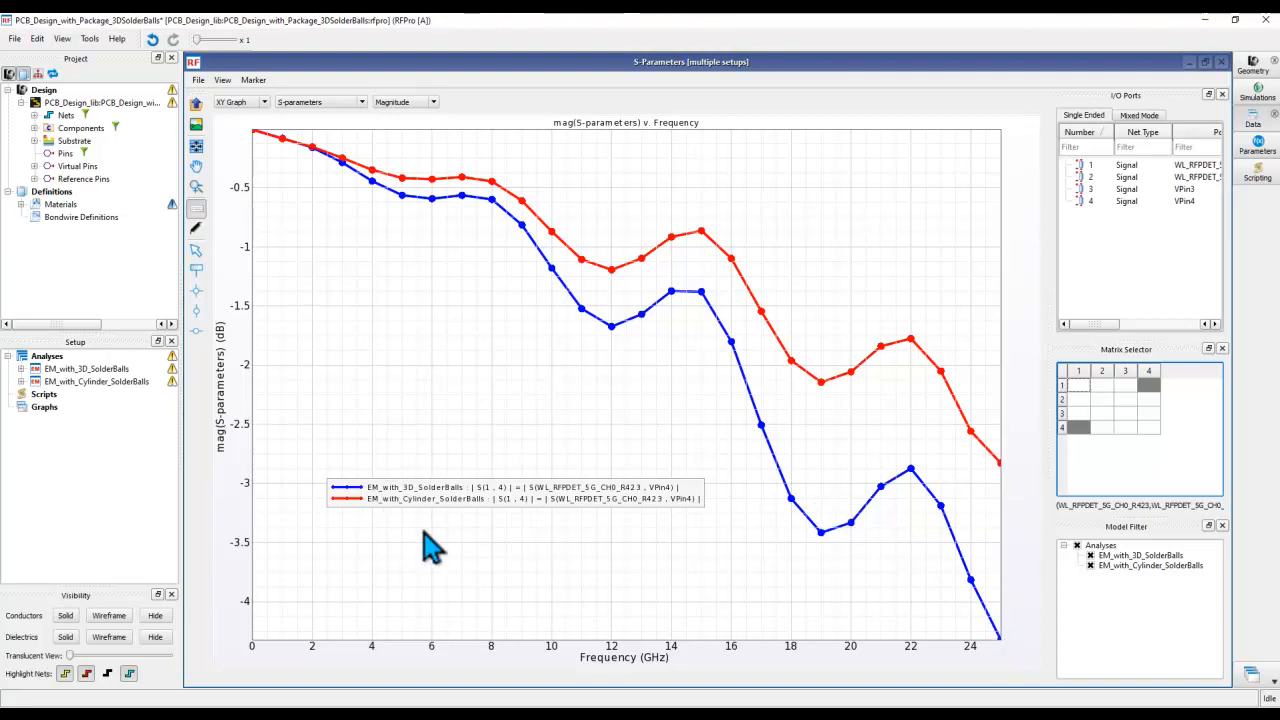
pyautogui.moveTo(438, 525)
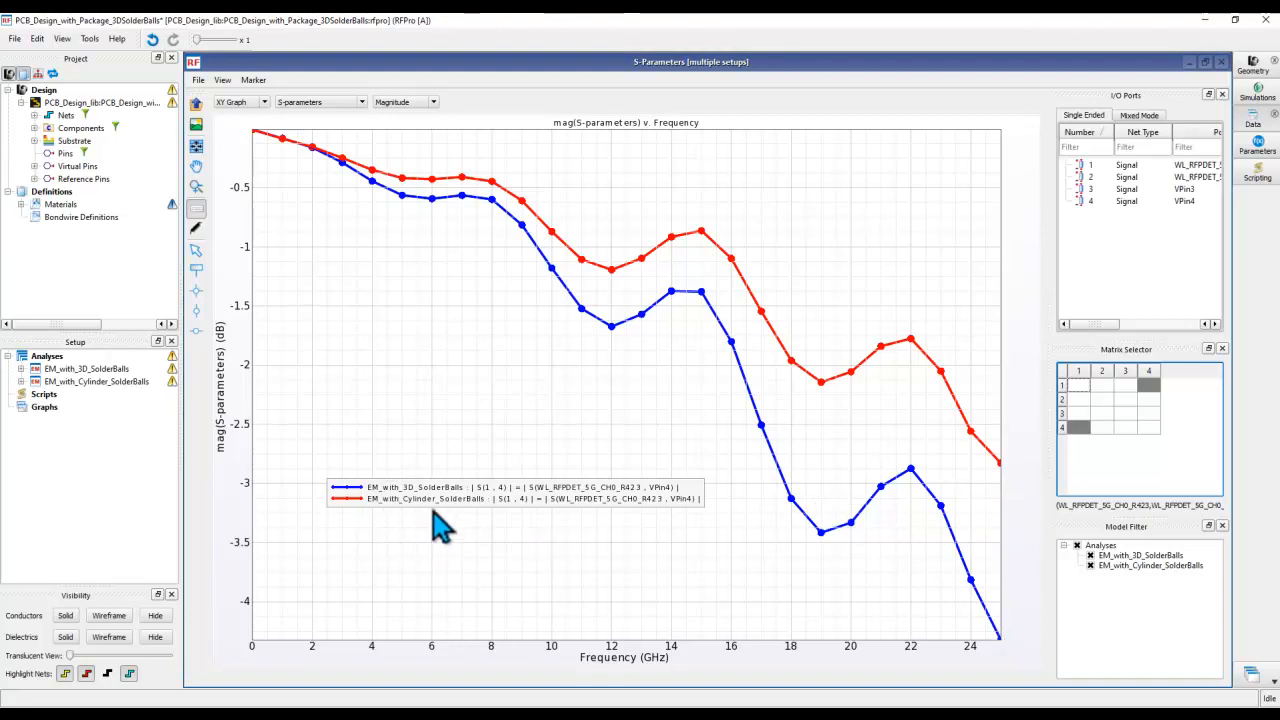
pyautogui.moveTo(418, 507)
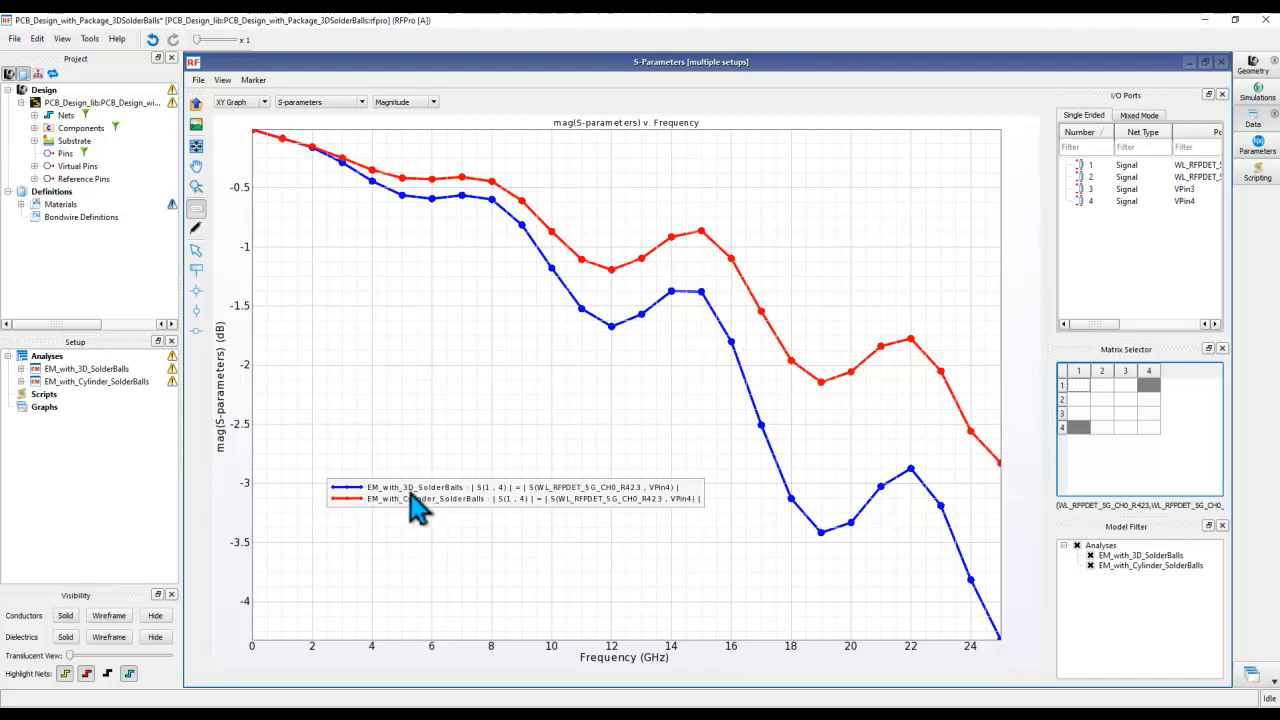
pyautogui.moveTo(420, 525)
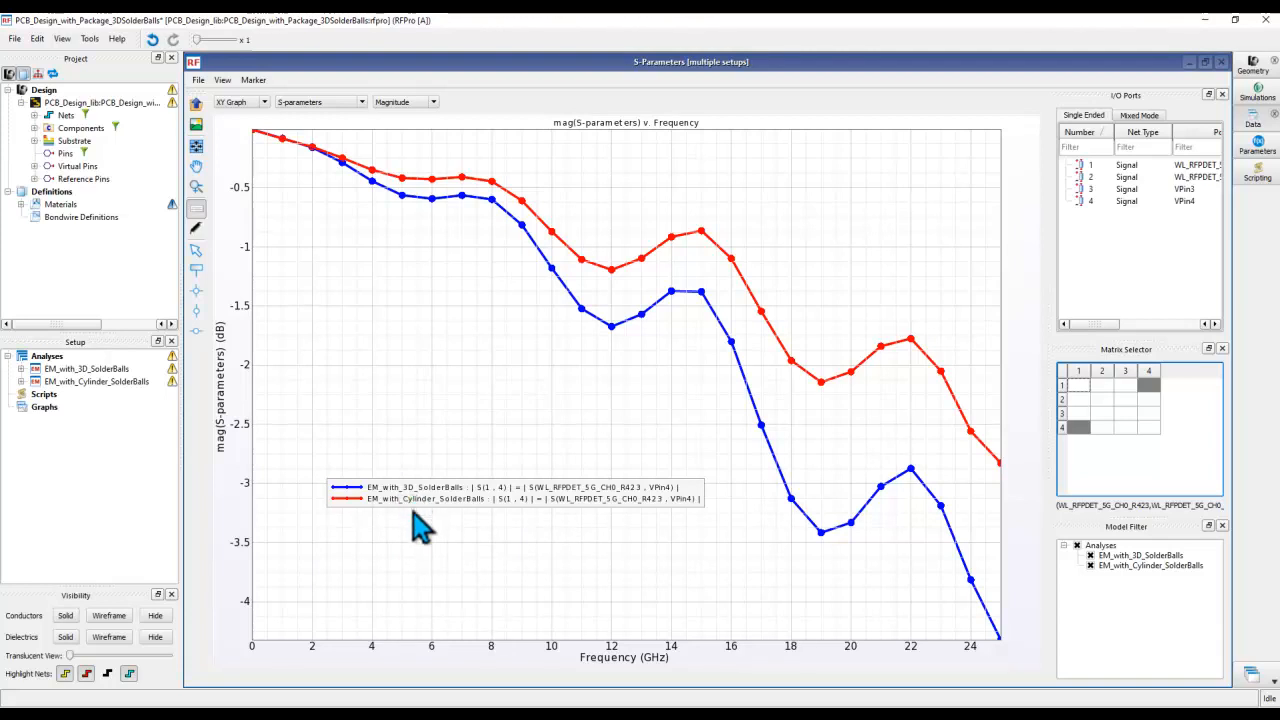
pyautogui.moveTo(419, 552)
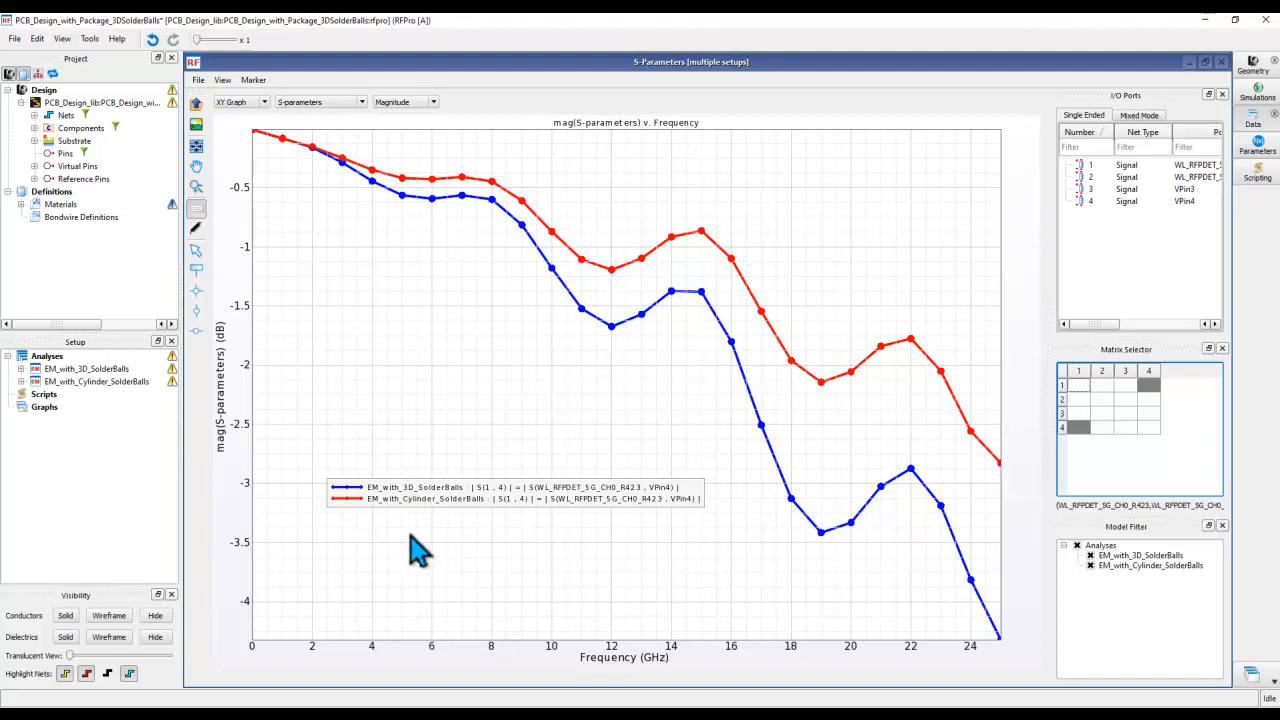
pyautogui.moveTo(472, 568)
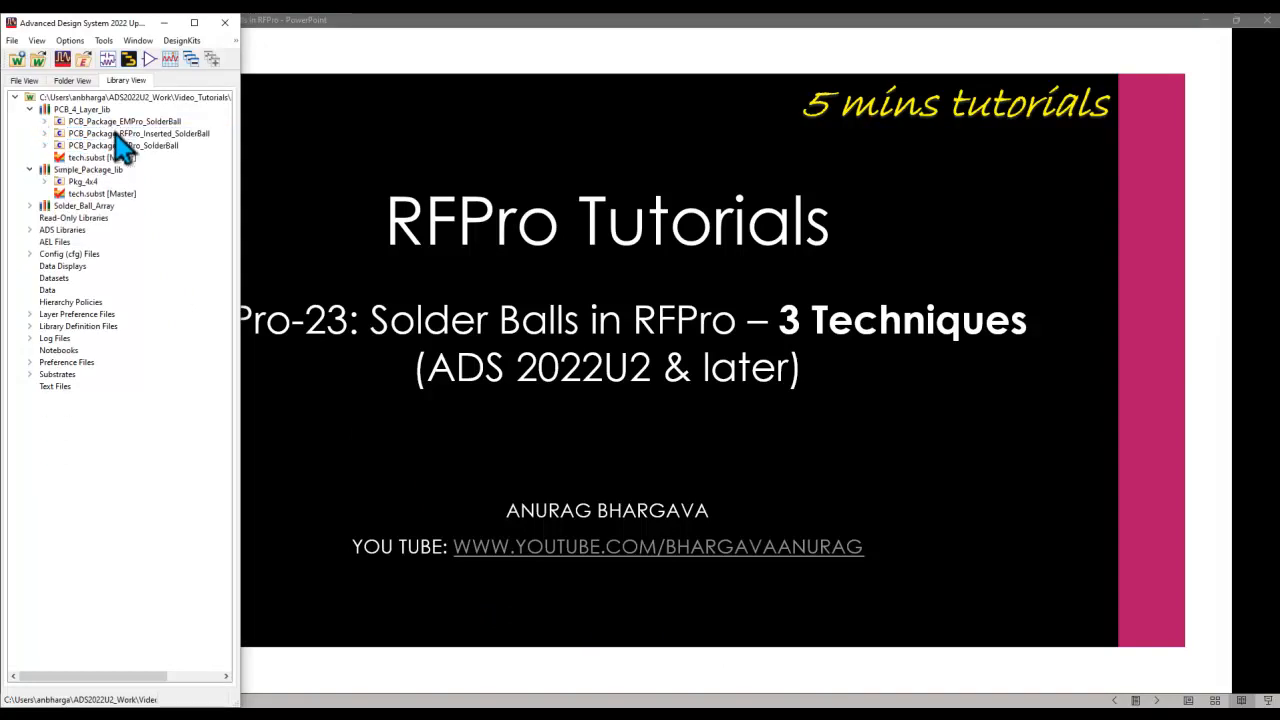
pyautogui.moveTo(123, 145)
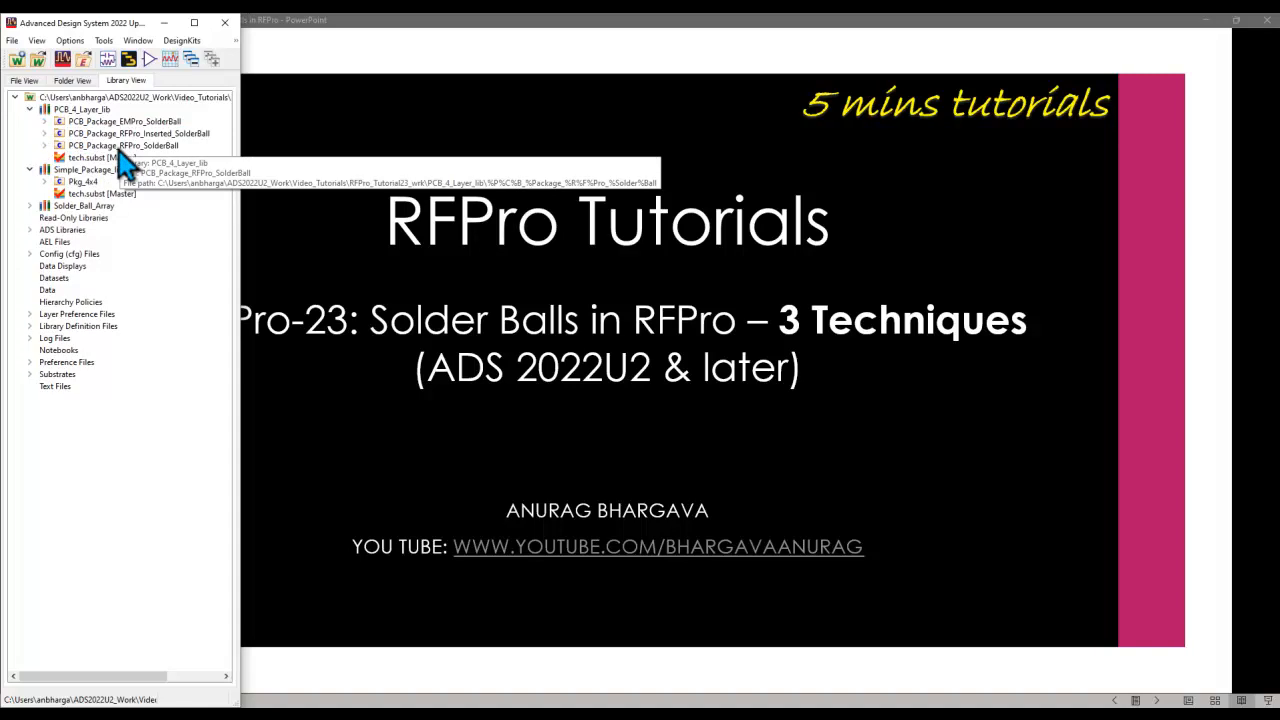
pyautogui.moveTo(90, 290)
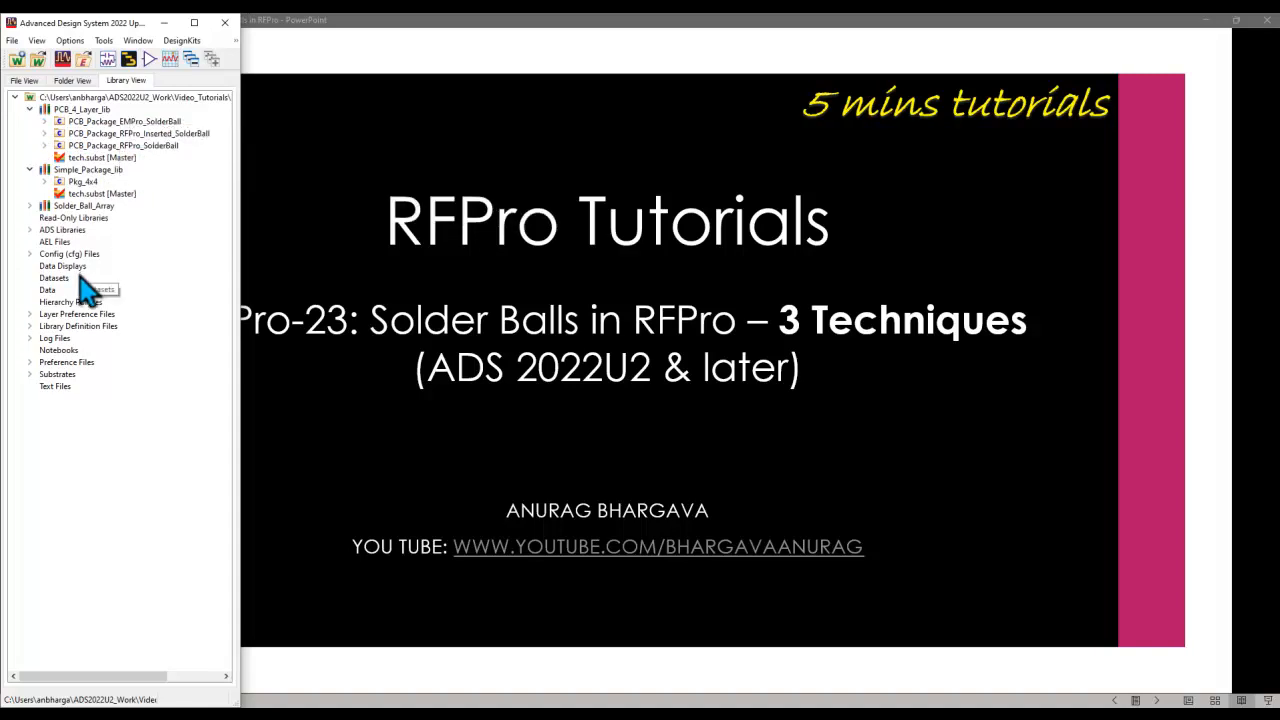
# - Expand Solder_Ball_Array, then preview and close the SolderBall_Array empro view's 4x4 ball model
pyautogui.click(31, 205)
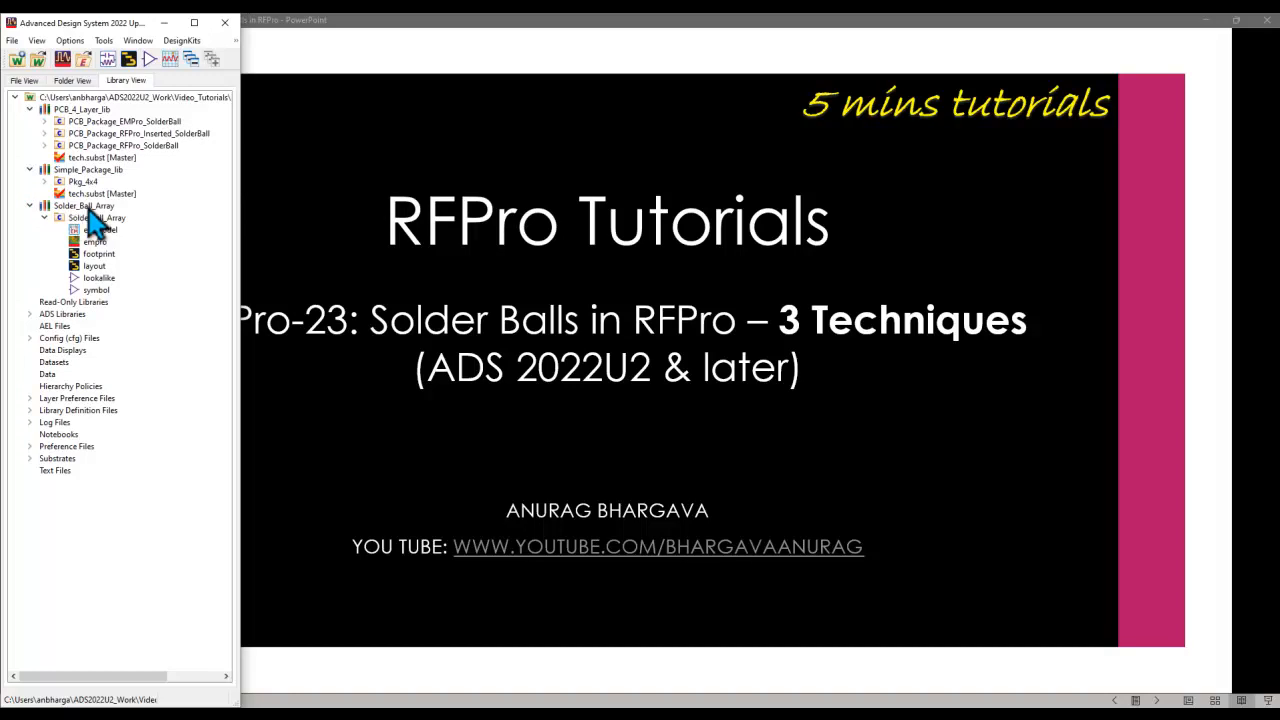
pyautogui.click(95, 241)
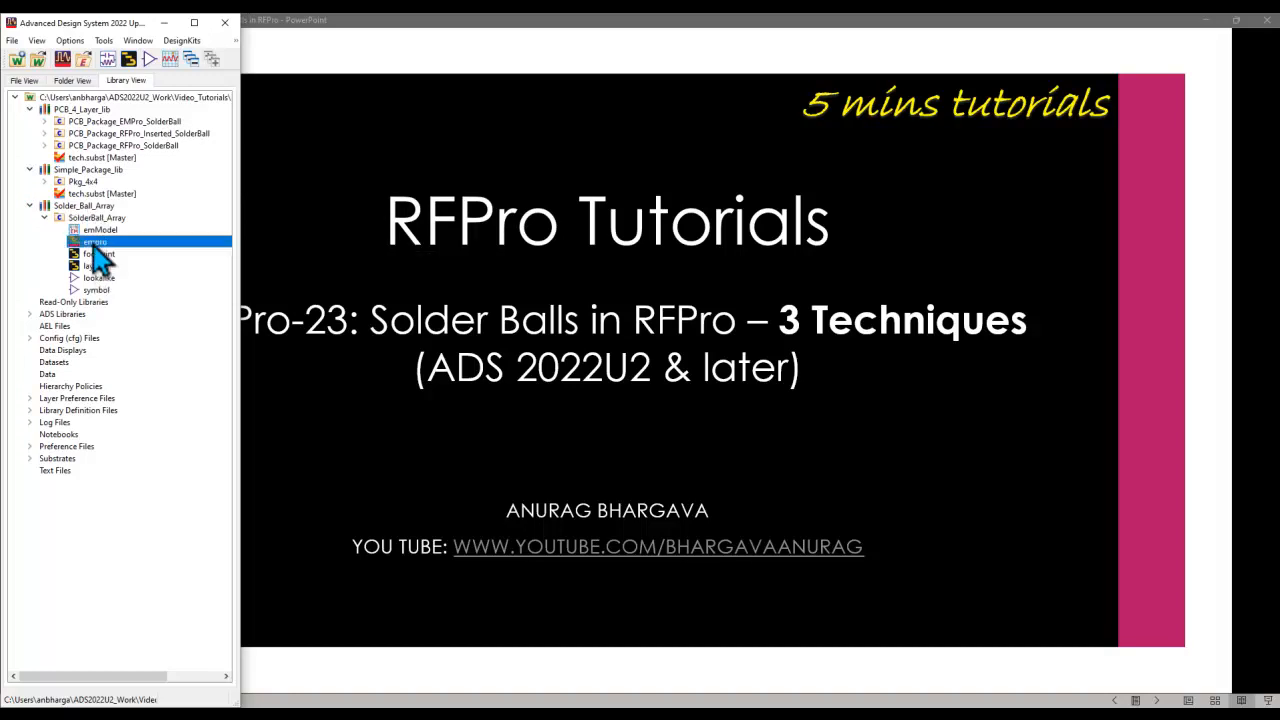
pyautogui.doubleClick(94, 241)
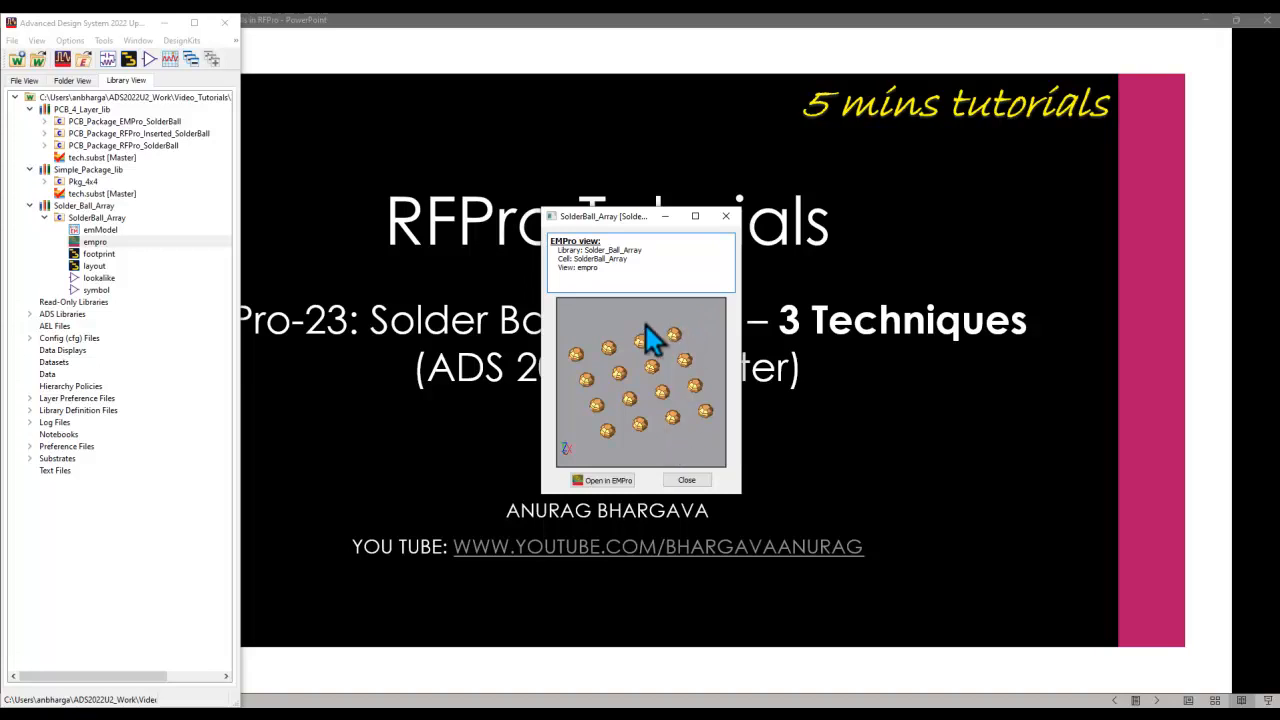
pyautogui.moveTo(625, 375)
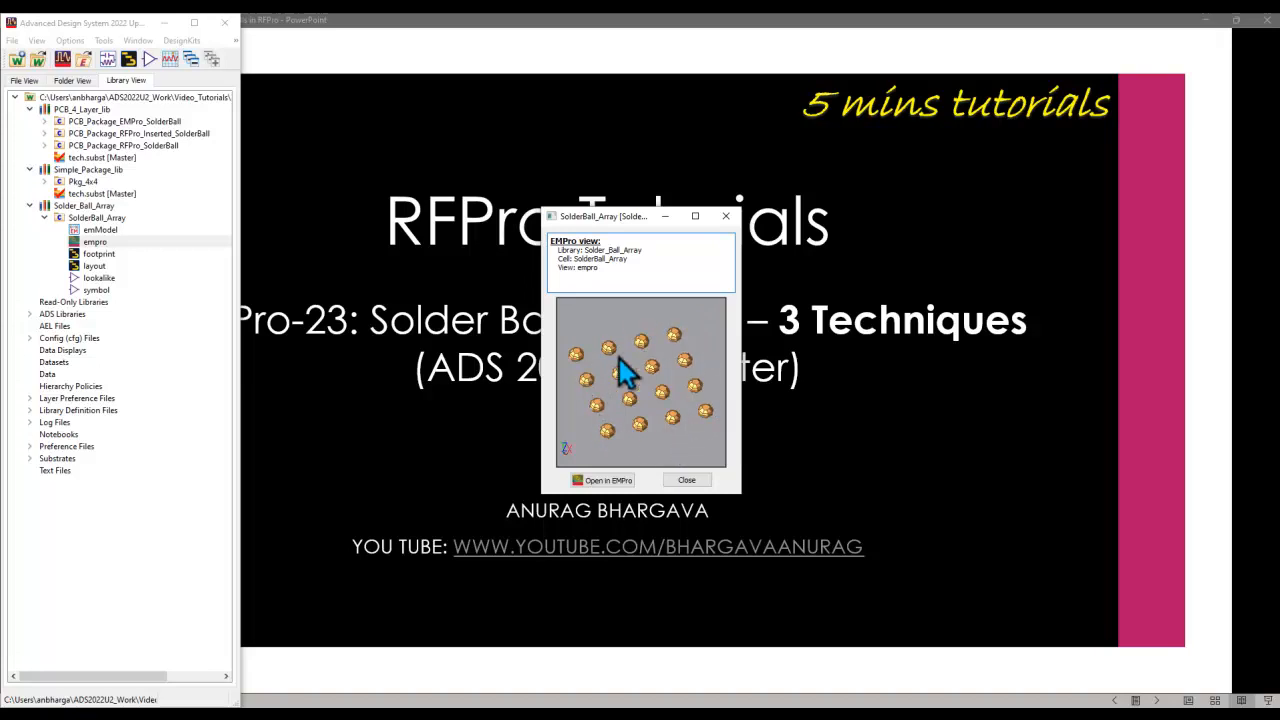
pyautogui.moveTo(700, 485)
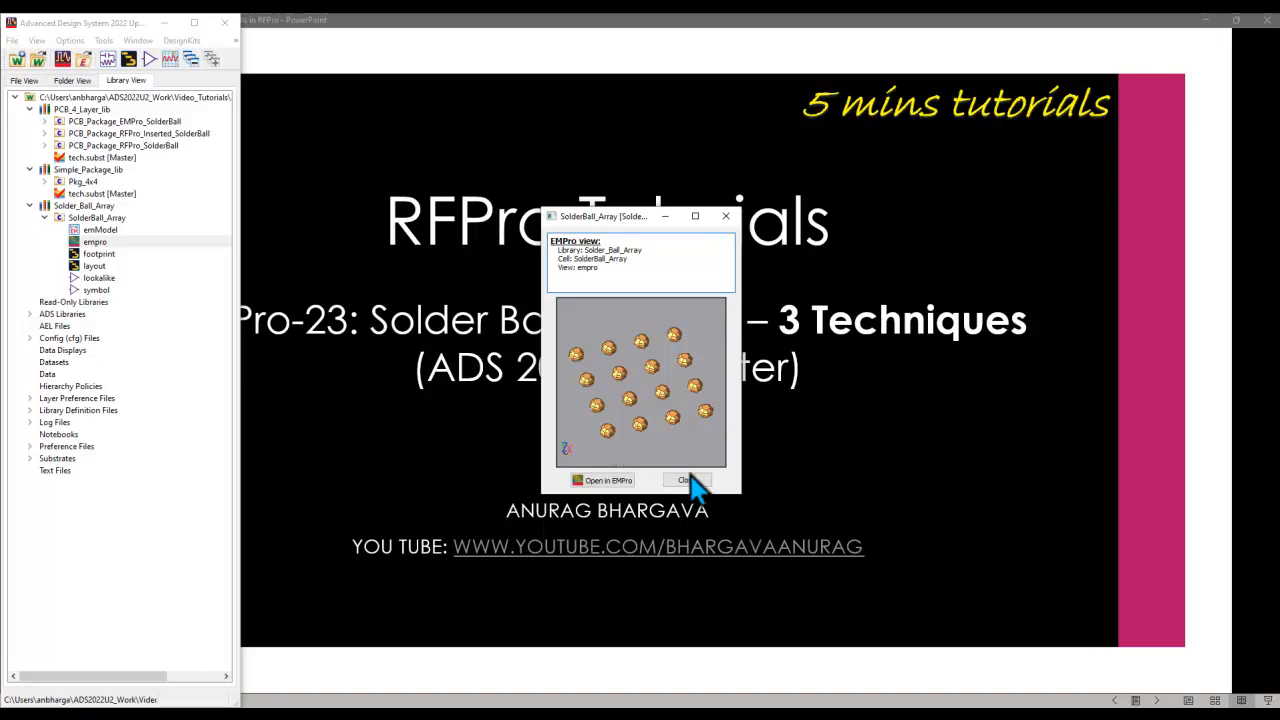
pyautogui.click(684, 480)
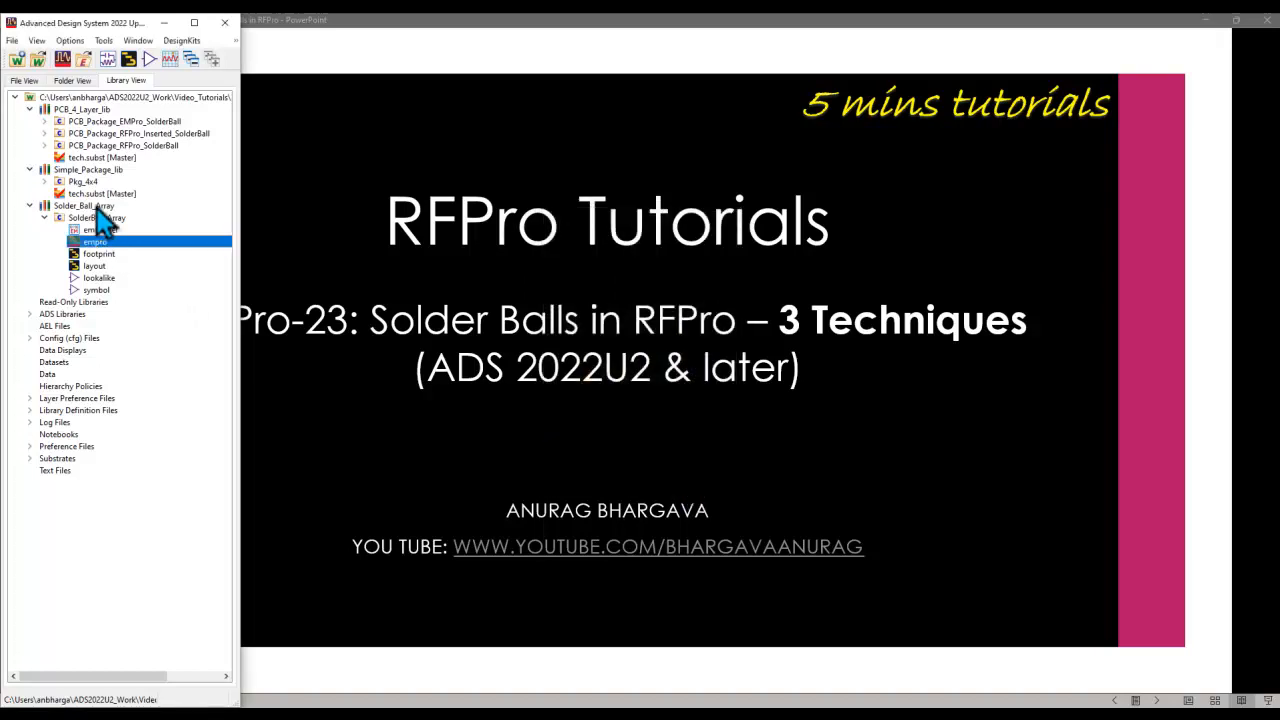
pyautogui.moveTo(105, 228)
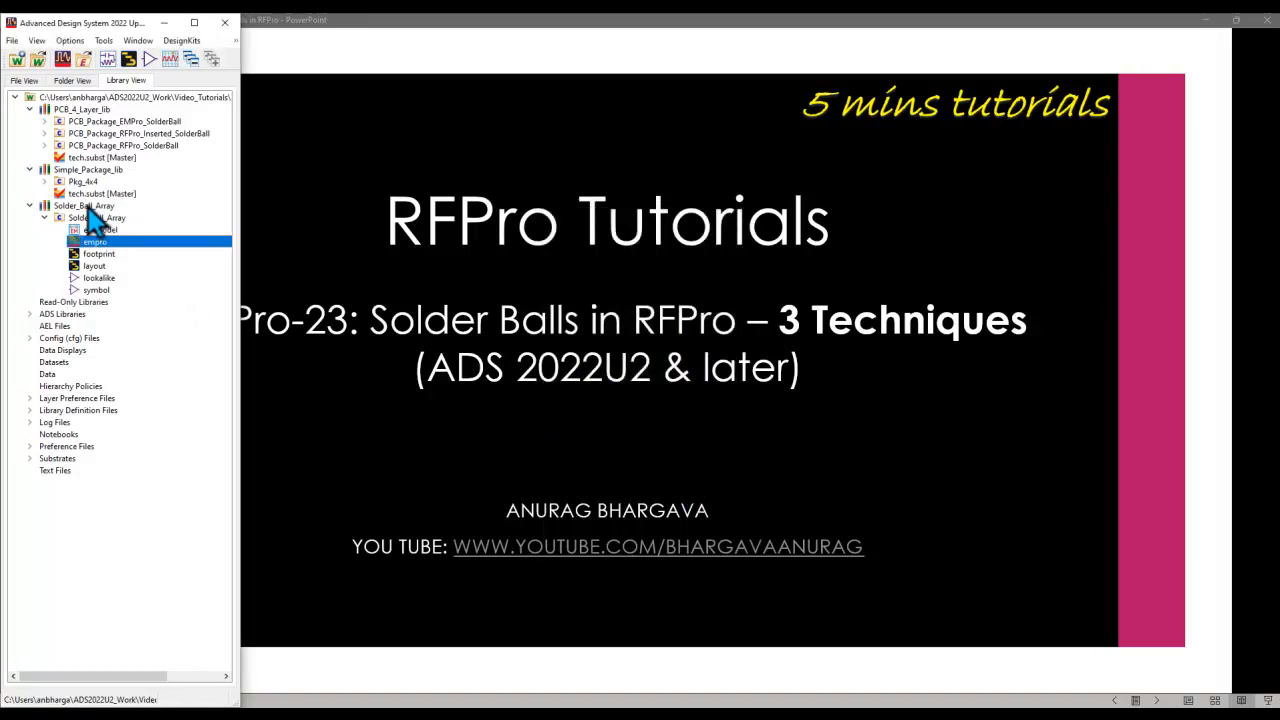
pyautogui.moveTo(90, 219)
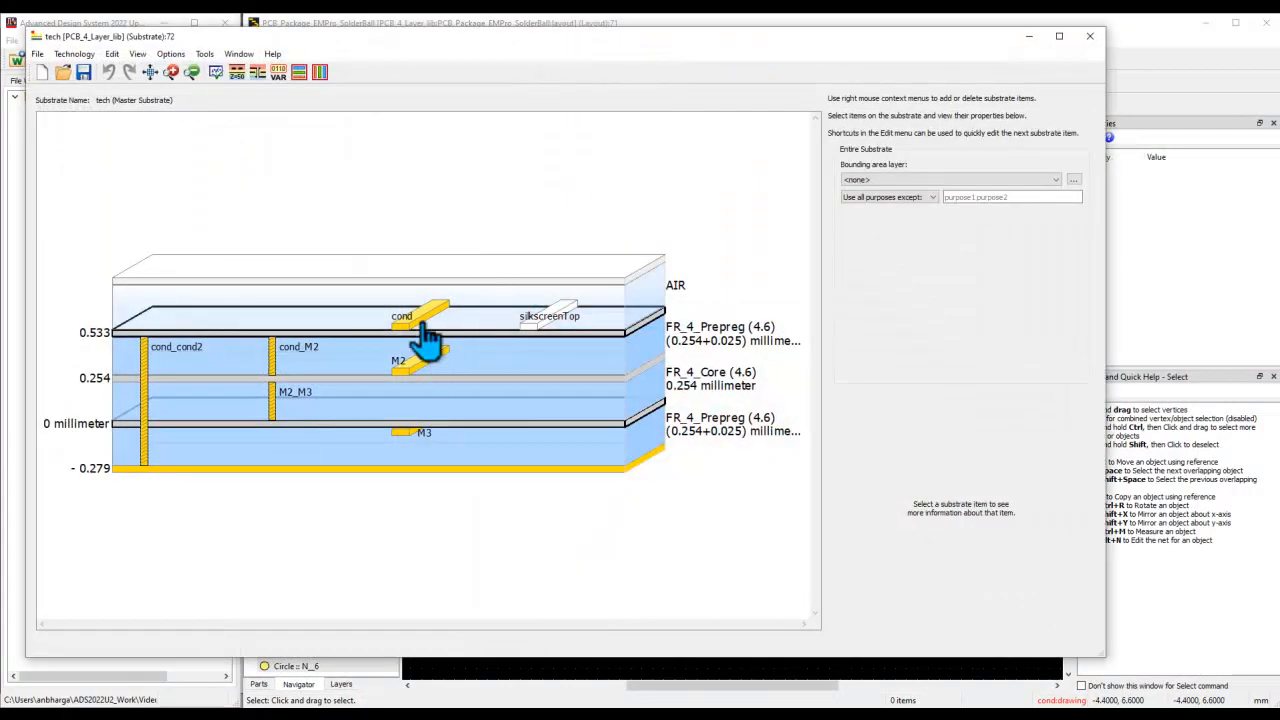
pyautogui.moveTo(410, 360)
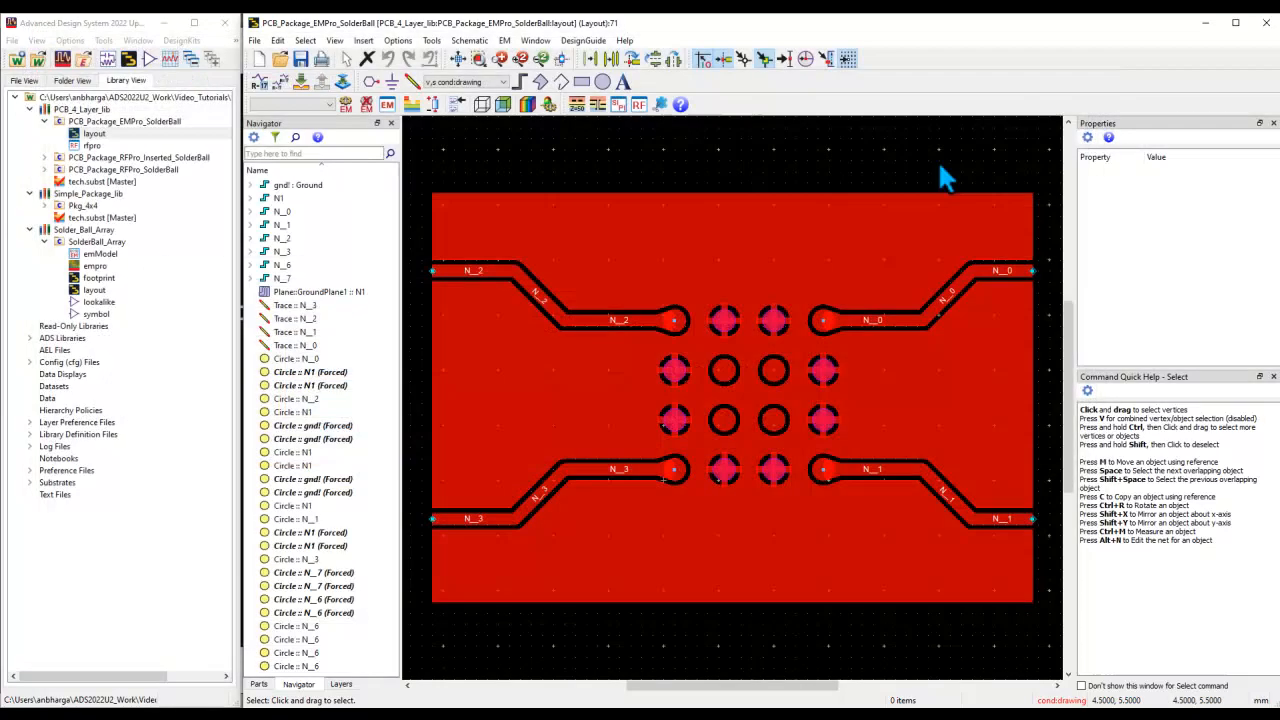
pyautogui.moveTo(165, 323)
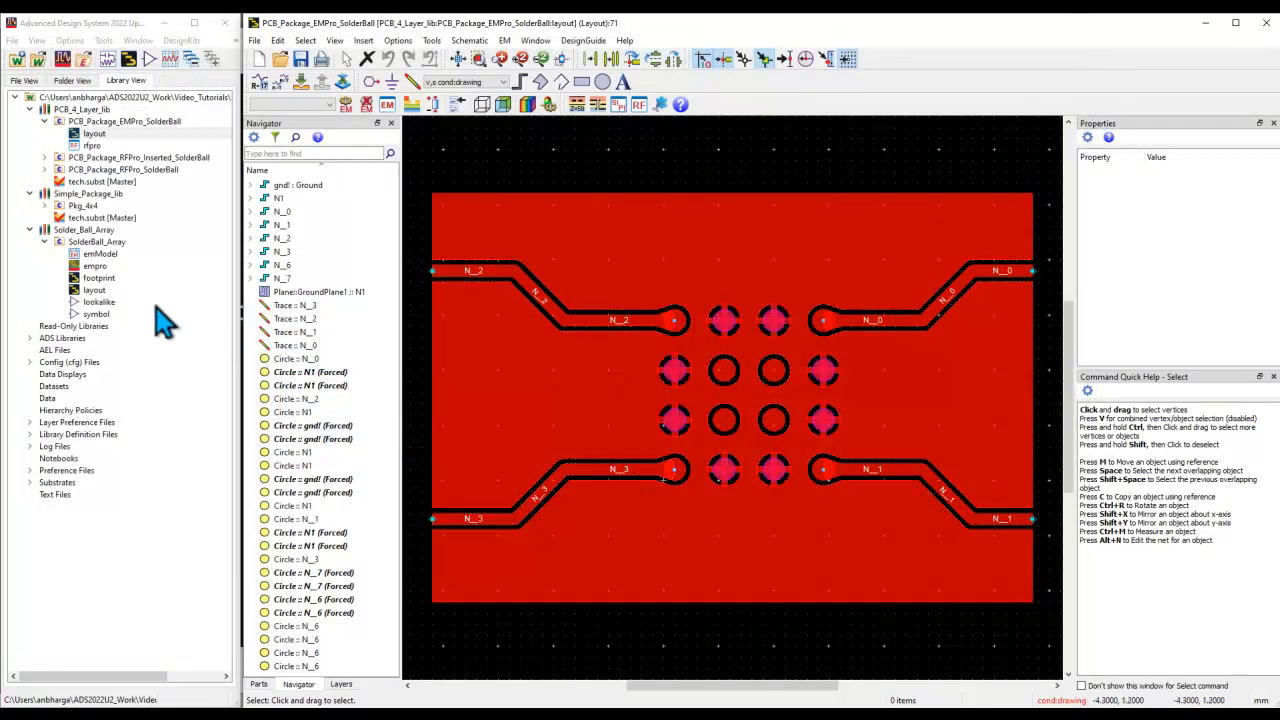
# - Place the SolderBall_Array layout over the pads, accept its parameters, and select X1
pyautogui.doubleClick(94, 289)
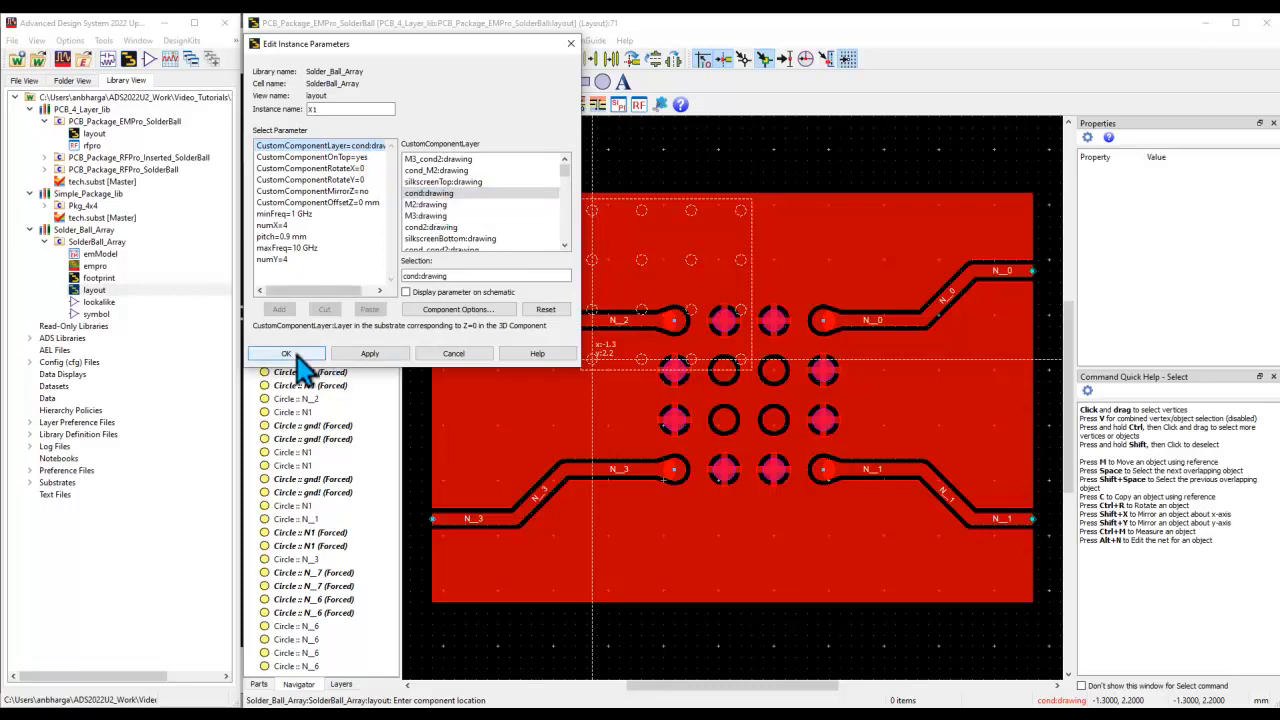
pyautogui.click(286, 353)
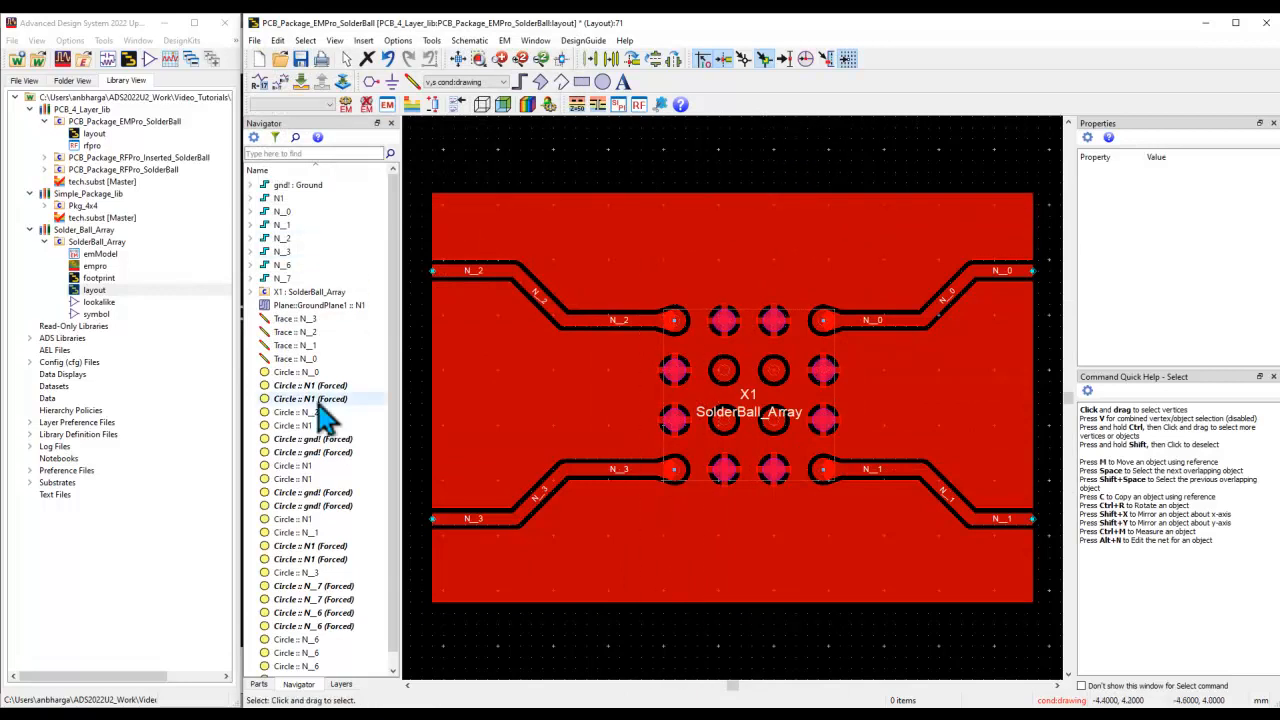
pyautogui.click(310, 291)
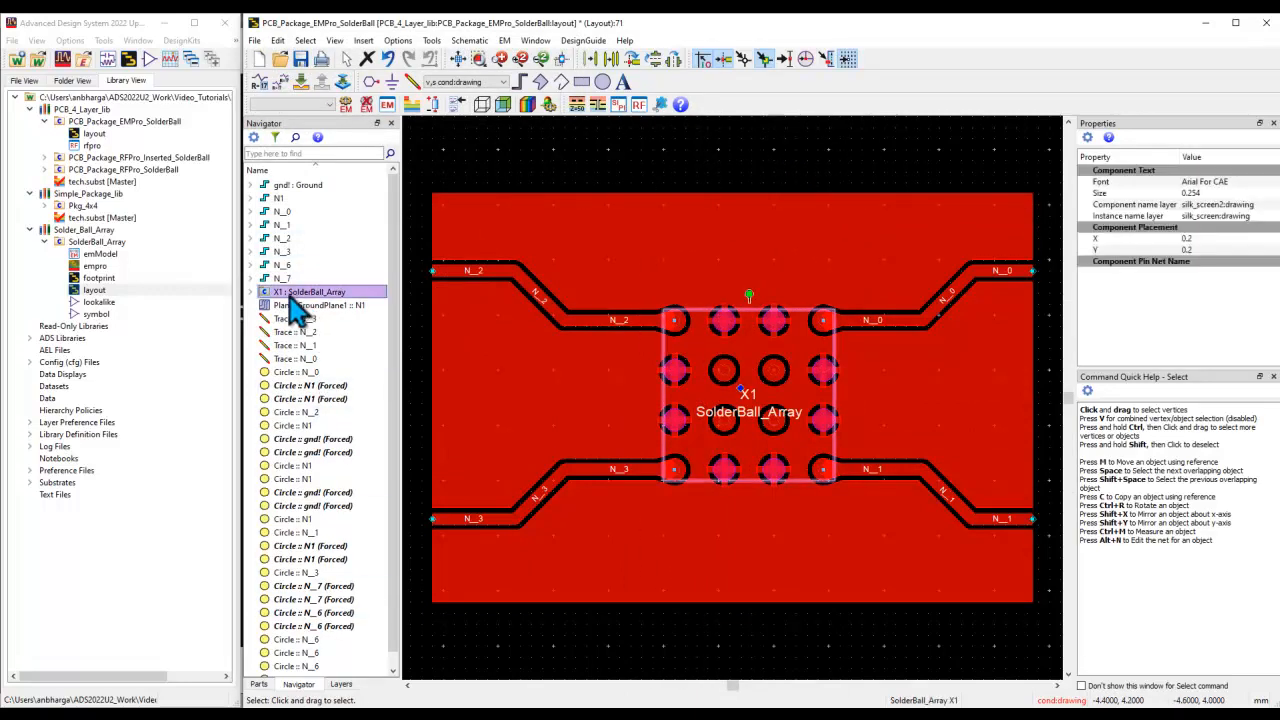
pyautogui.moveTo(315, 307)
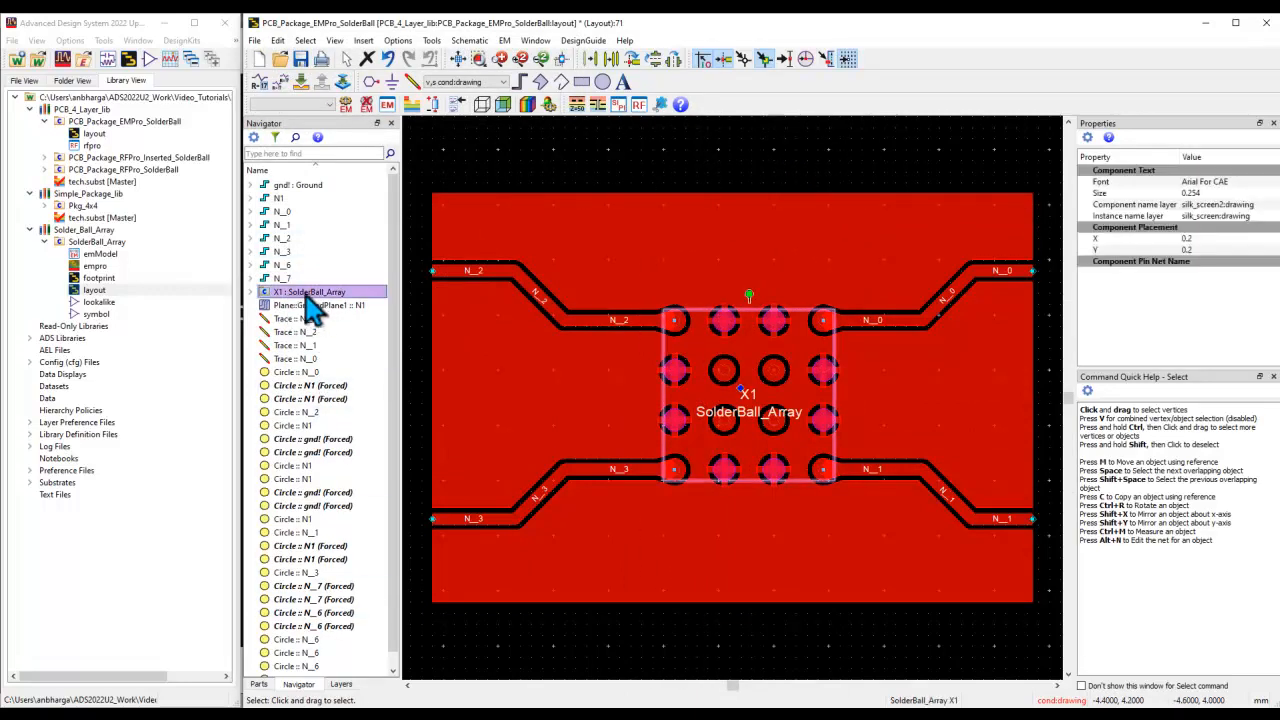
pyautogui.moveTo(560, 185)
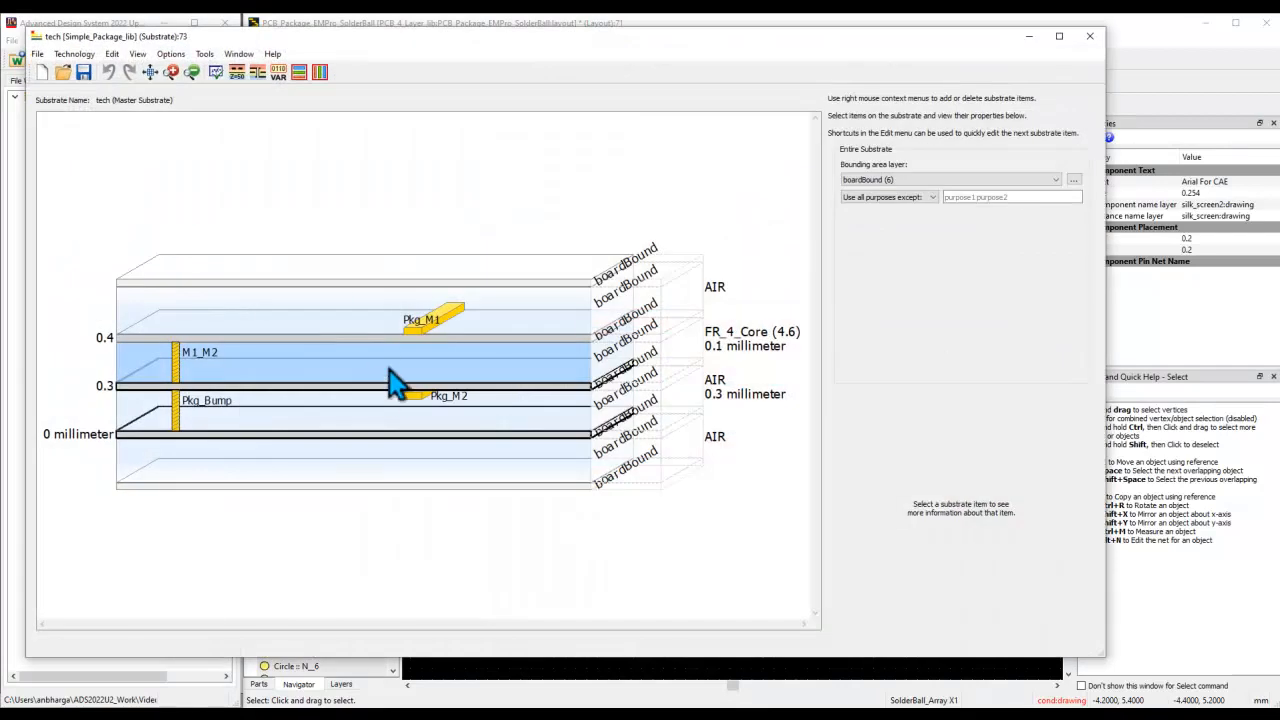
pyautogui.moveTo(415, 413)
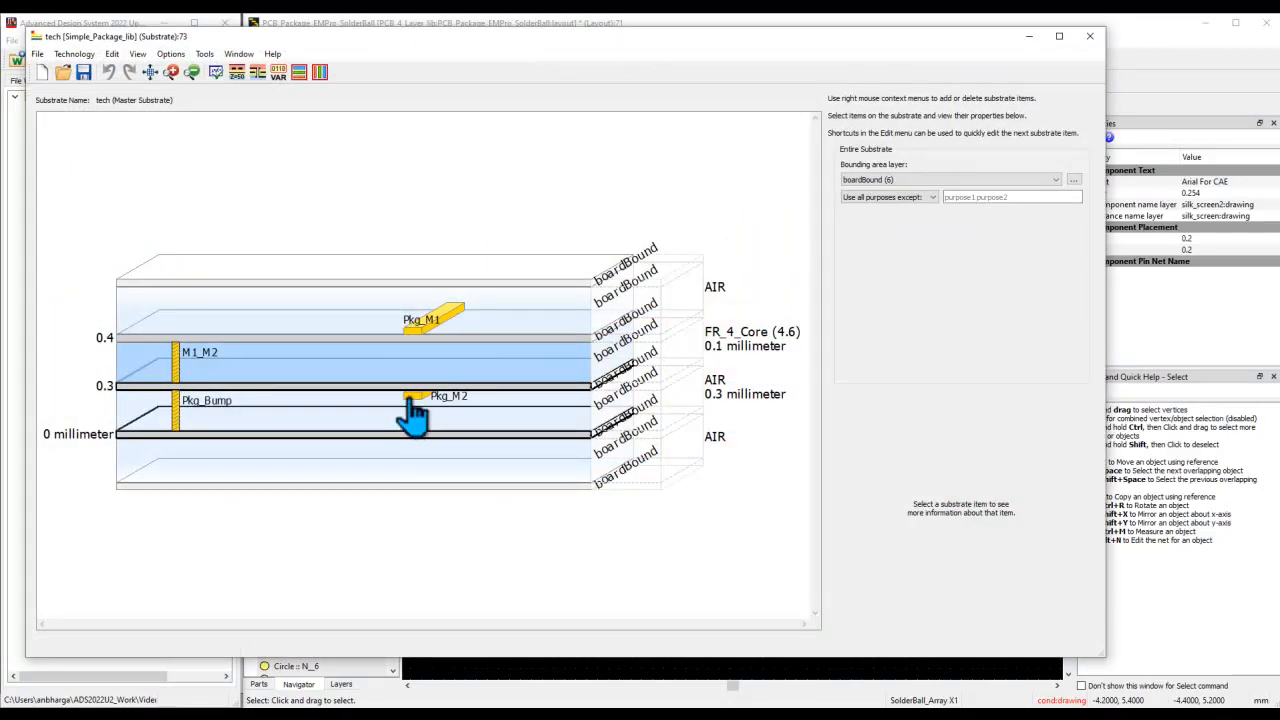
pyautogui.moveTo(413, 413)
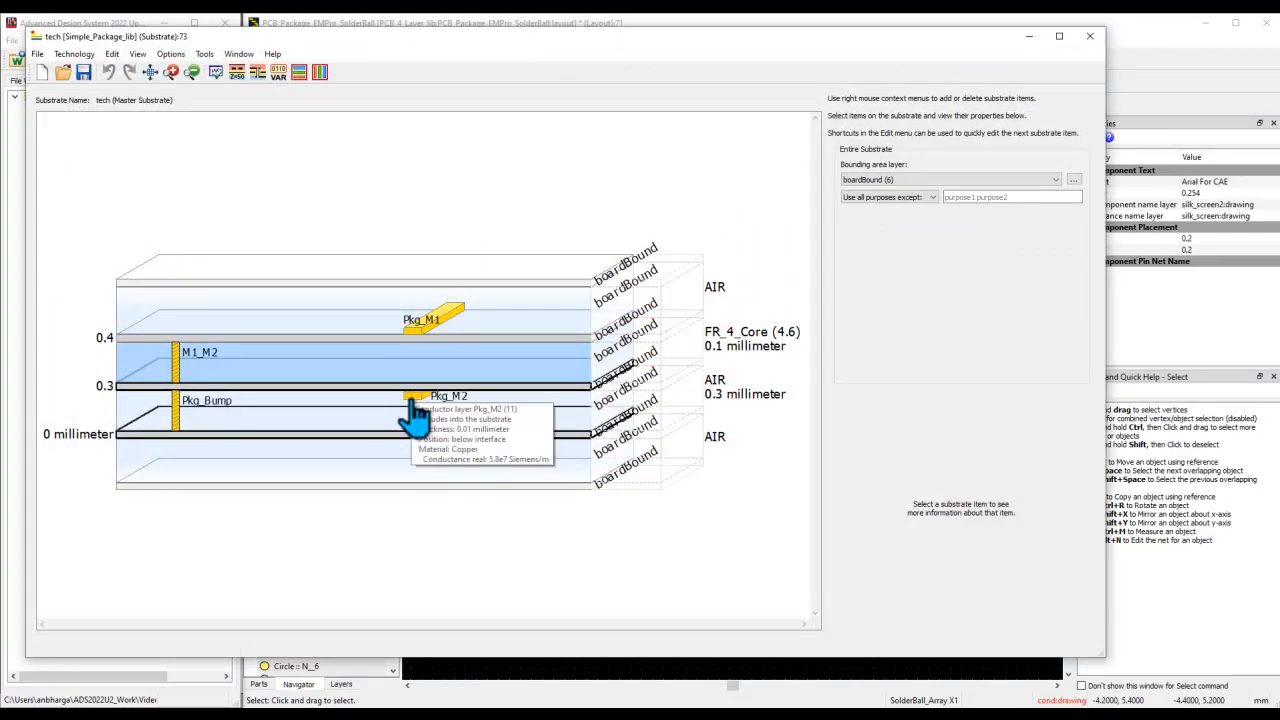
pyautogui.moveTo(180, 420)
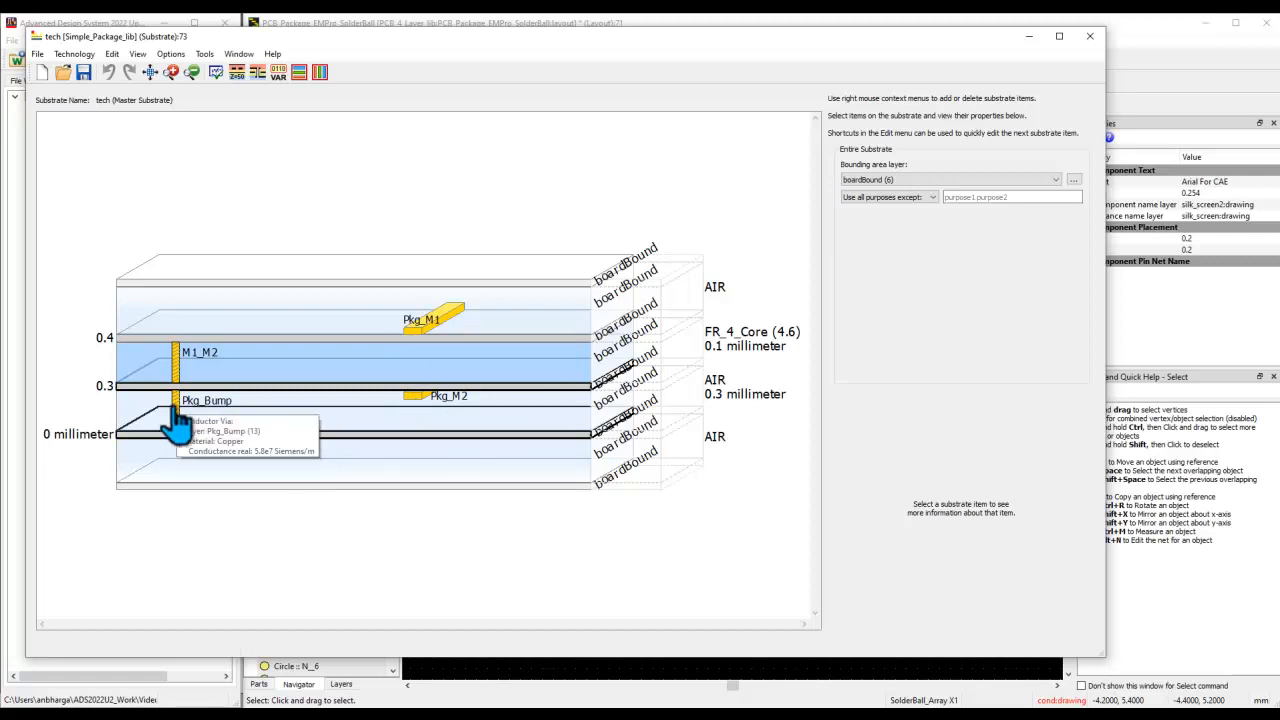
# - Show the Pkg_Bump via properties in the Simple_Package_lib substrate stack
pyautogui.click(178, 420)
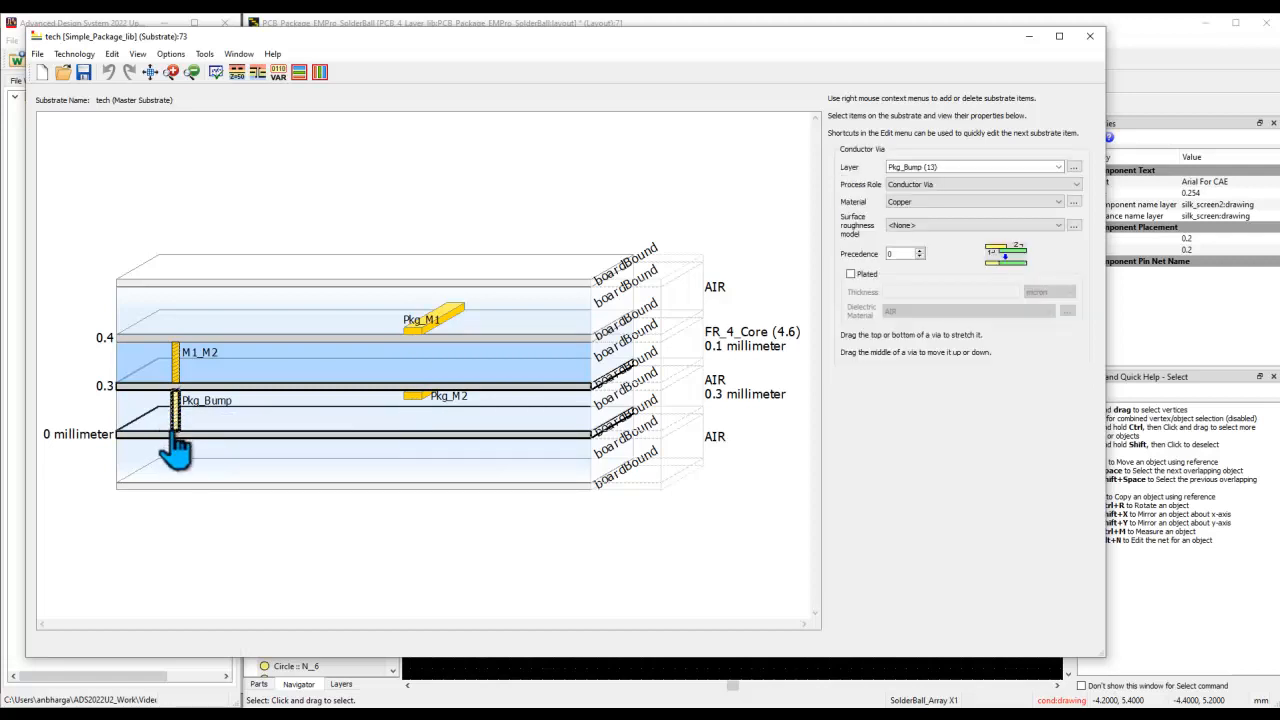
pyautogui.moveTo(725, 415)
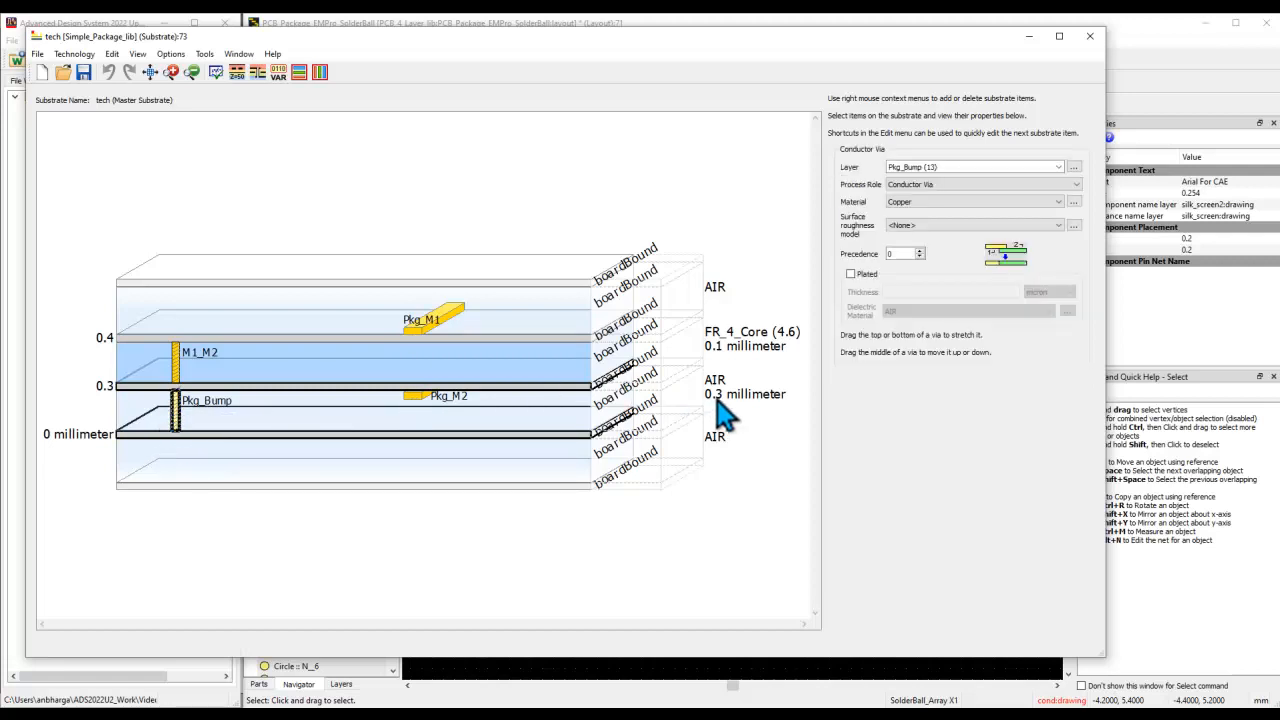
pyautogui.moveTo(200, 440)
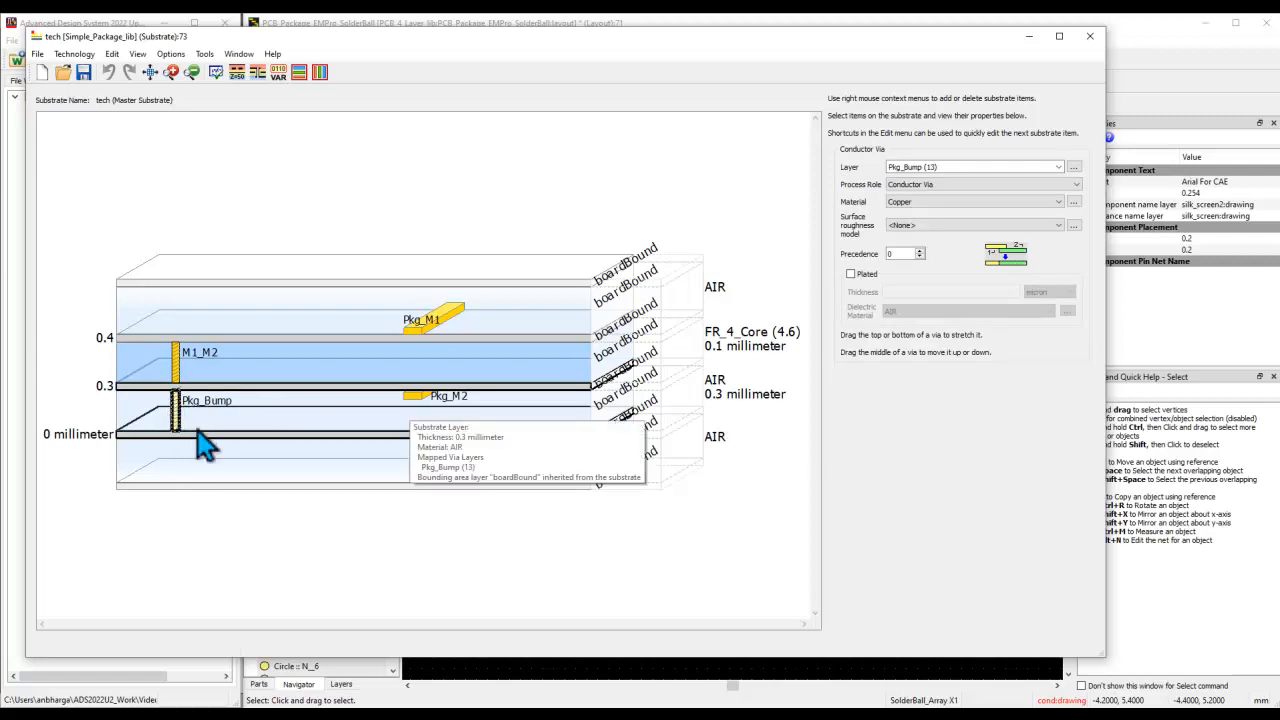
pyautogui.moveTo(413, 538)
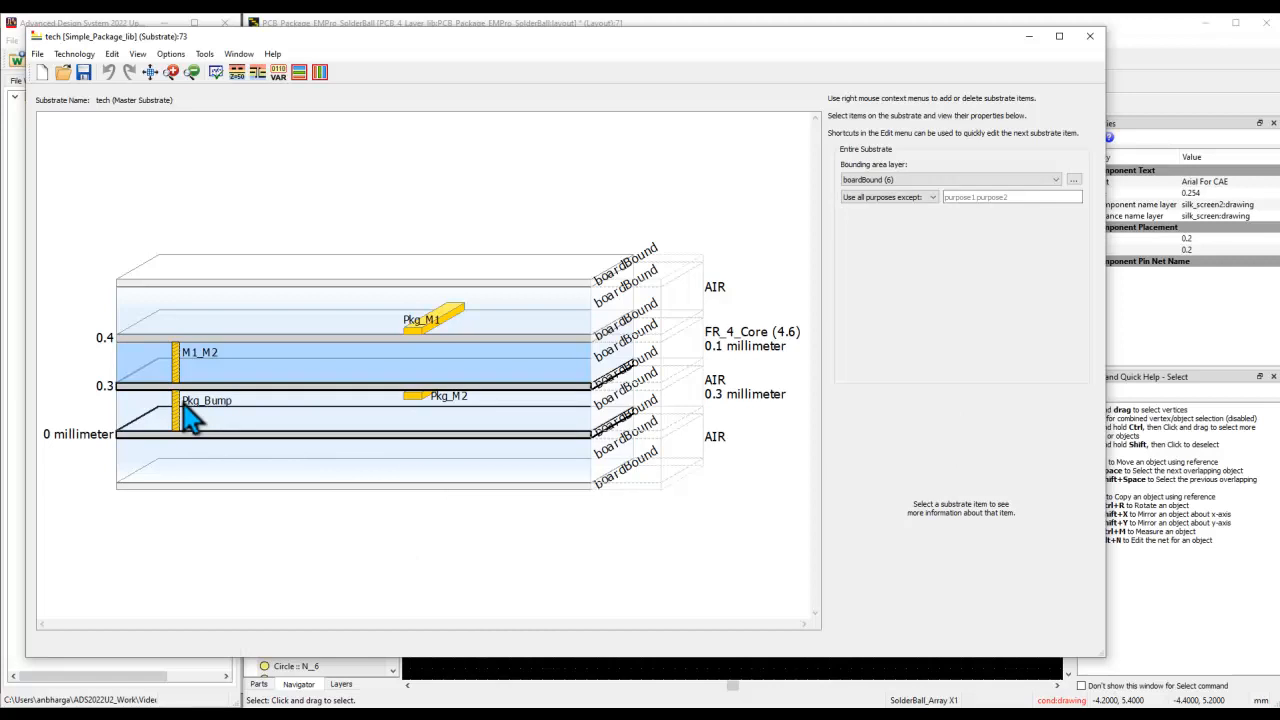
pyautogui.moveTo(185, 420)
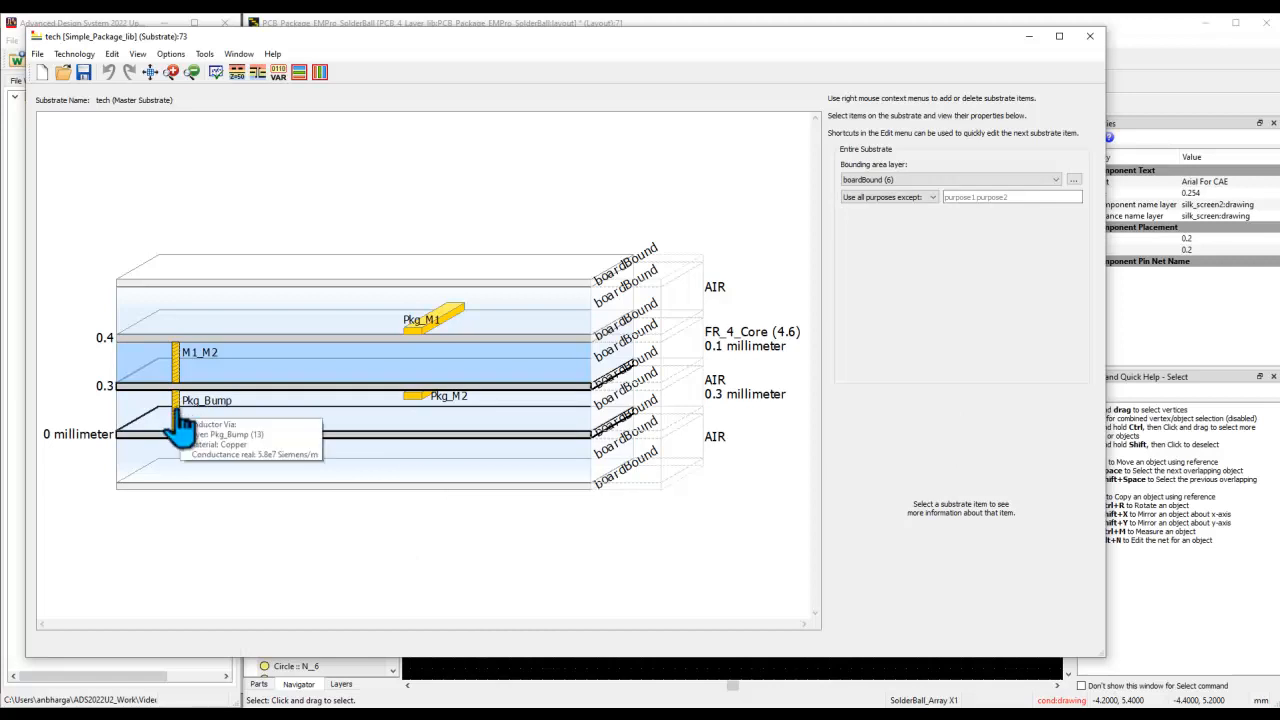
pyautogui.moveTo(728, 415)
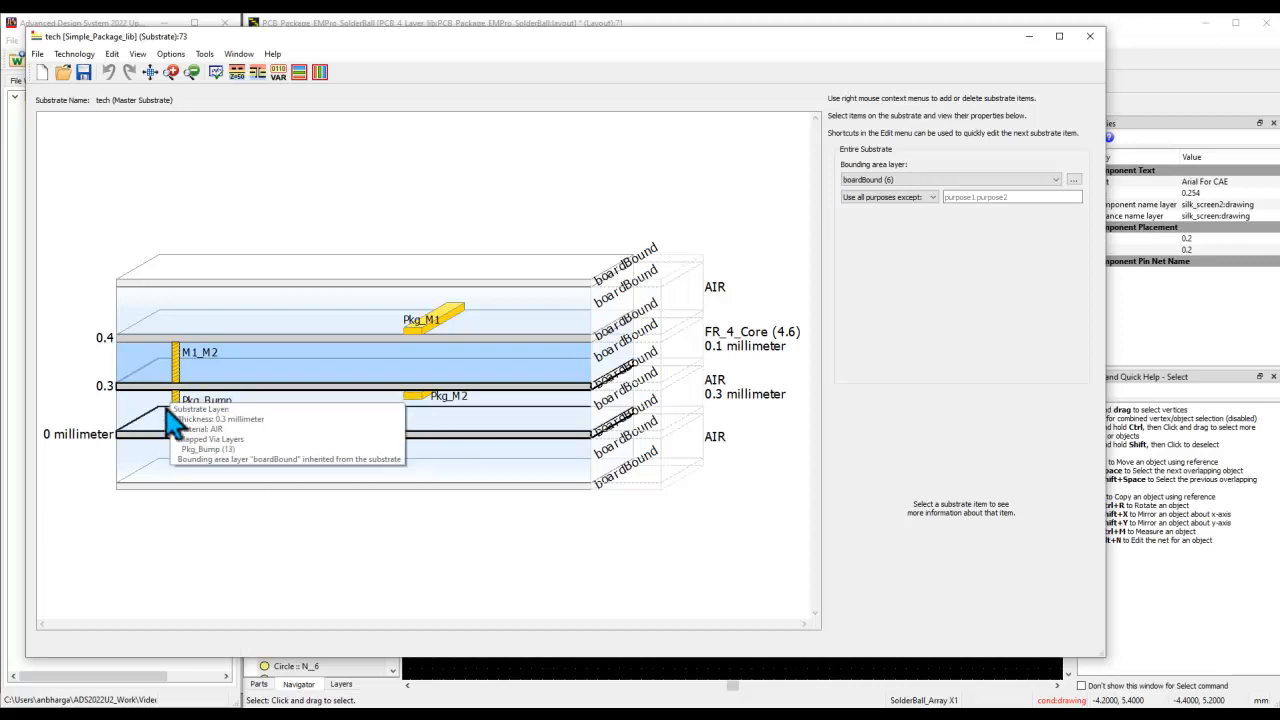
pyautogui.moveTo(175, 435)
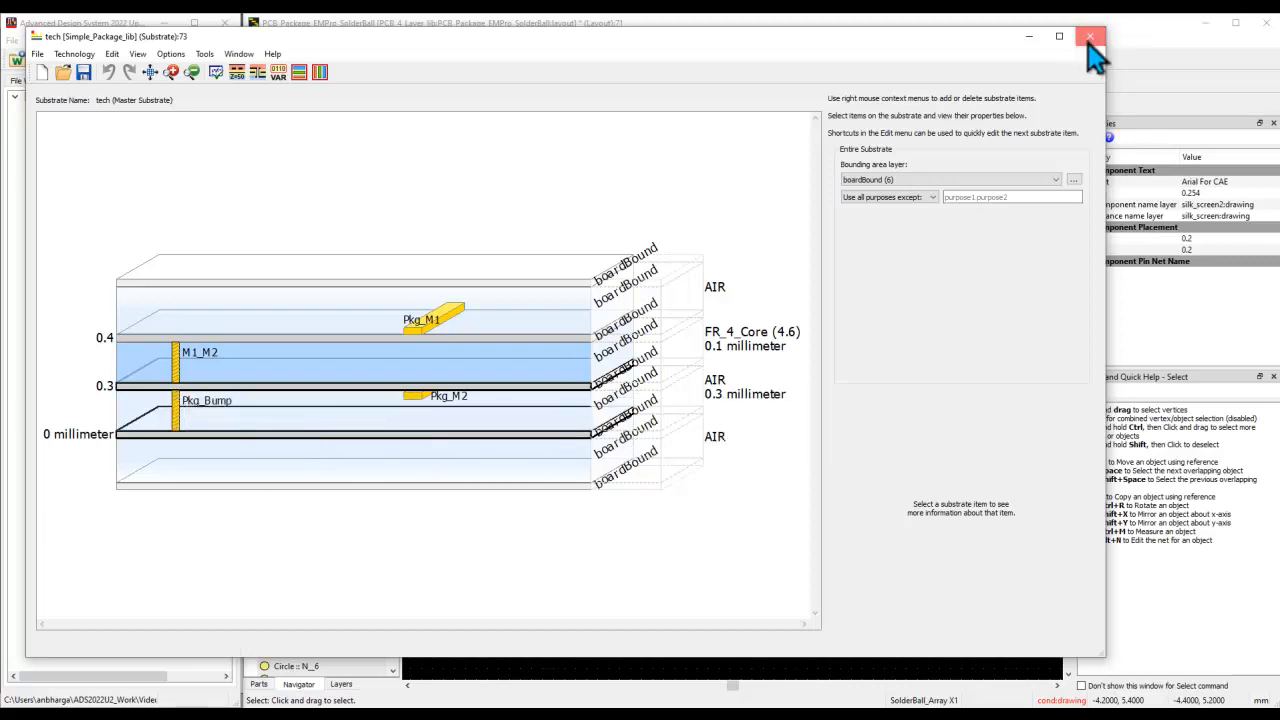
# - Close the substrate viewer and cancel Simple_Package_lib's Nested Technology settings unchanged
pyautogui.click(1089, 37)
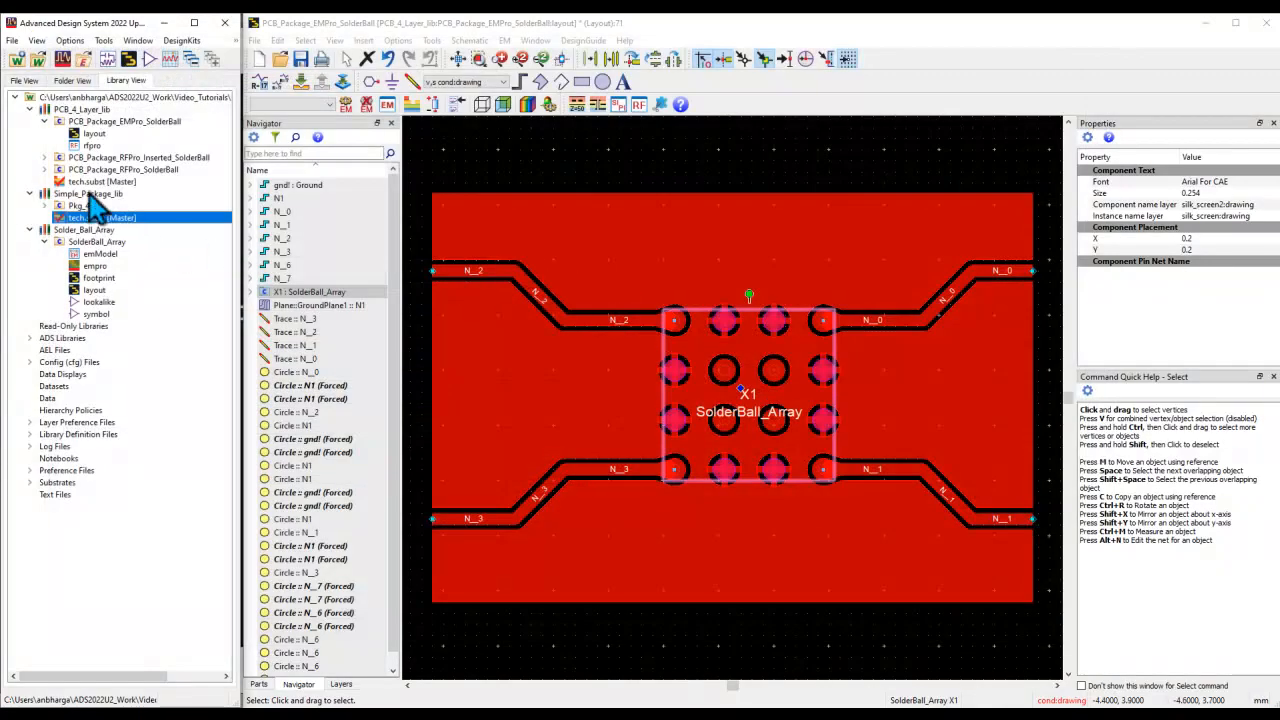
pyautogui.rightClick(90, 194)
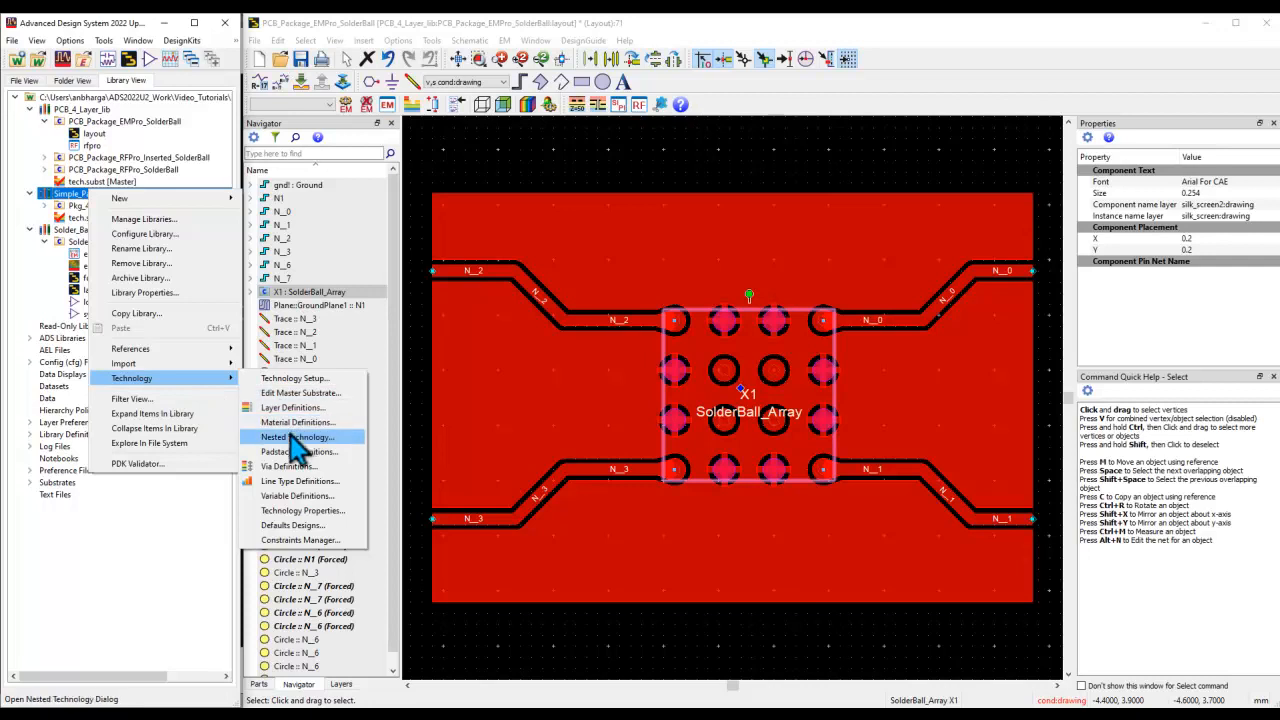
pyautogui.click(298, 437)
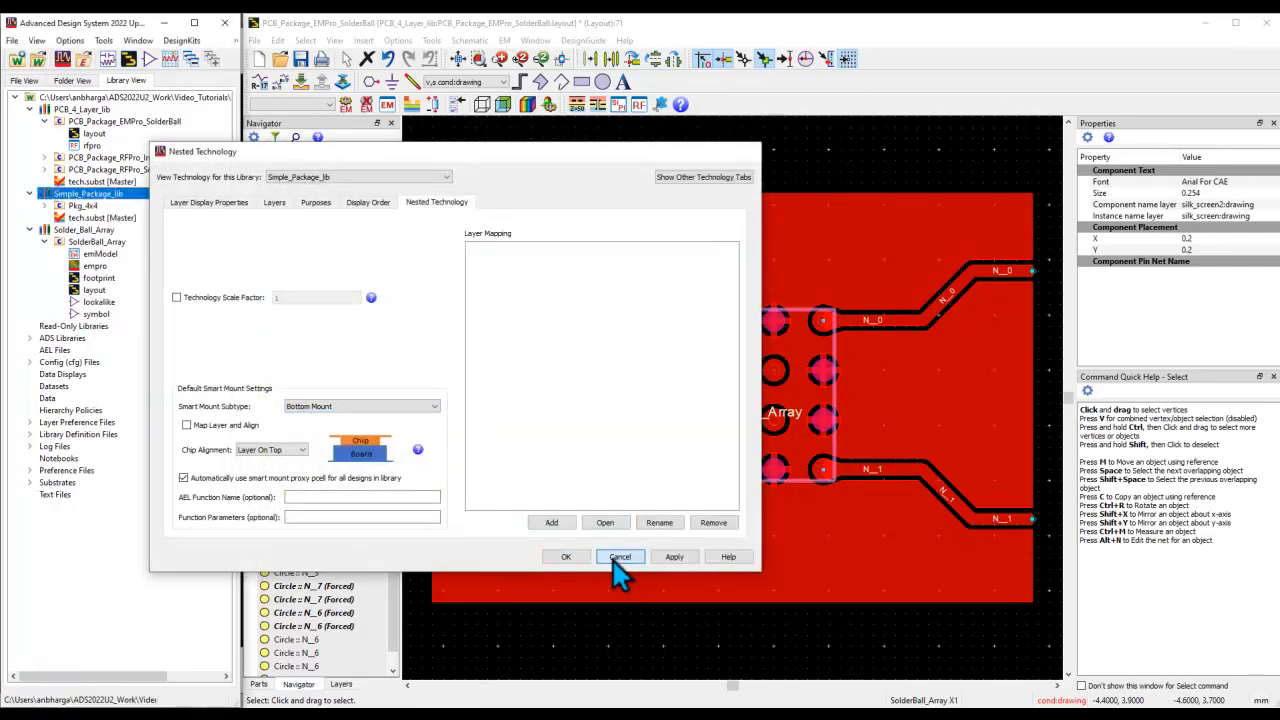
pyautogui.click(619, 556)
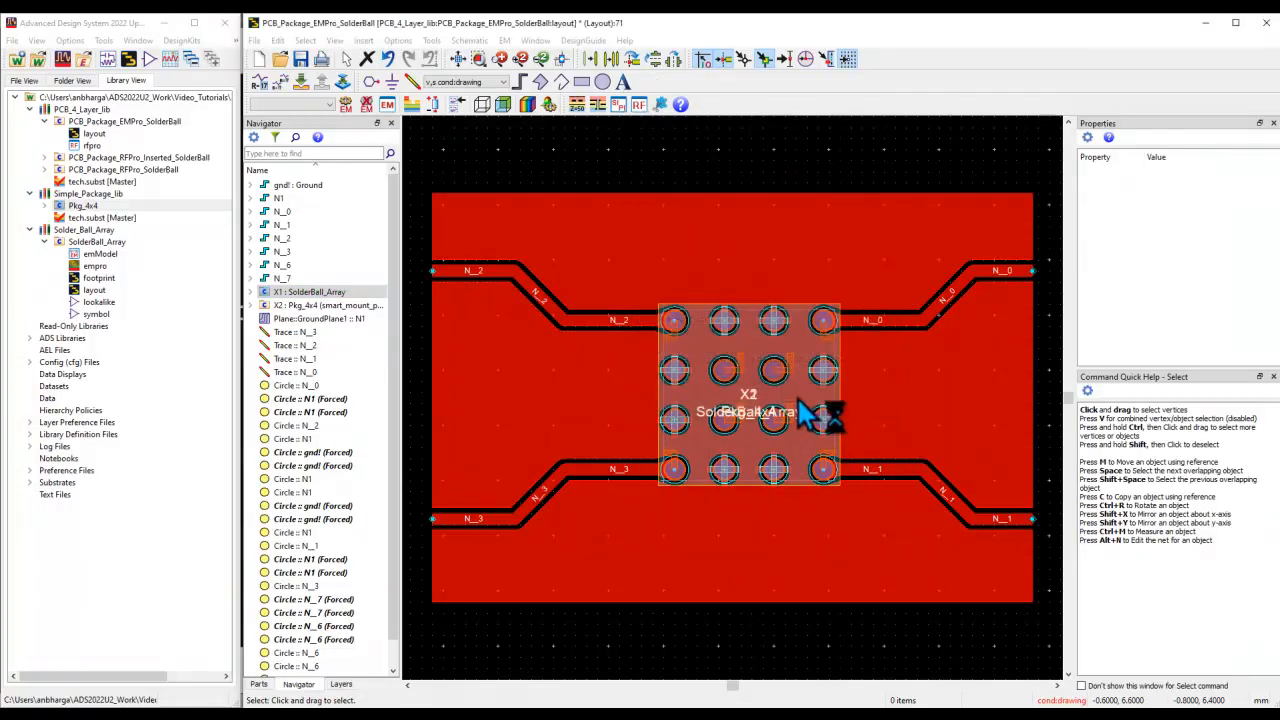
pyautogui.moveTo(640, 120)
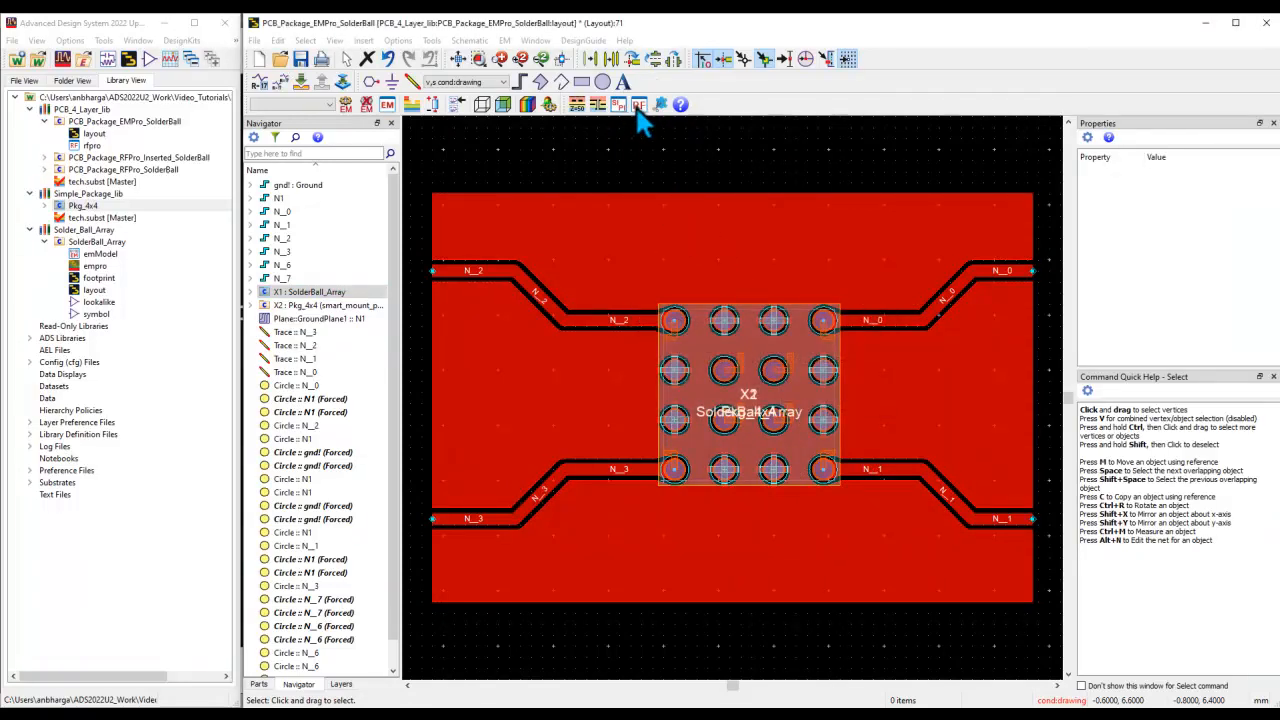
# - In RFPro, change Pkg_4x4's component role to layout, confirm, and orbit to inspect
pyautogui.click(639, 104)
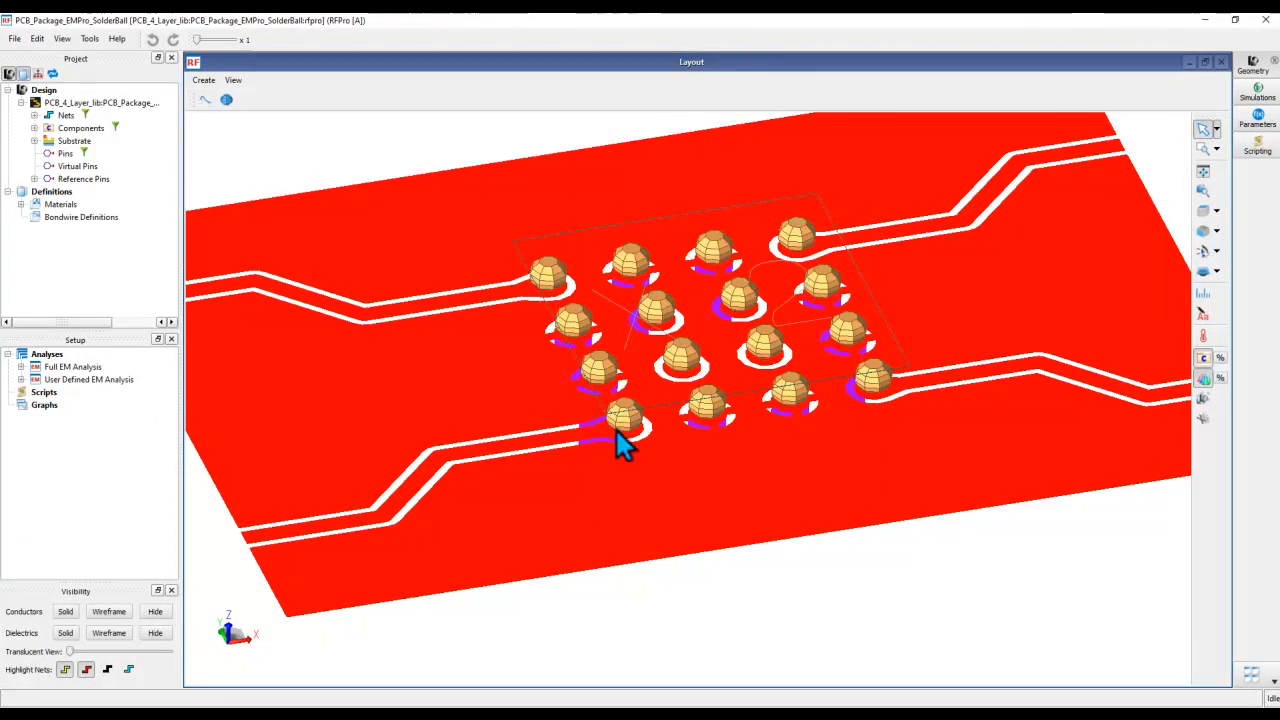
pyautogui.moveTo(190, 235)
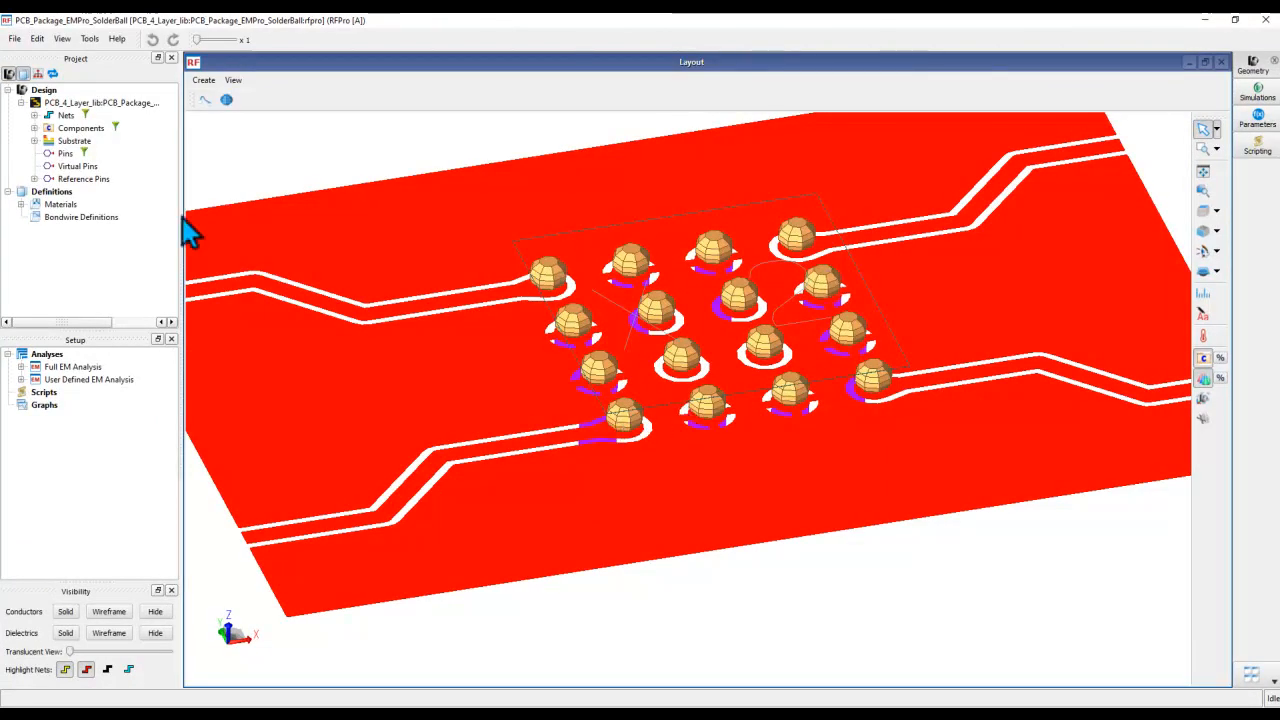
pyautogui.click(34, 128)
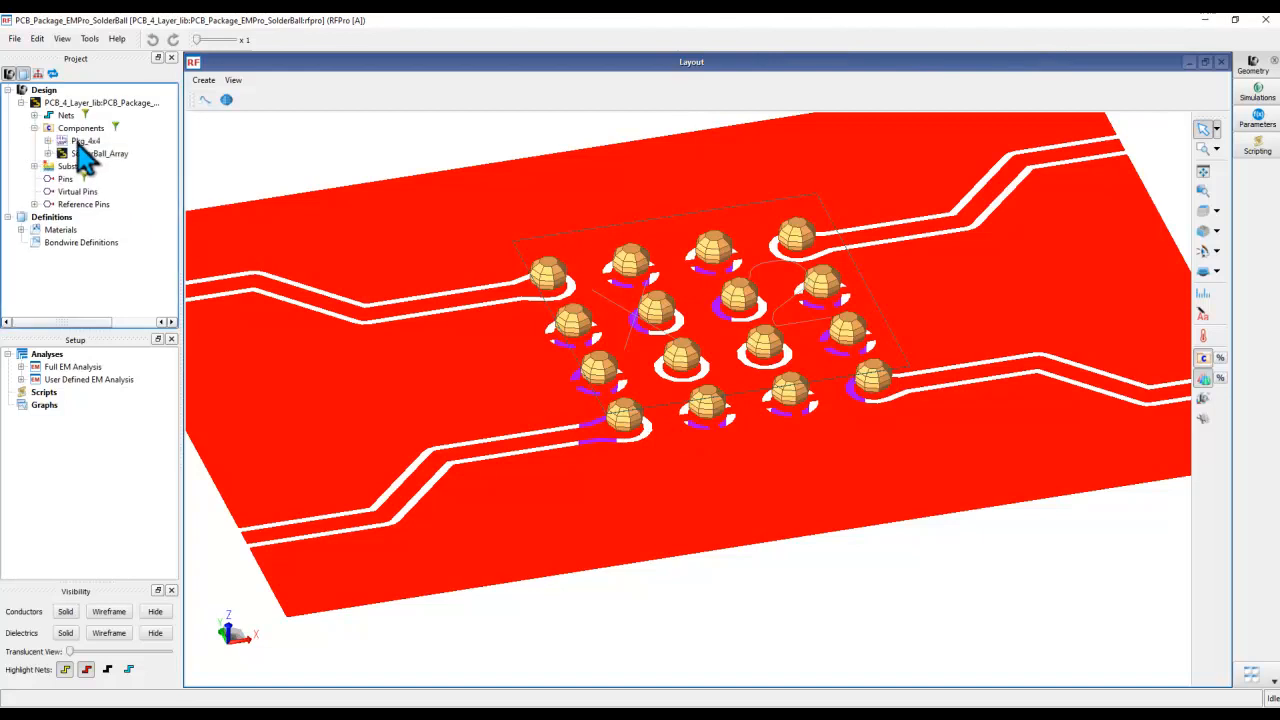
pyautogui.rightClick(85, 140)
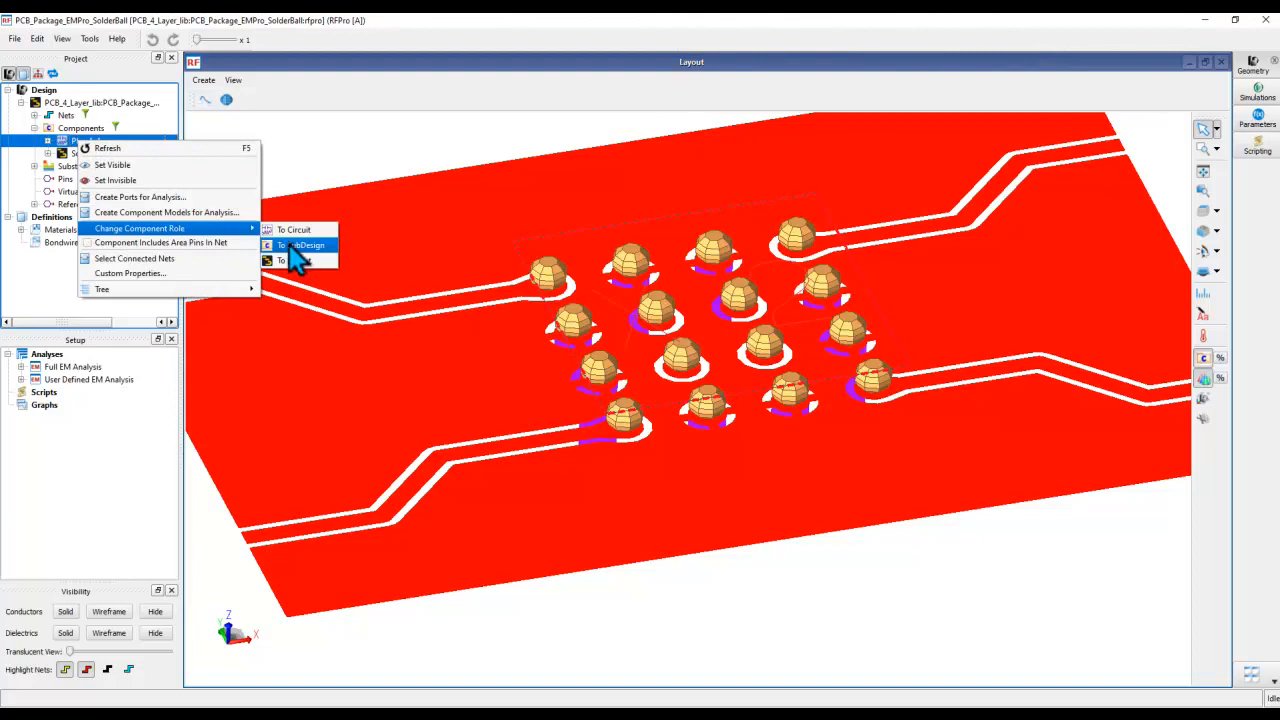
pyautogui.click(305, 245)
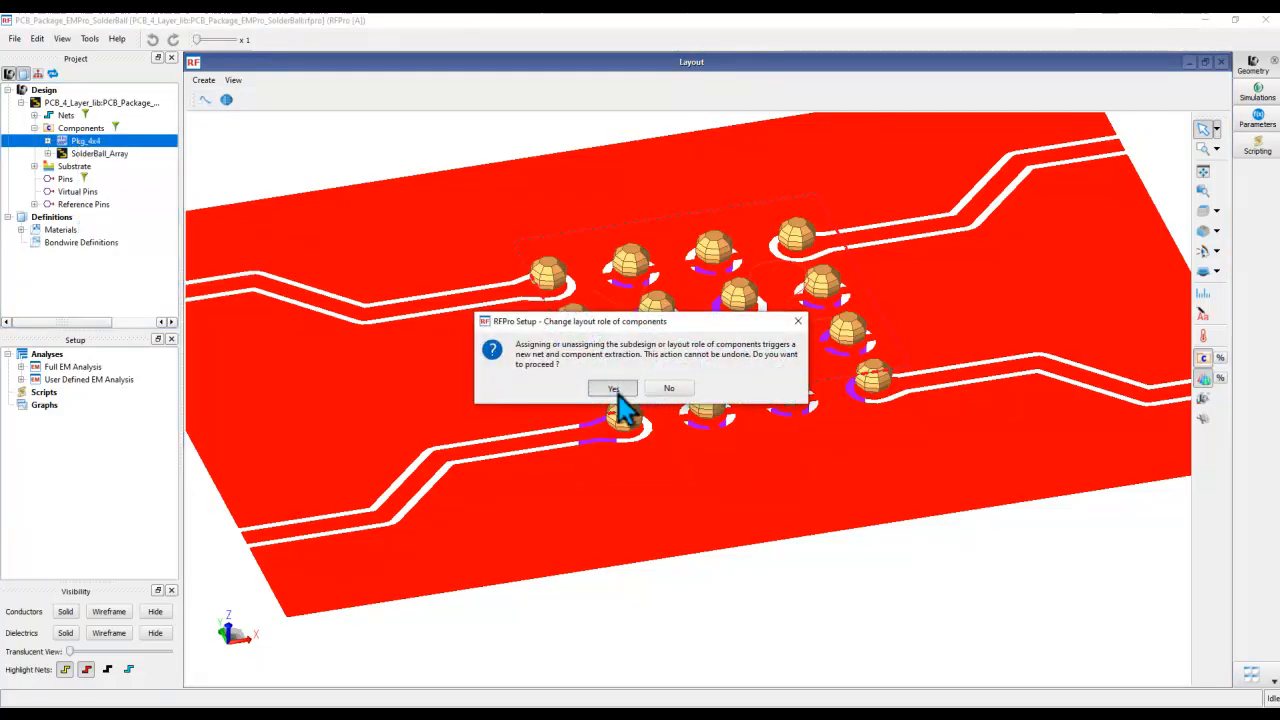
pyautogui.click(612, 388)
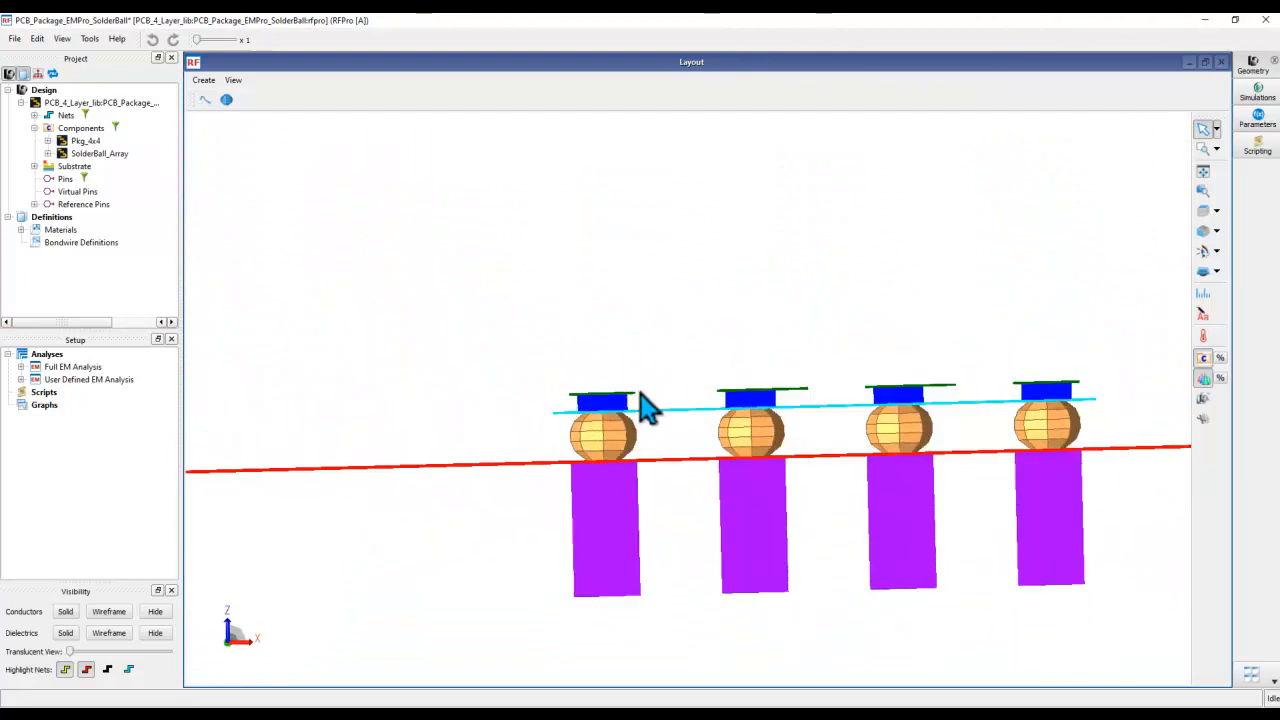
pyautogui.moveTo(640, 400); pyautogui.dragTo(700, 440)
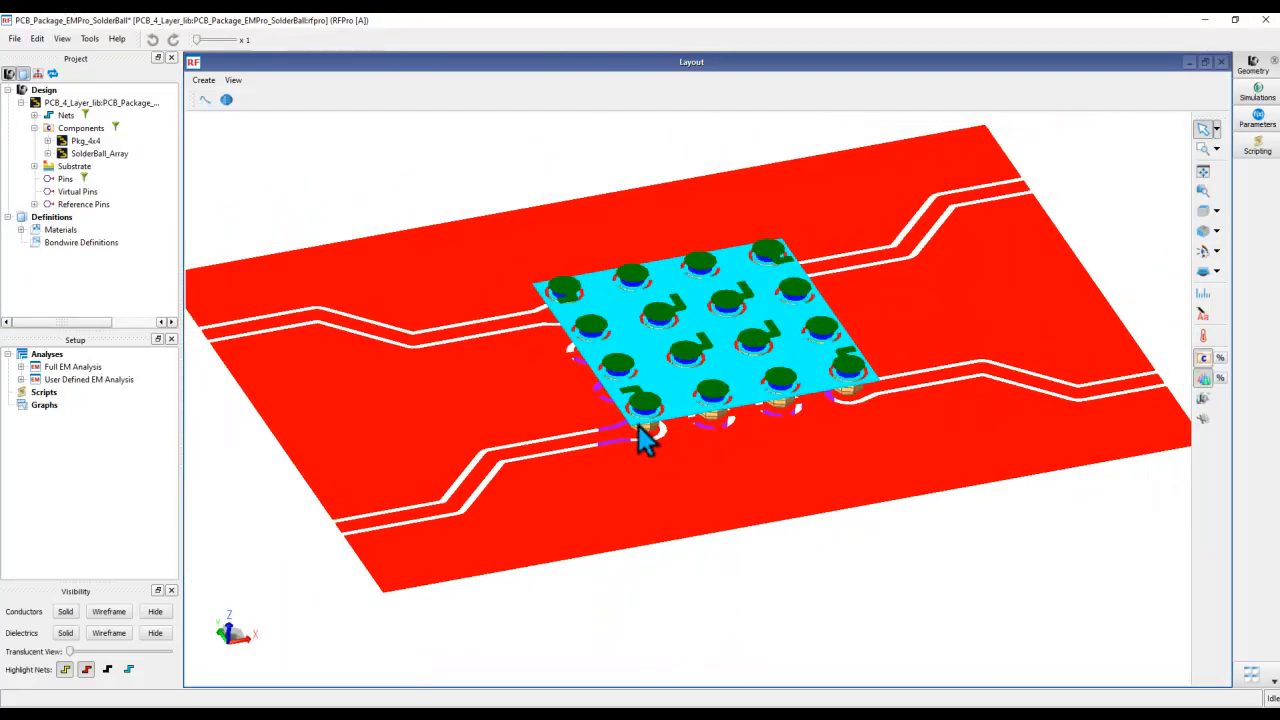
pyautogui.moveTo(645, 445)
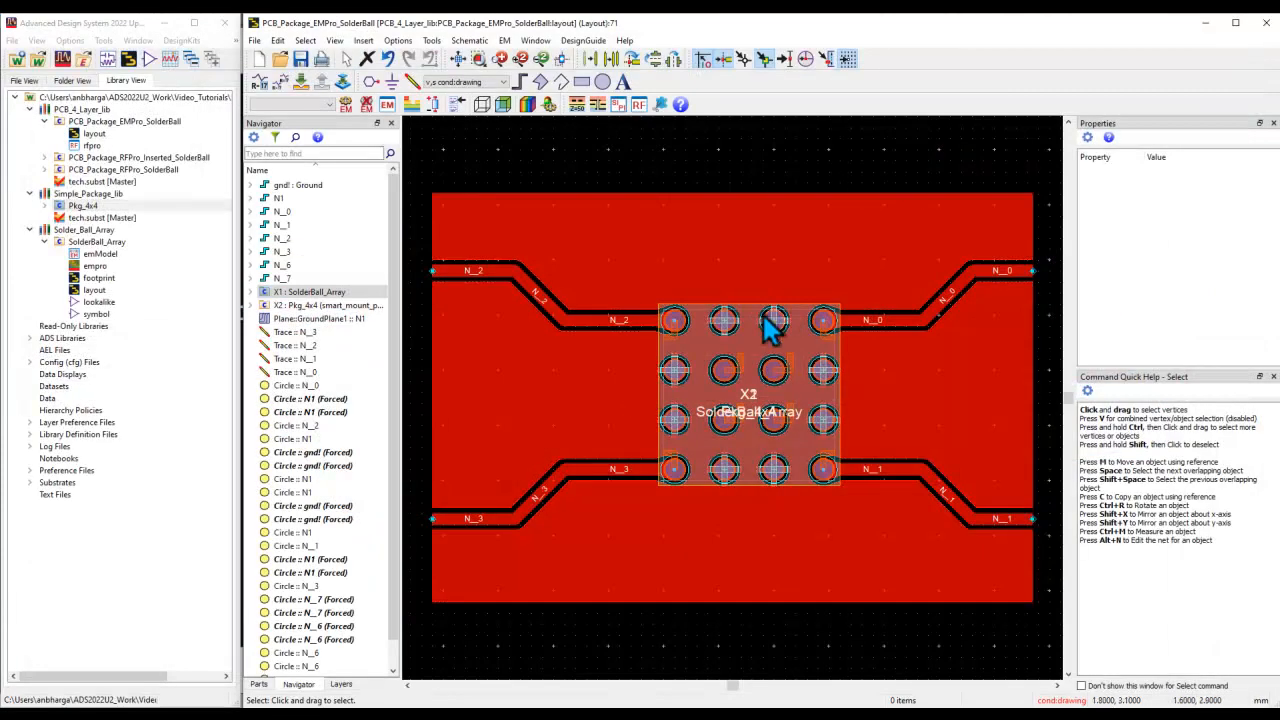
pyautogui.moveTo(695, 405)
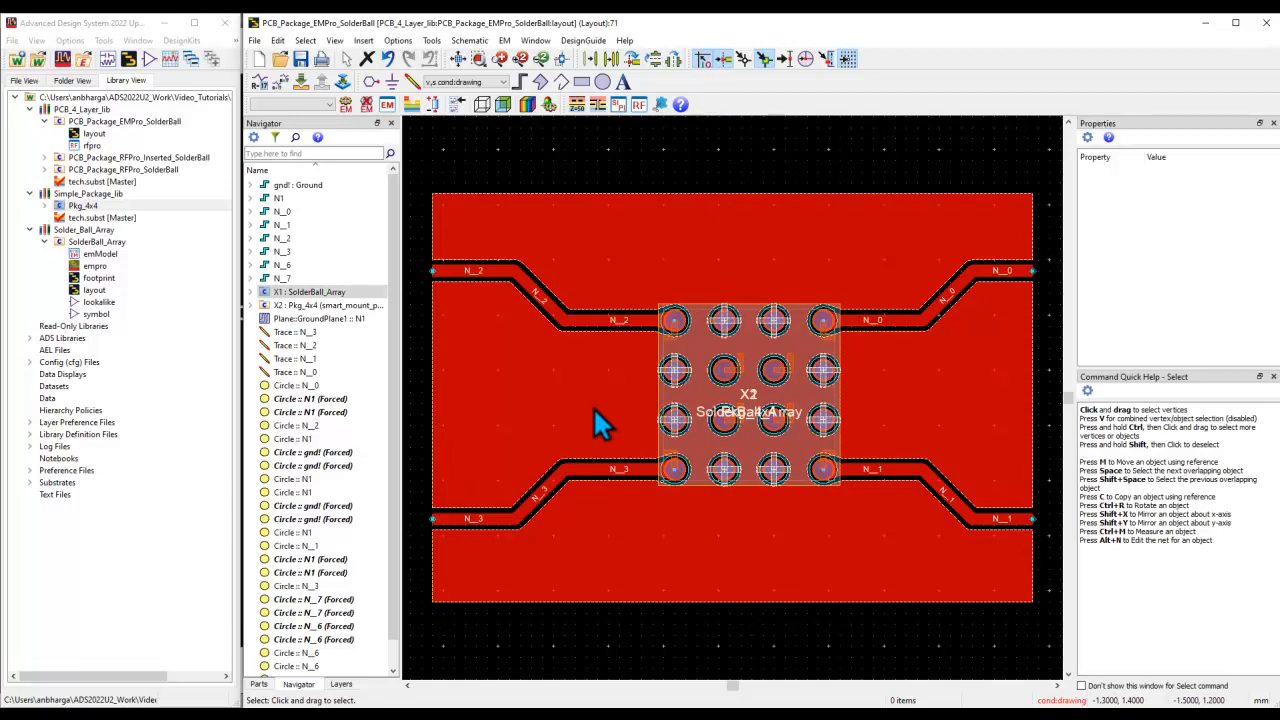
pyautogui.moveTo(670, 435)
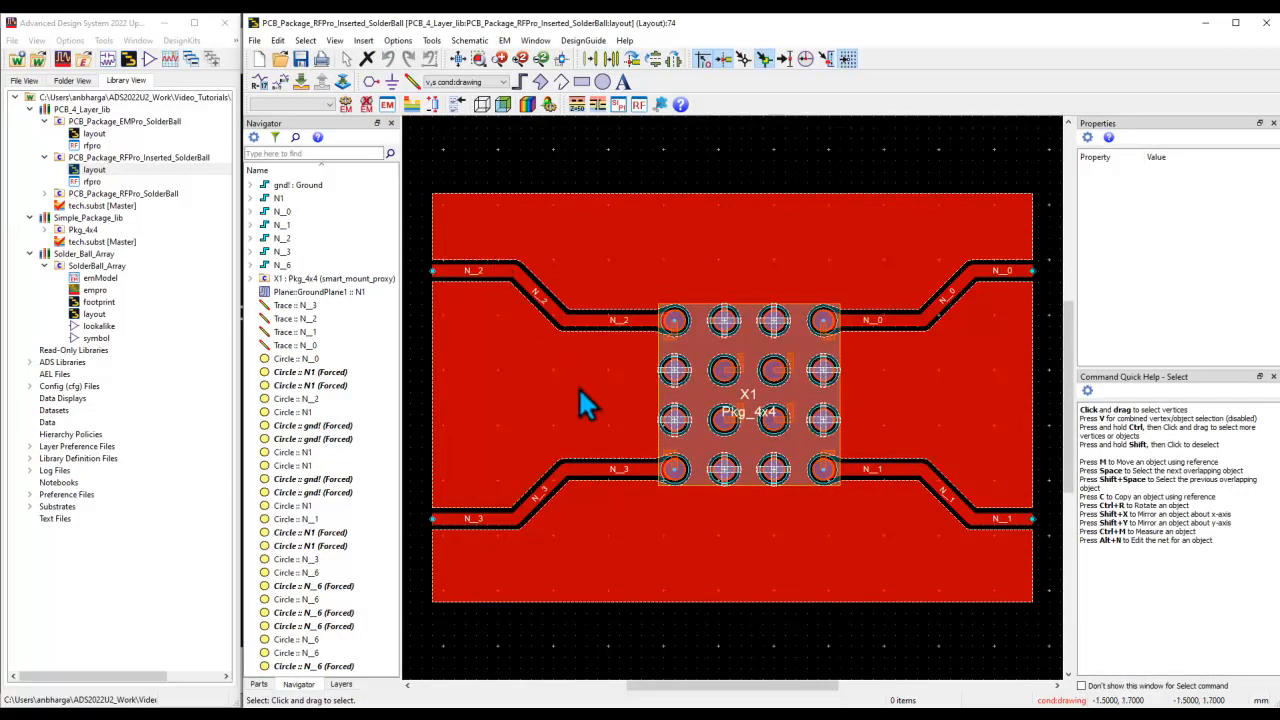
pyautogui.moveTo(775, 258)
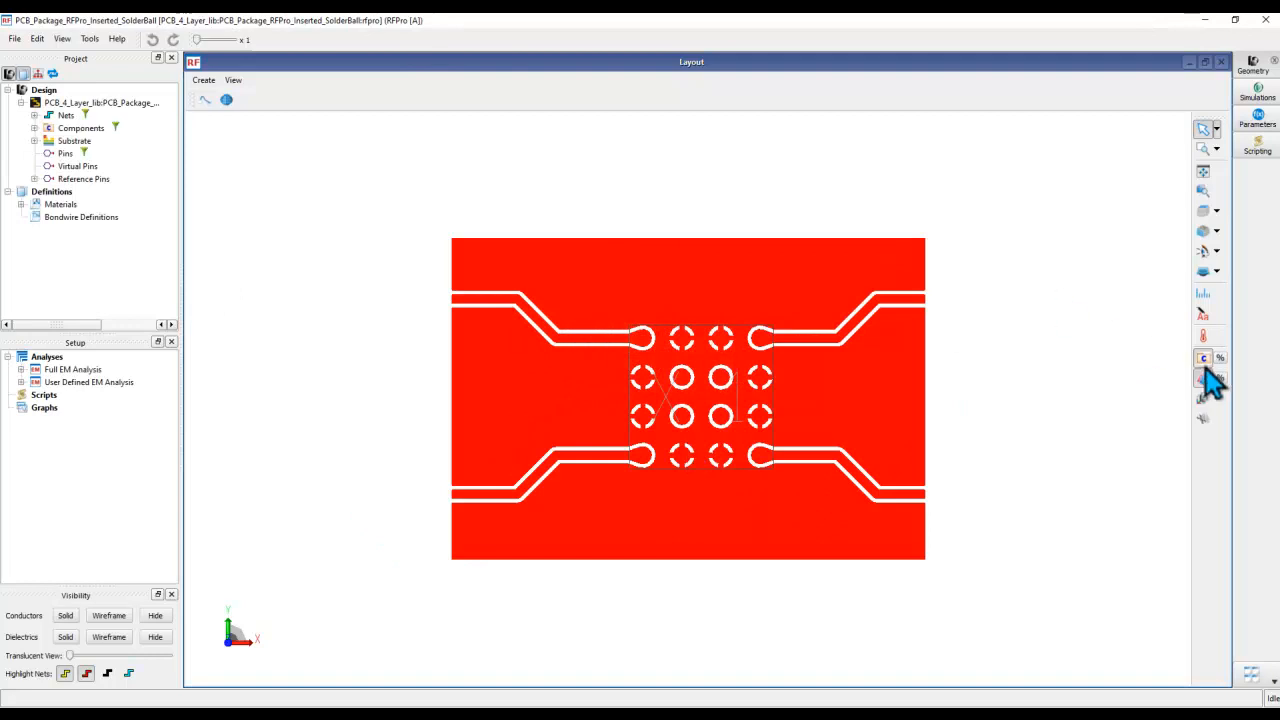
# - Insert an EMPro 3D component, choosing the Solder_Ball_Array library
pyautogui.moveTo(687, 397); pyautogui.dragTo(810, 385)
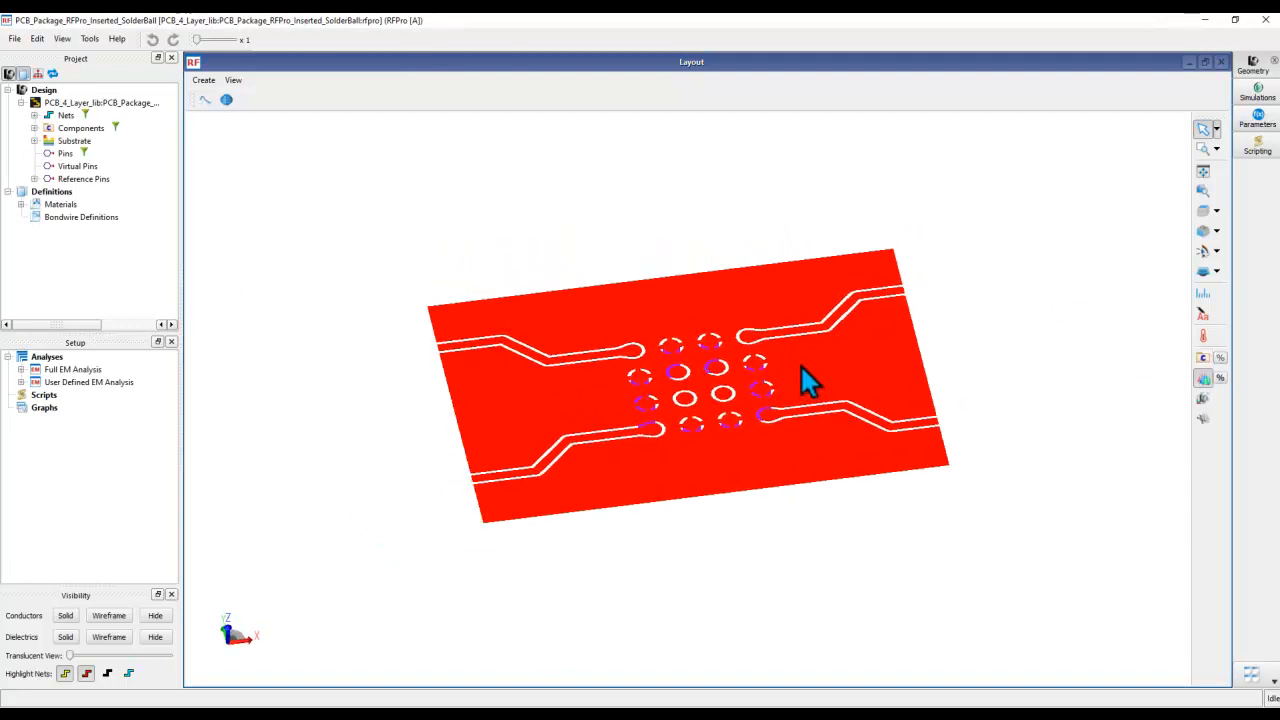
pyautogui.moveTo(690, 415)
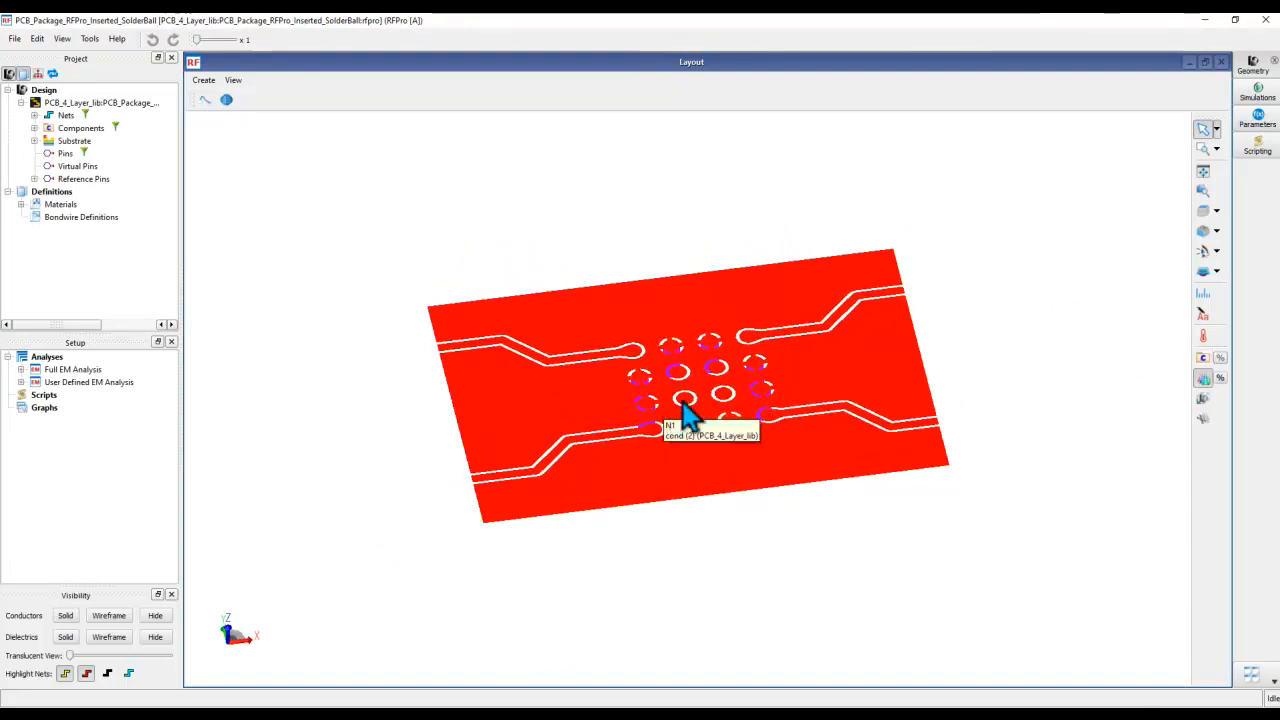
pyautogui.moveTo(685, 345)
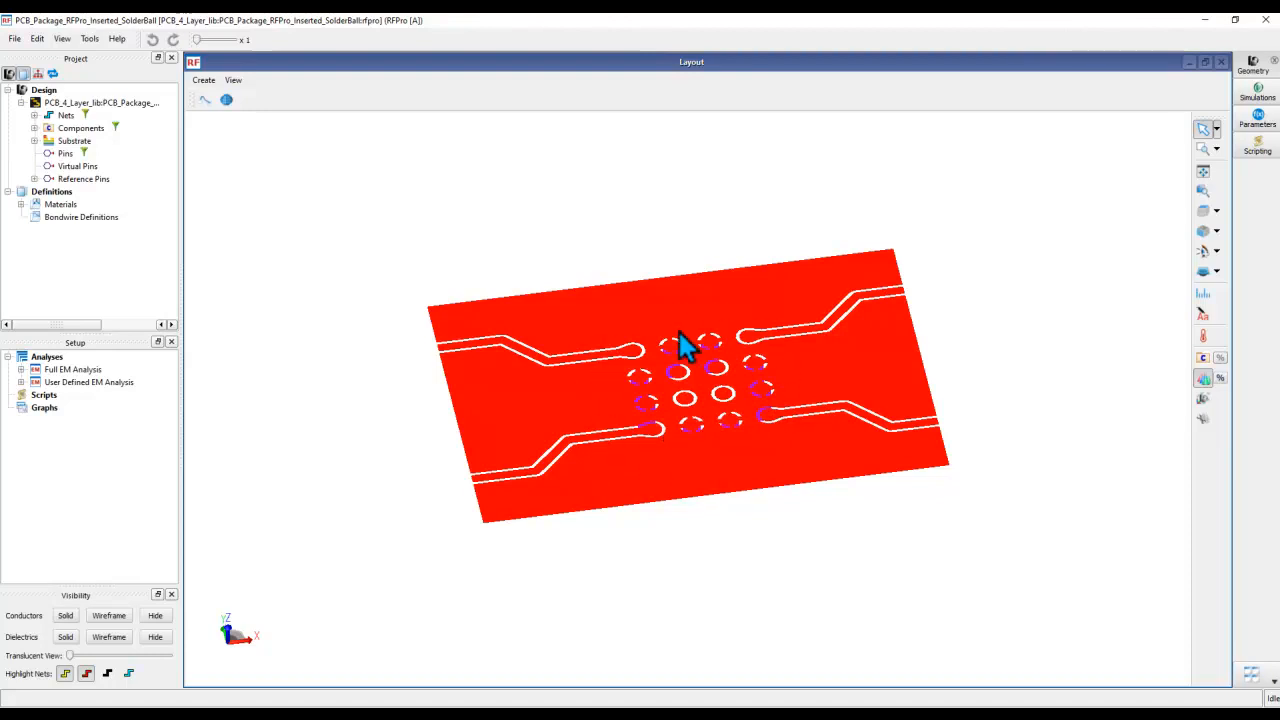
pyautogui.click(15, 38)
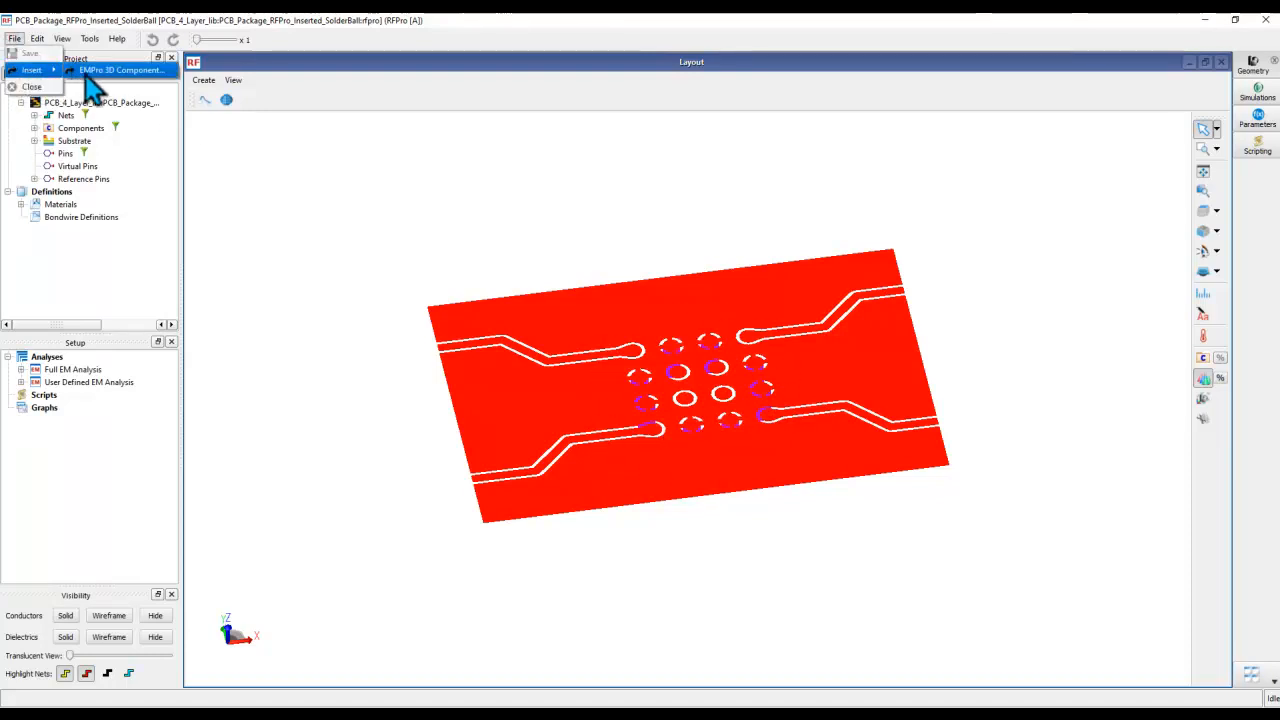
pyautogui.click(120, 69)
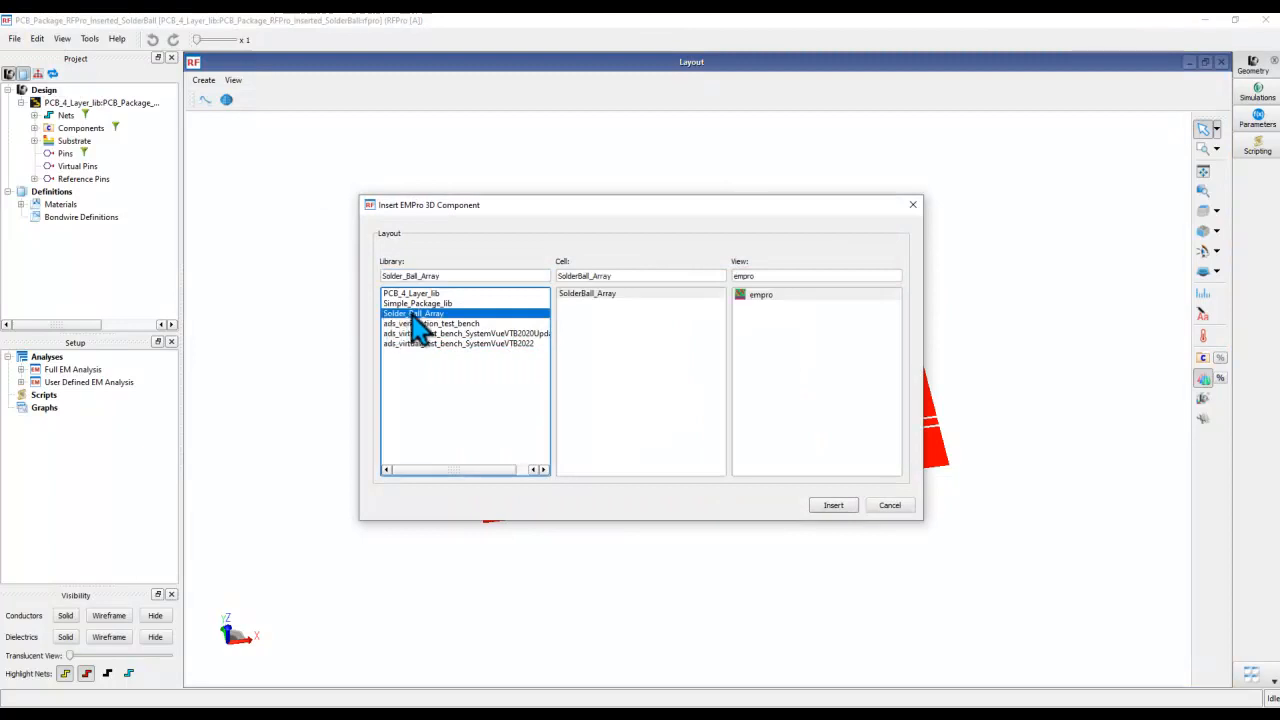
pyautogui.click(833, 505)
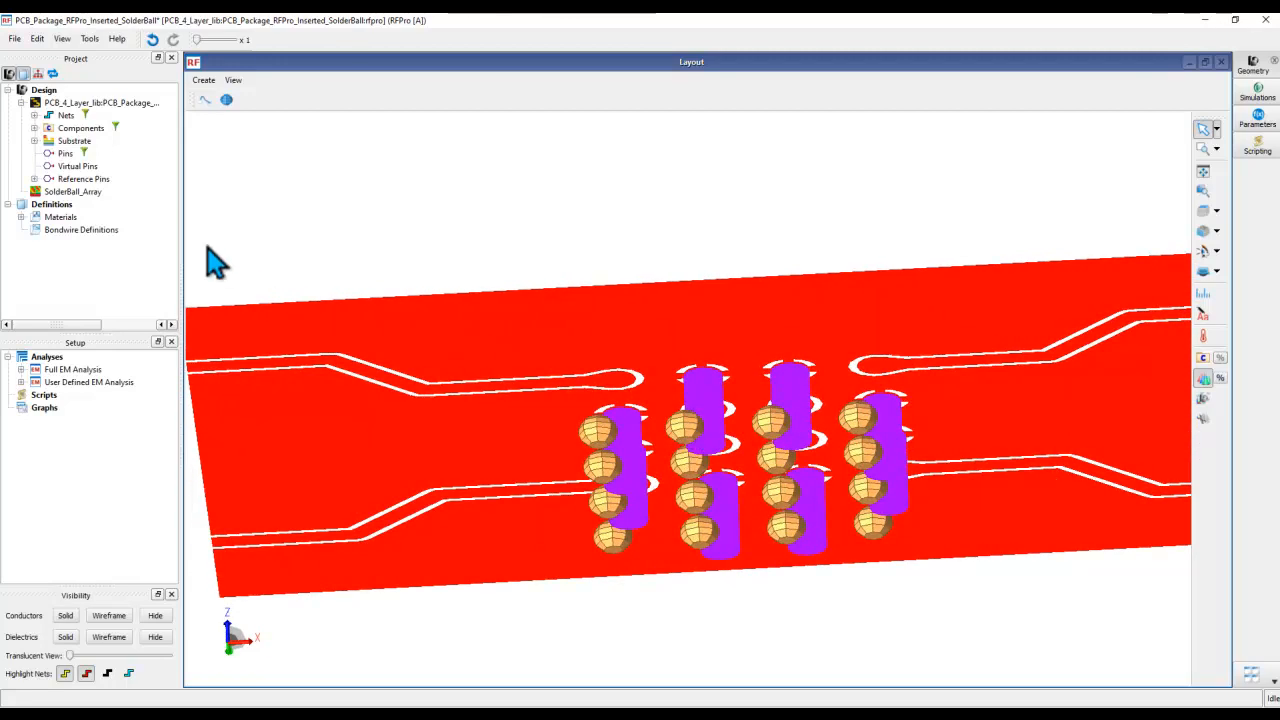
# - Reorient SolderBall_Array via Specify Orientation so balls stand upright, then orbit to check
pyautogui.rightClick(73, 191)
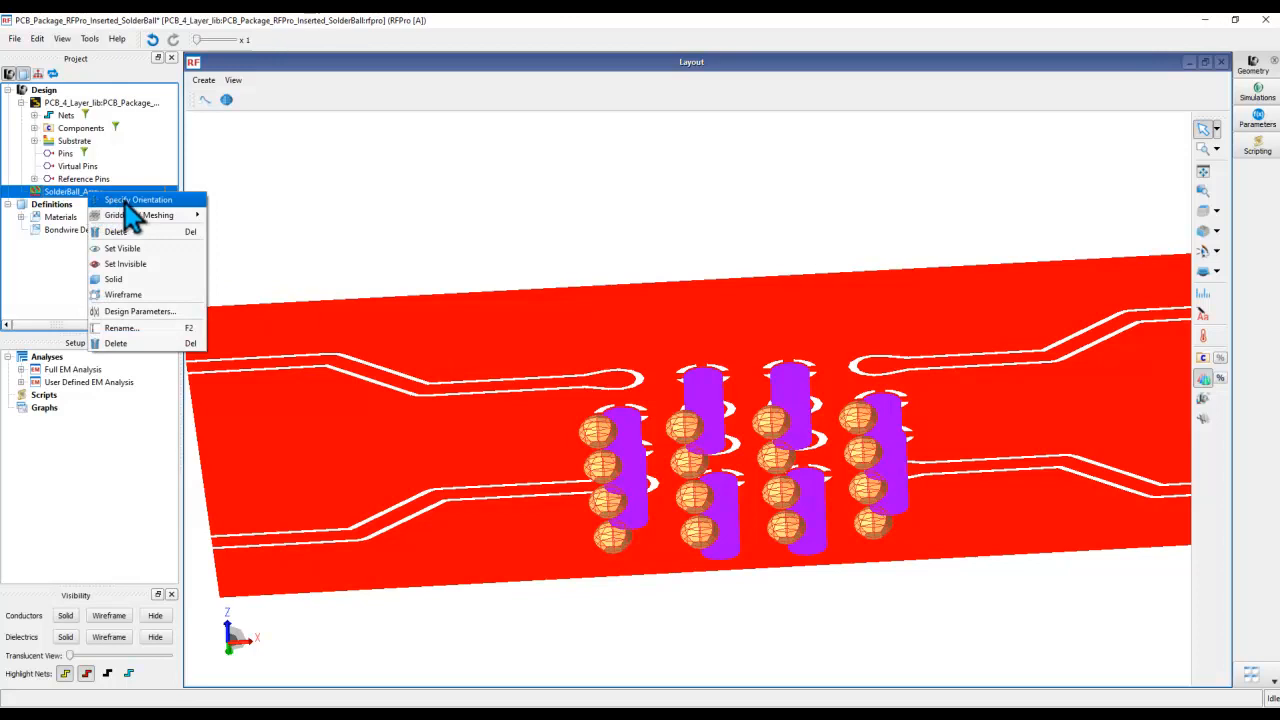
pyautogui.click(138, 199)
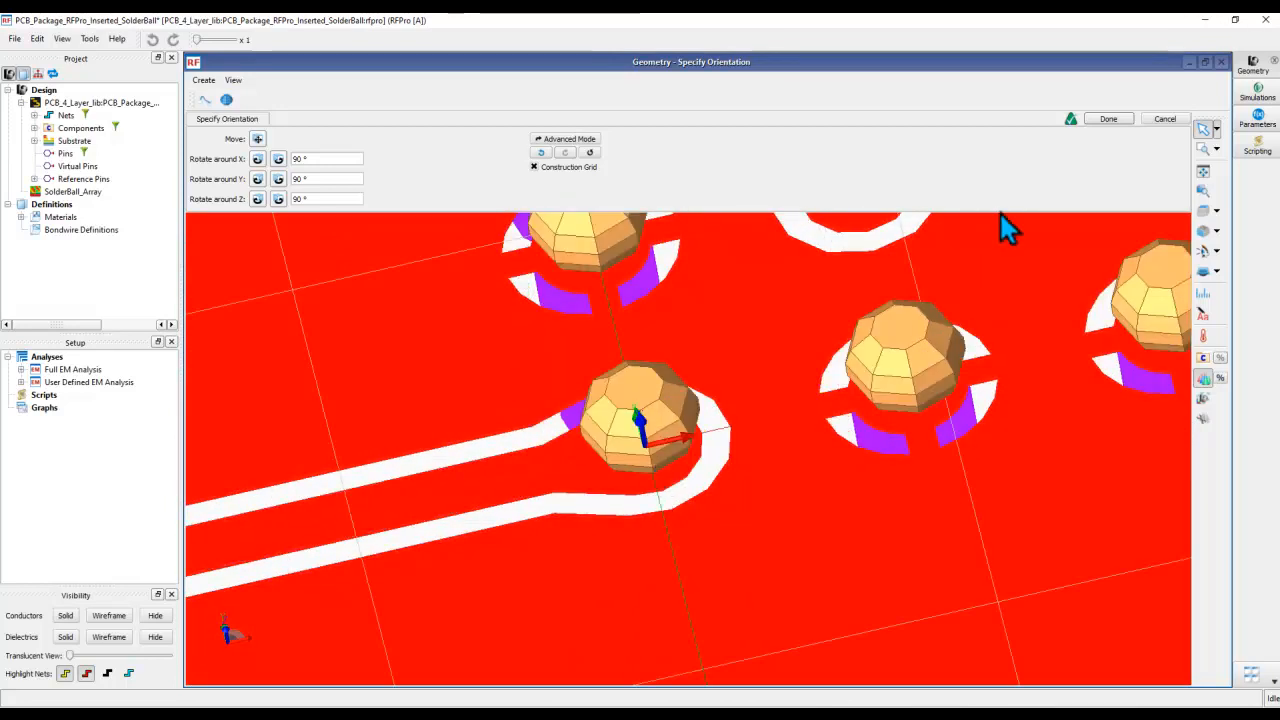
pyautogui.click(1107, 119)
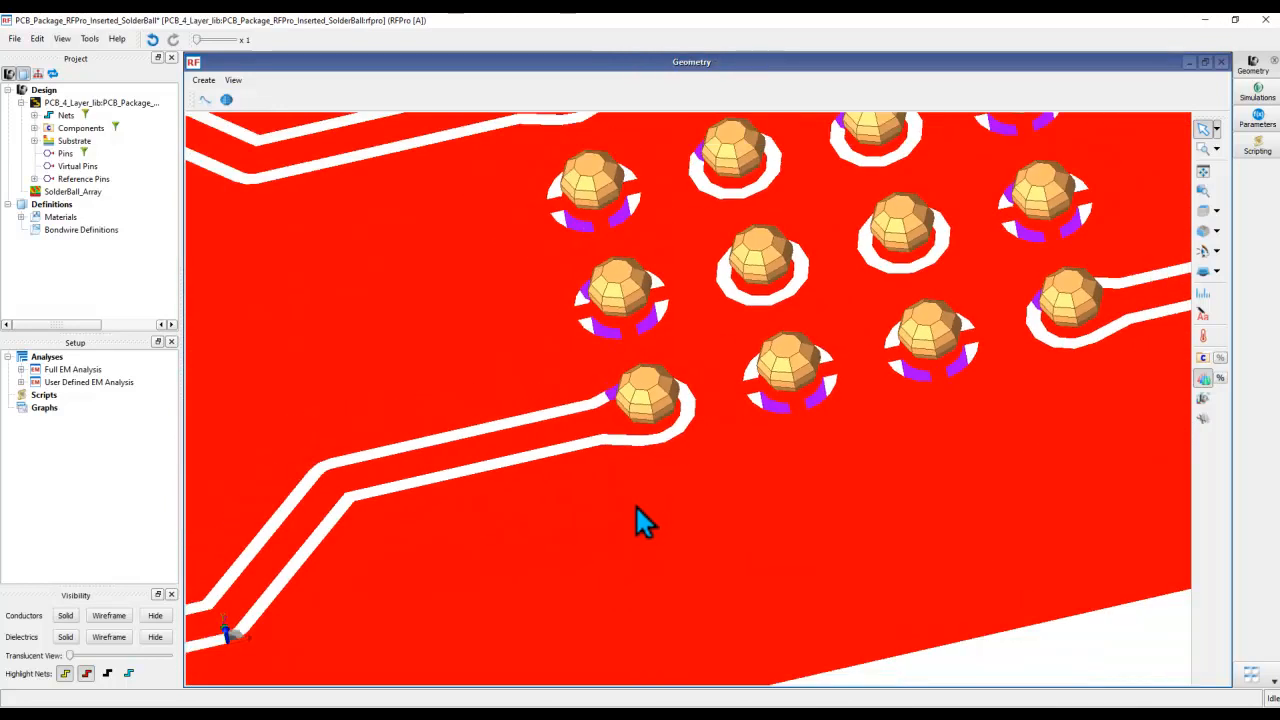
pyautogui.moveTo(645, 525); pyautogui.dragTo(667, 450)
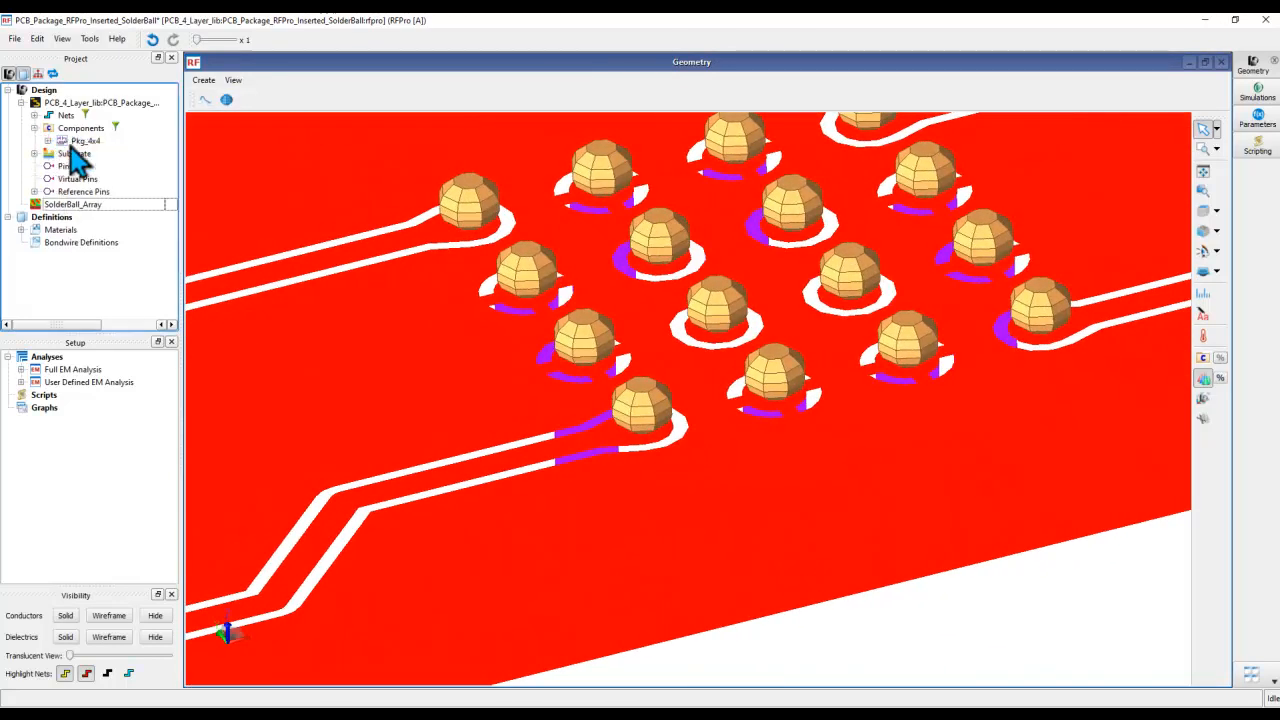
# - Switch Pkg_4x4 to a layout component and select SolderBall_Array in the Project tree
pyautogui.rightClick(81, 128)
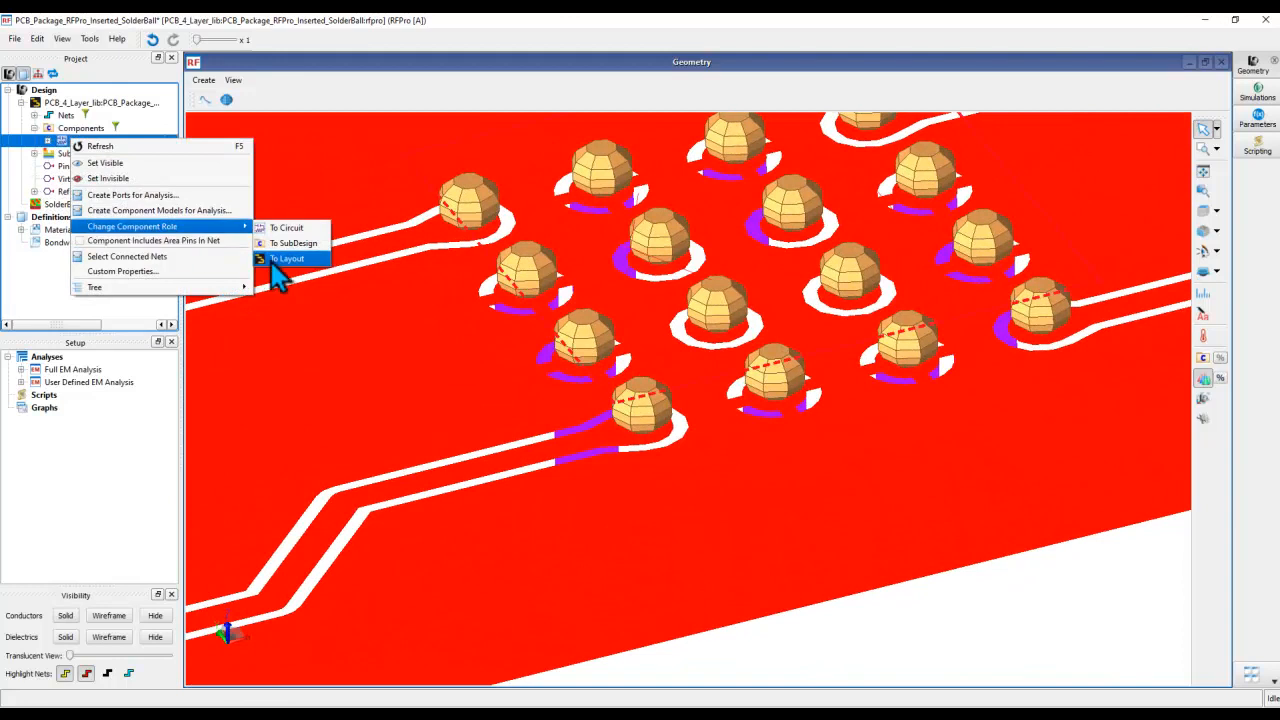
pyautogui.click(288, 258)
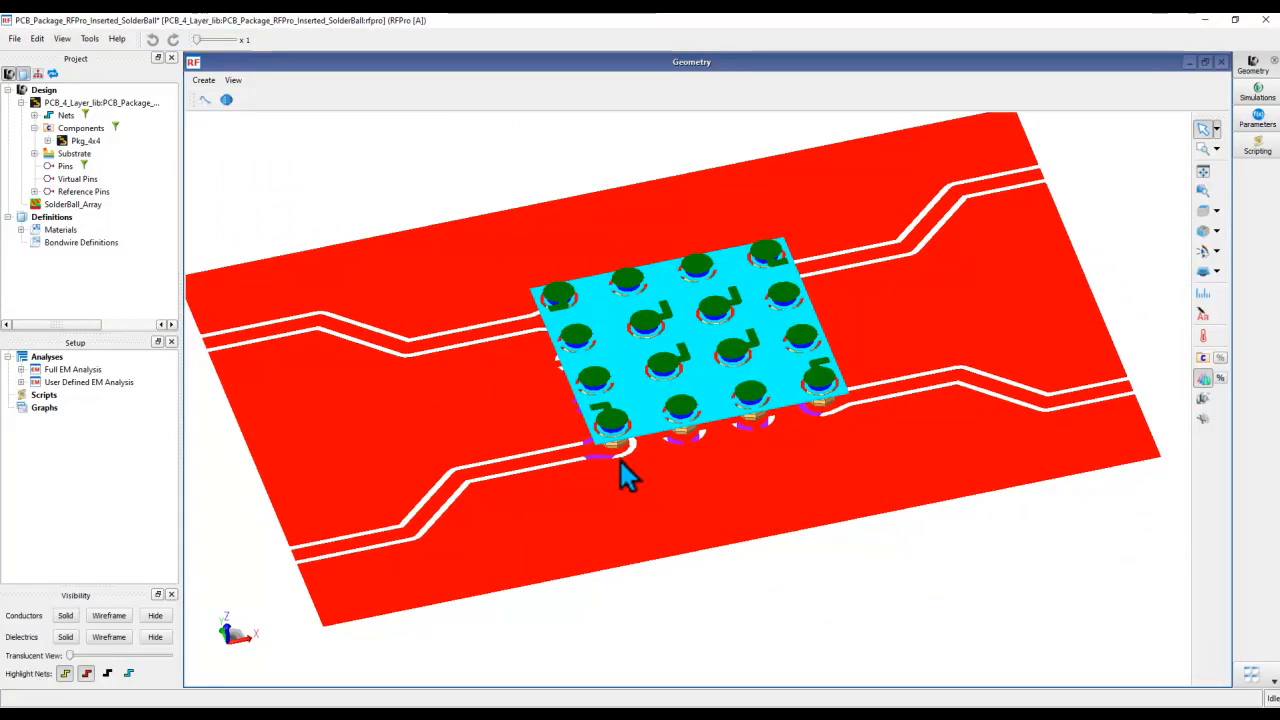
pyautogui.moveTo(710, 470)
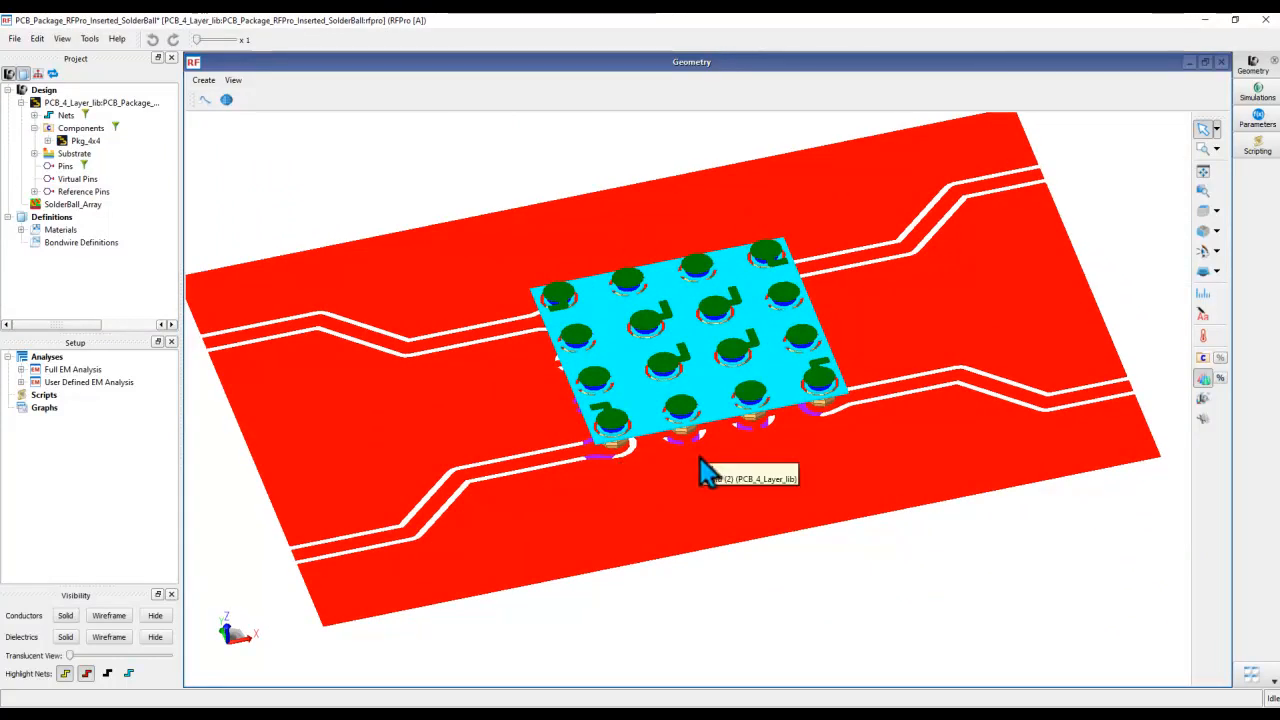
pyautogui.moveTo(752, 398)
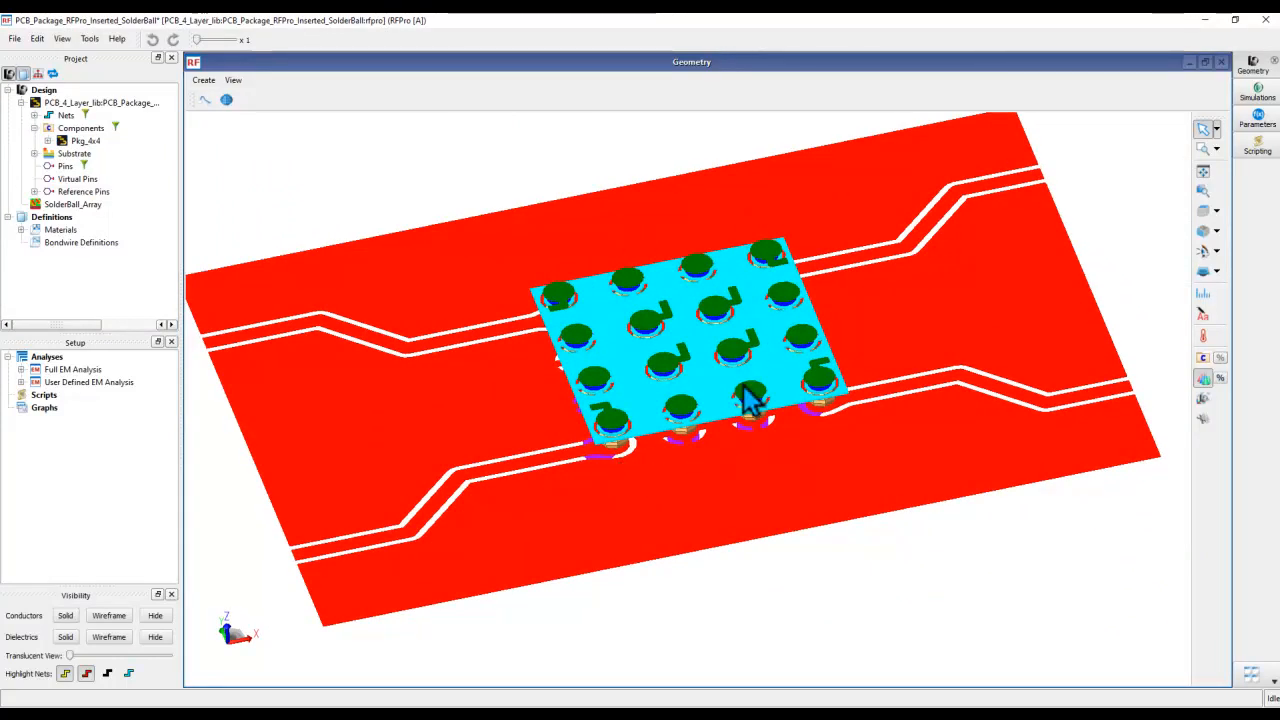
pyautogui.moveTo(755, 435)
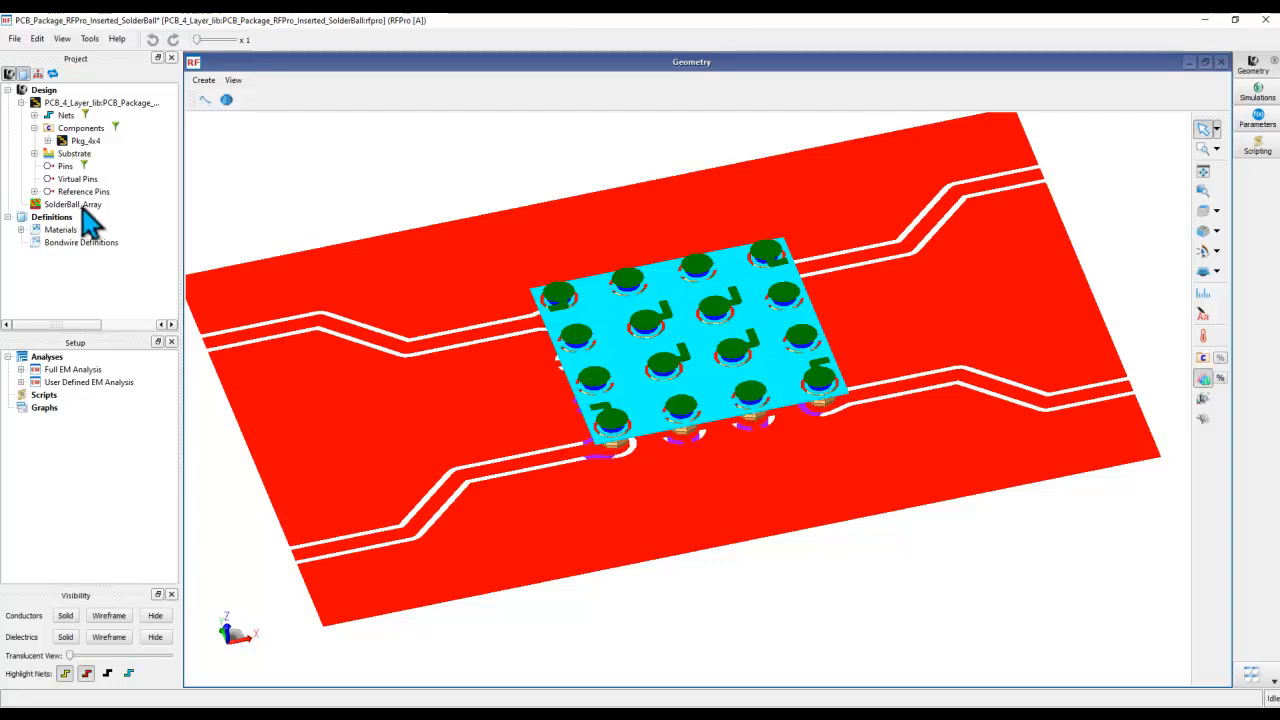
pyautogui.click(72, 204)
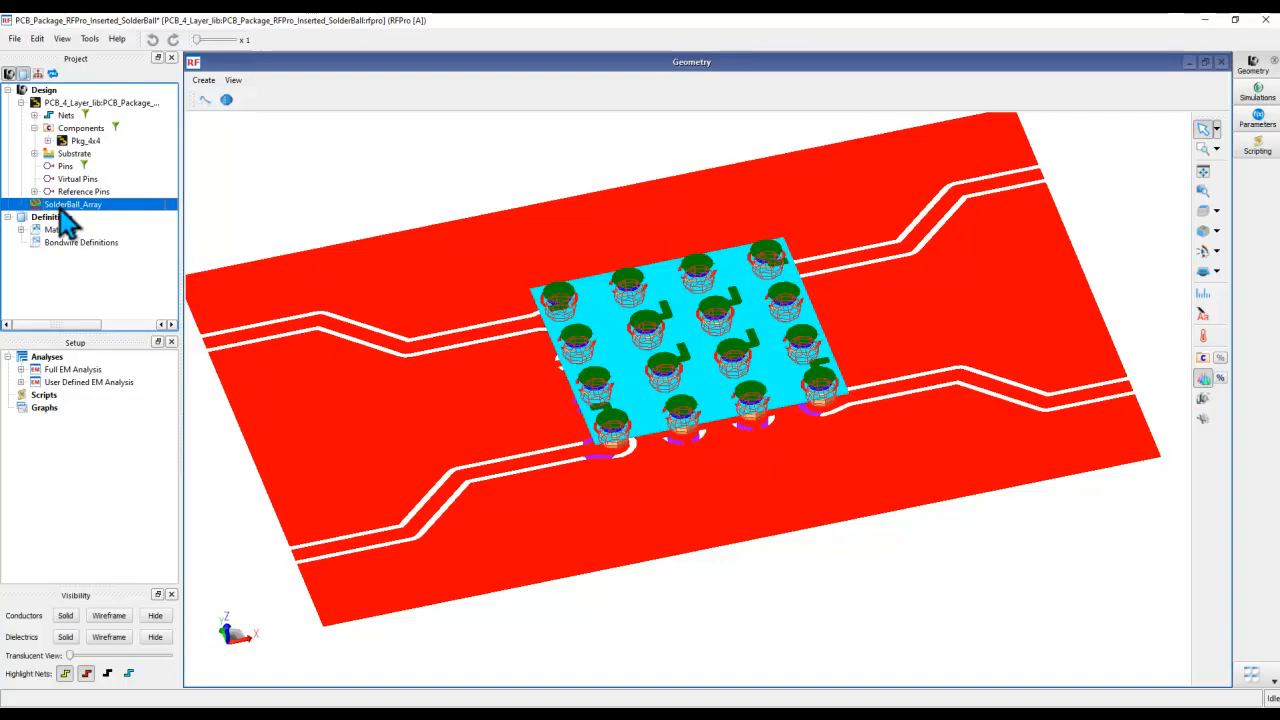
# - Review SolderBall_Array design parameters (numX 4, numY 4, pitch 0.9 mm) and accept them
pyautogui.rightClick(72, 204)
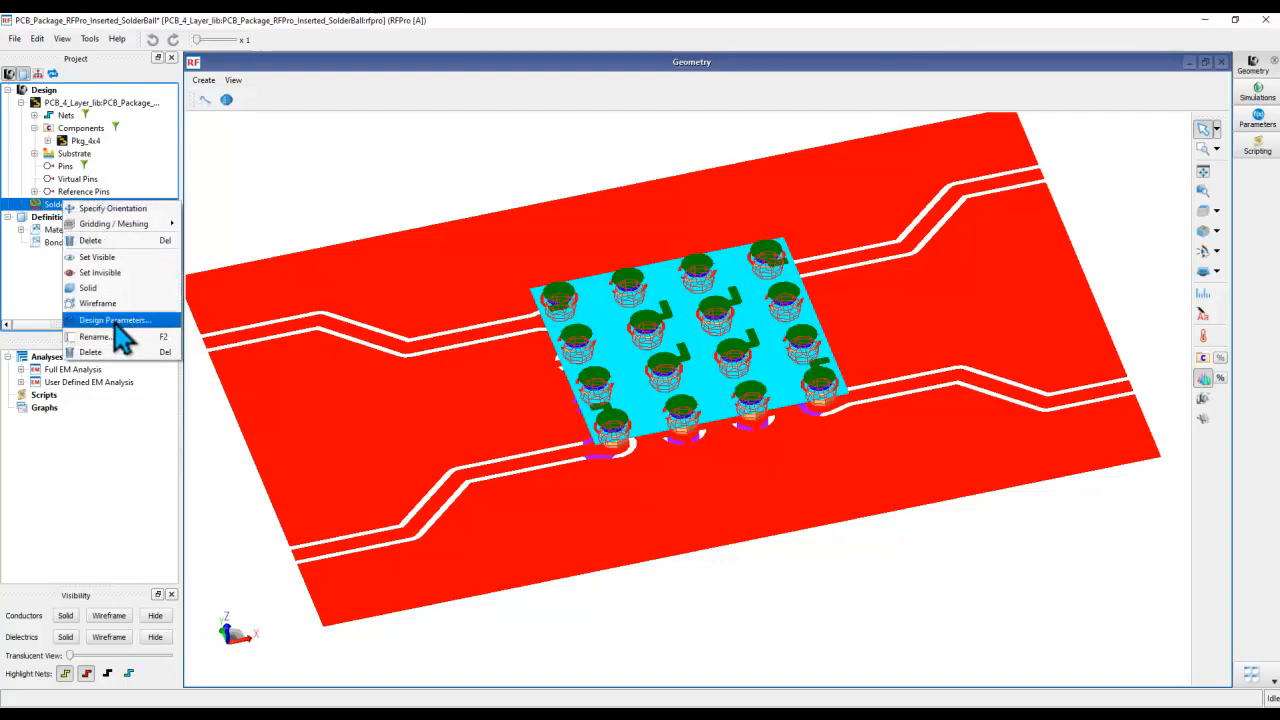
pyautogui.click(114, 319)
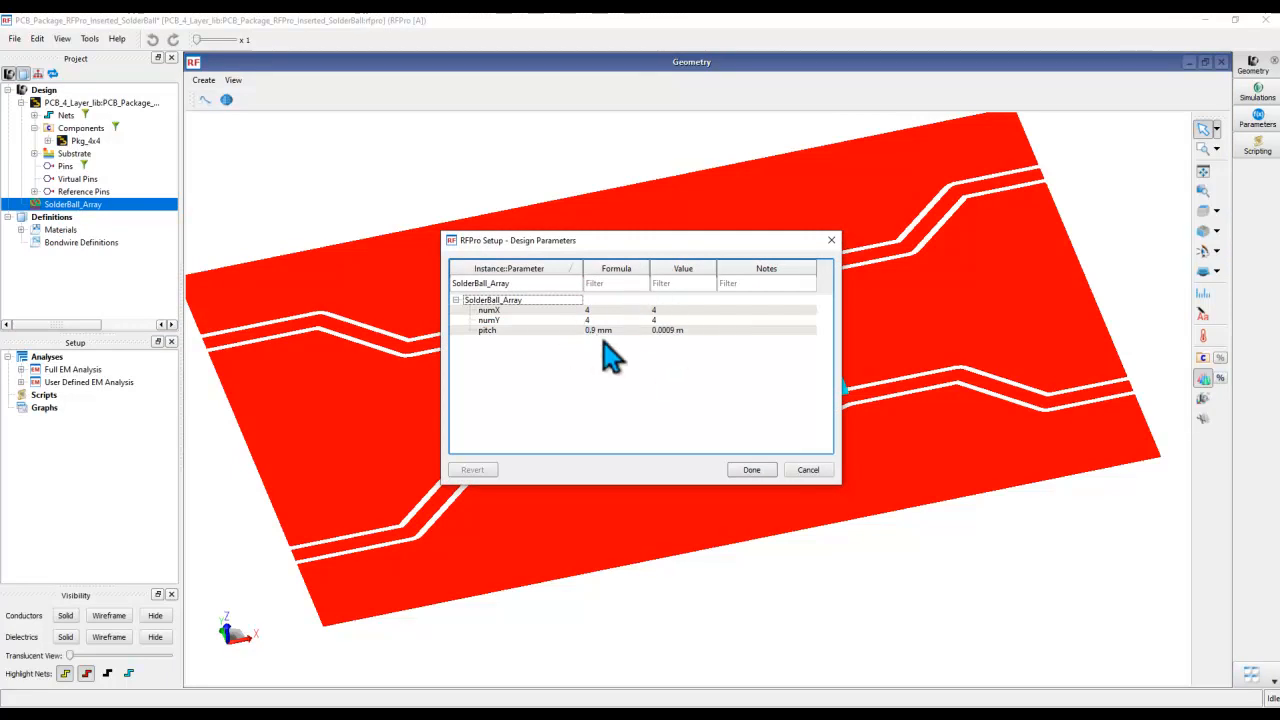
pyautogui.moveTo(625, 395)
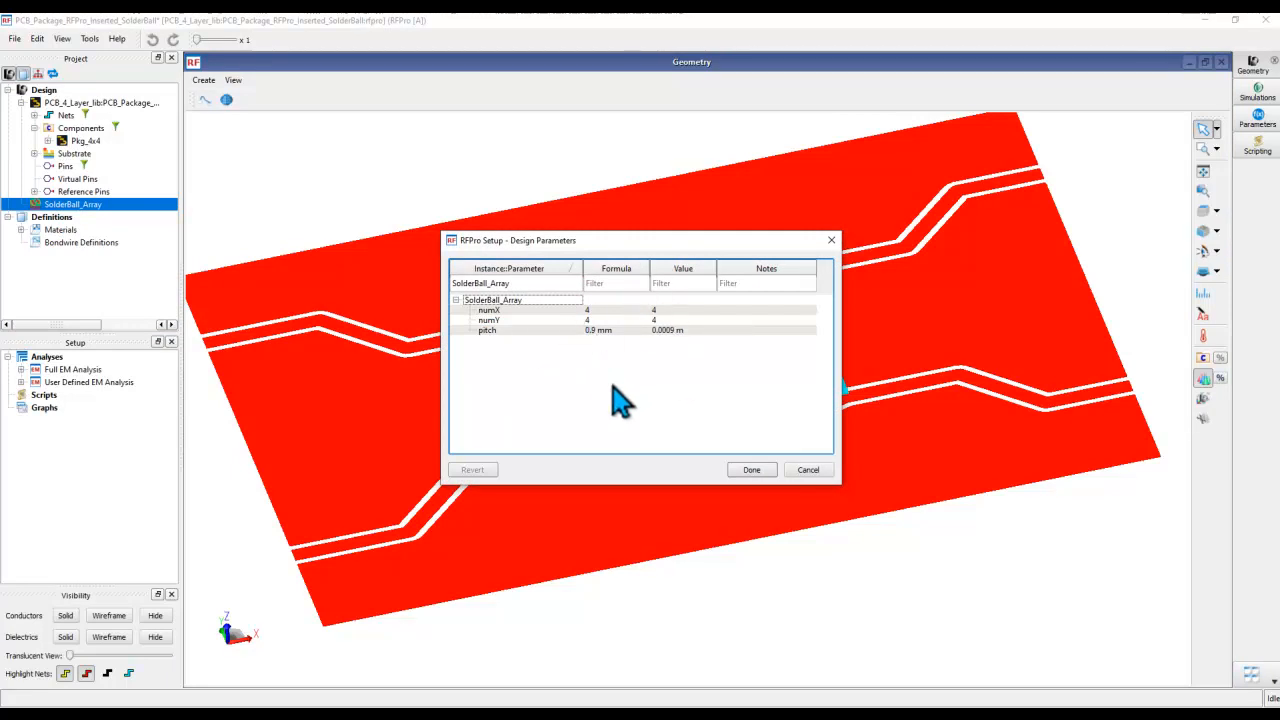
pyautogui.moveTo(630, 372)
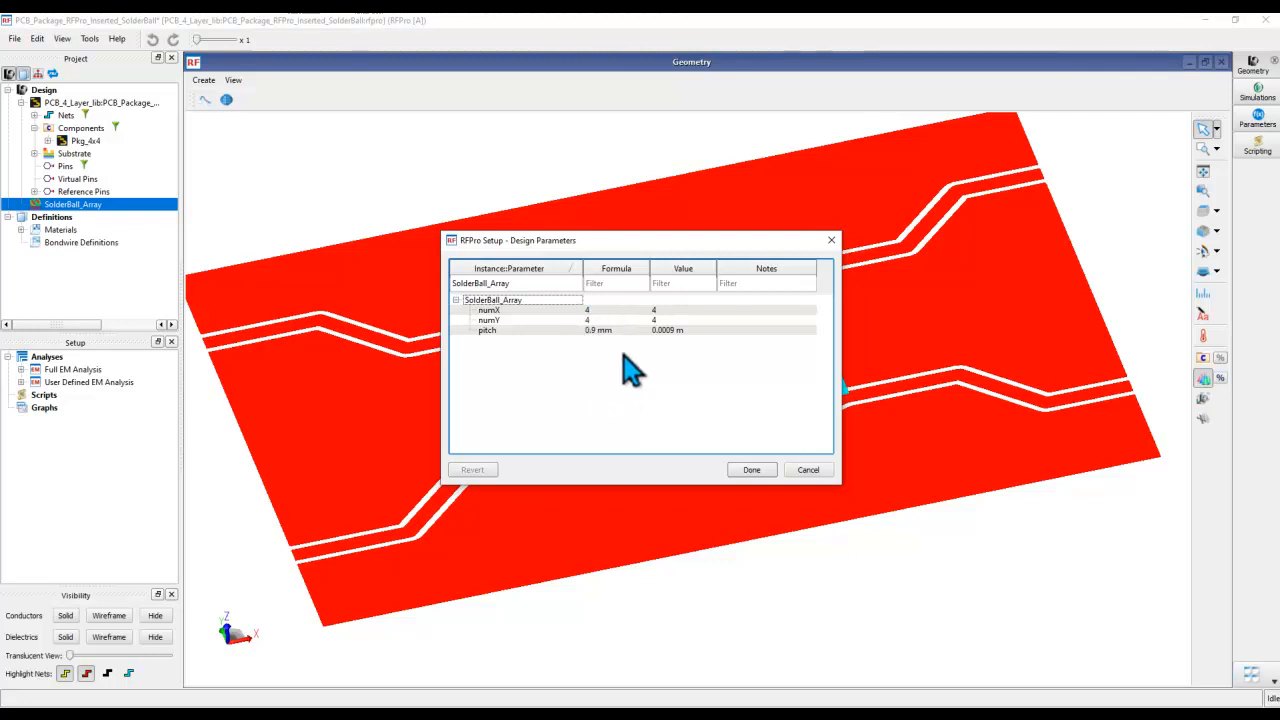
pyautogui.moveTo(605, 360)
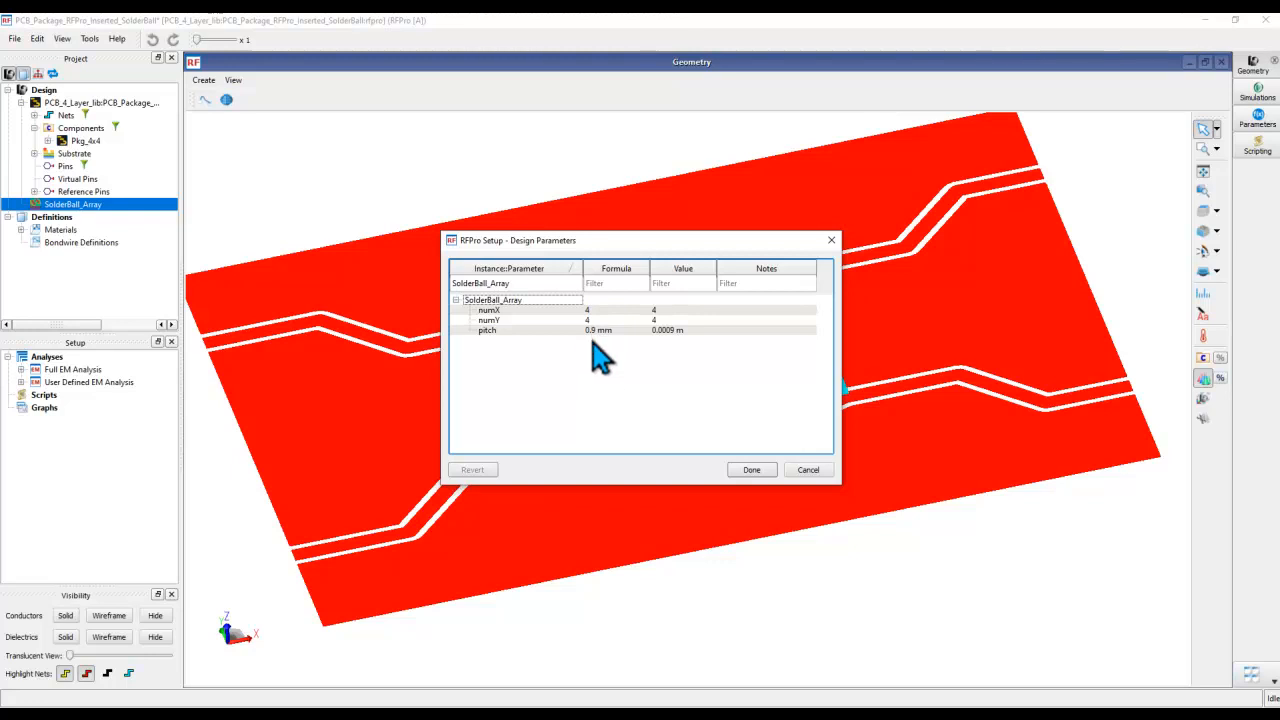
pyautogui.moveTo(600, 350)
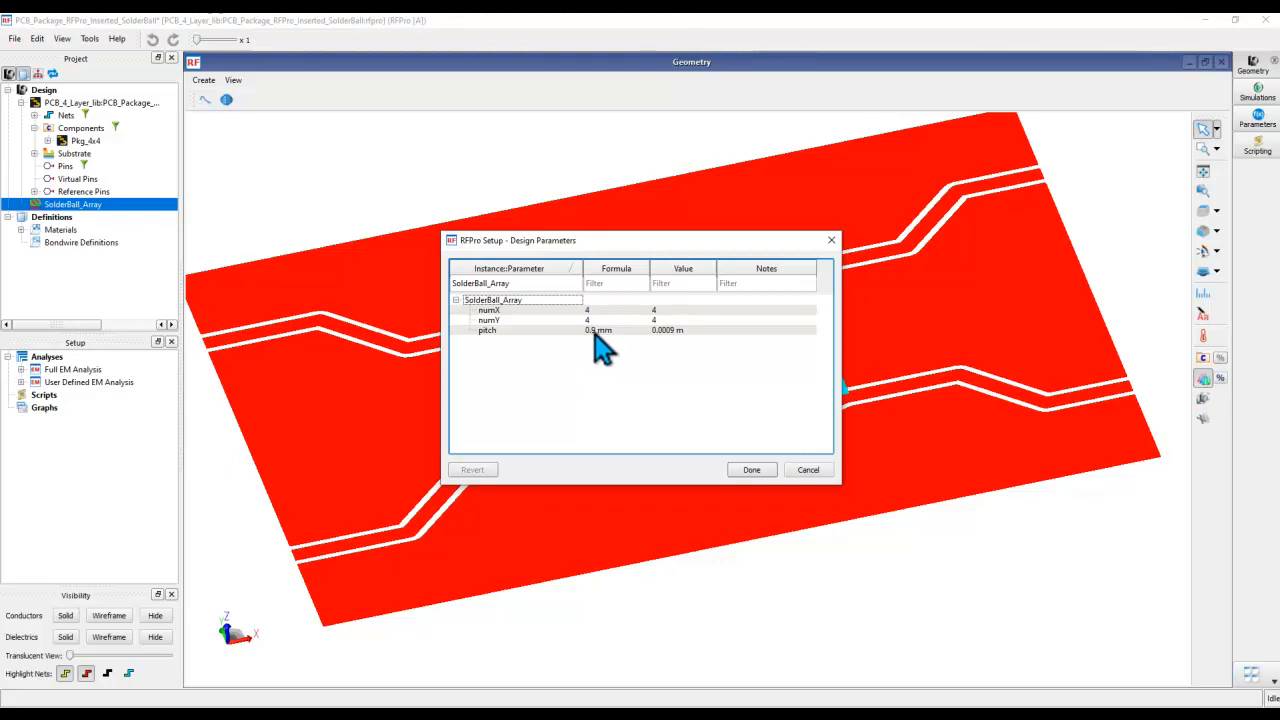
pyautogui.click(751, 469)
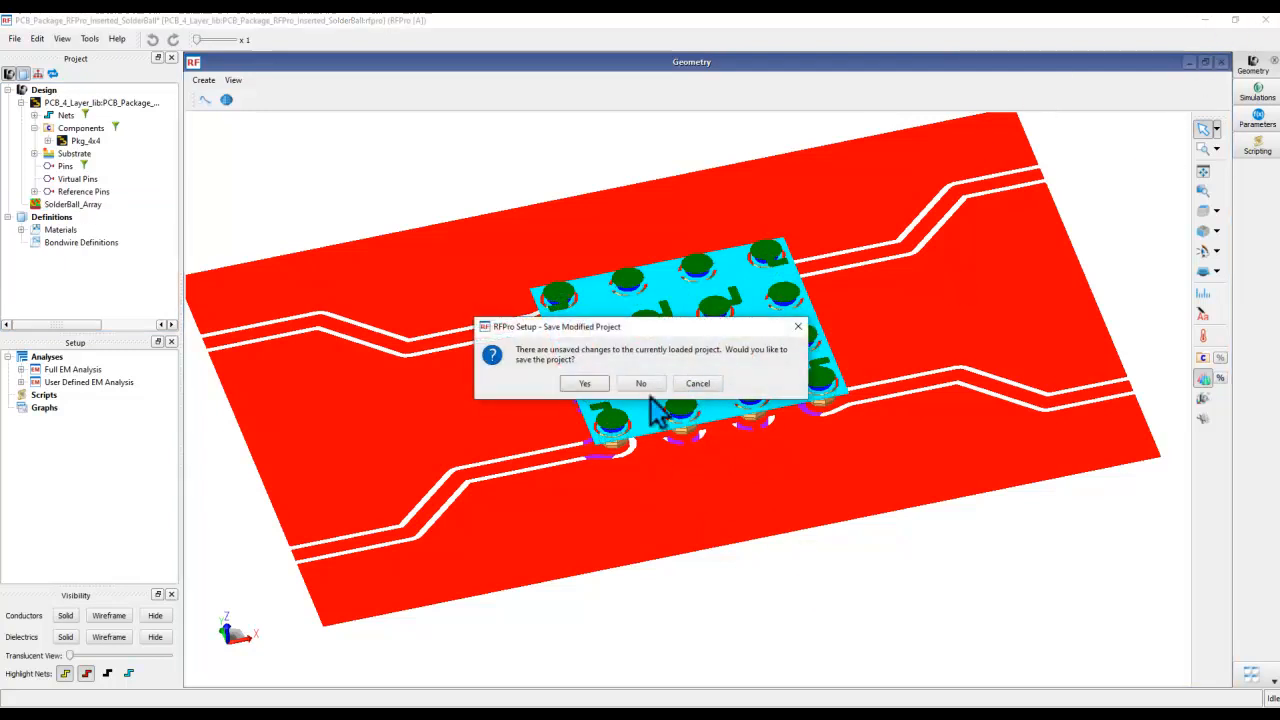
# - Close the RFPro project without saving and open the Pkg_4x4 layout in ADS
pyautogui.click(640, 383)
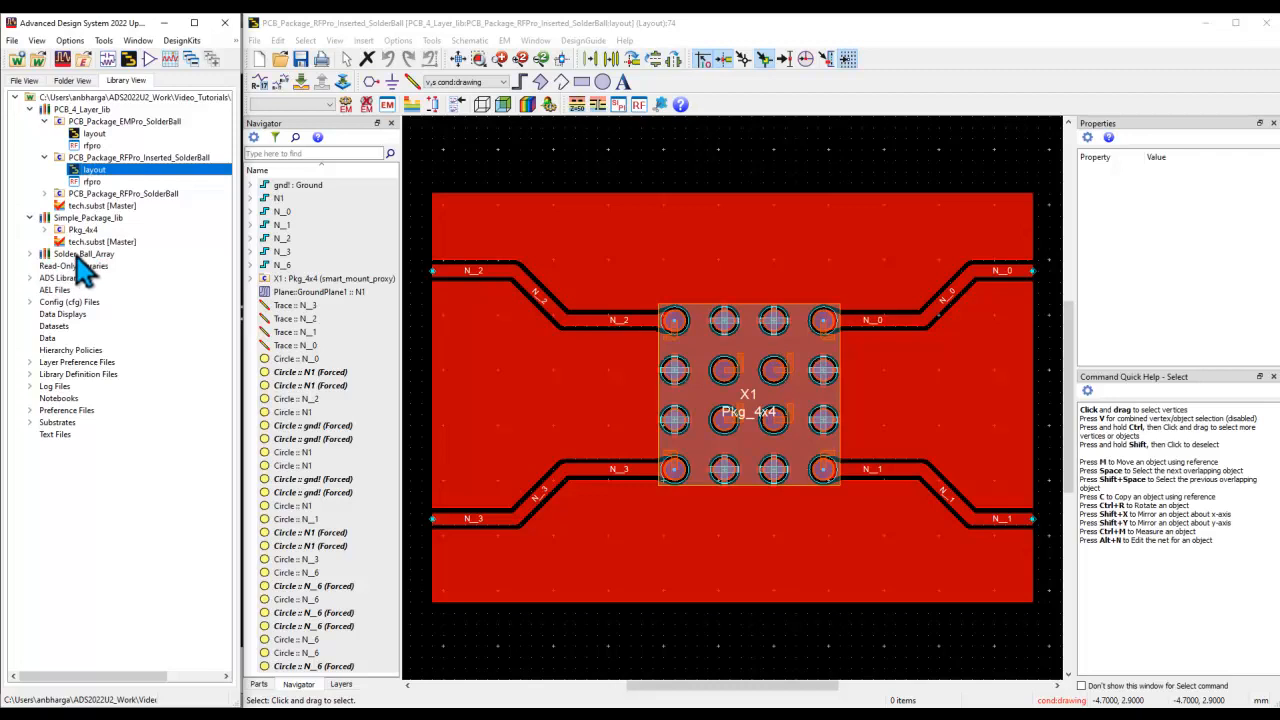
pyautogui.click(82, 230)
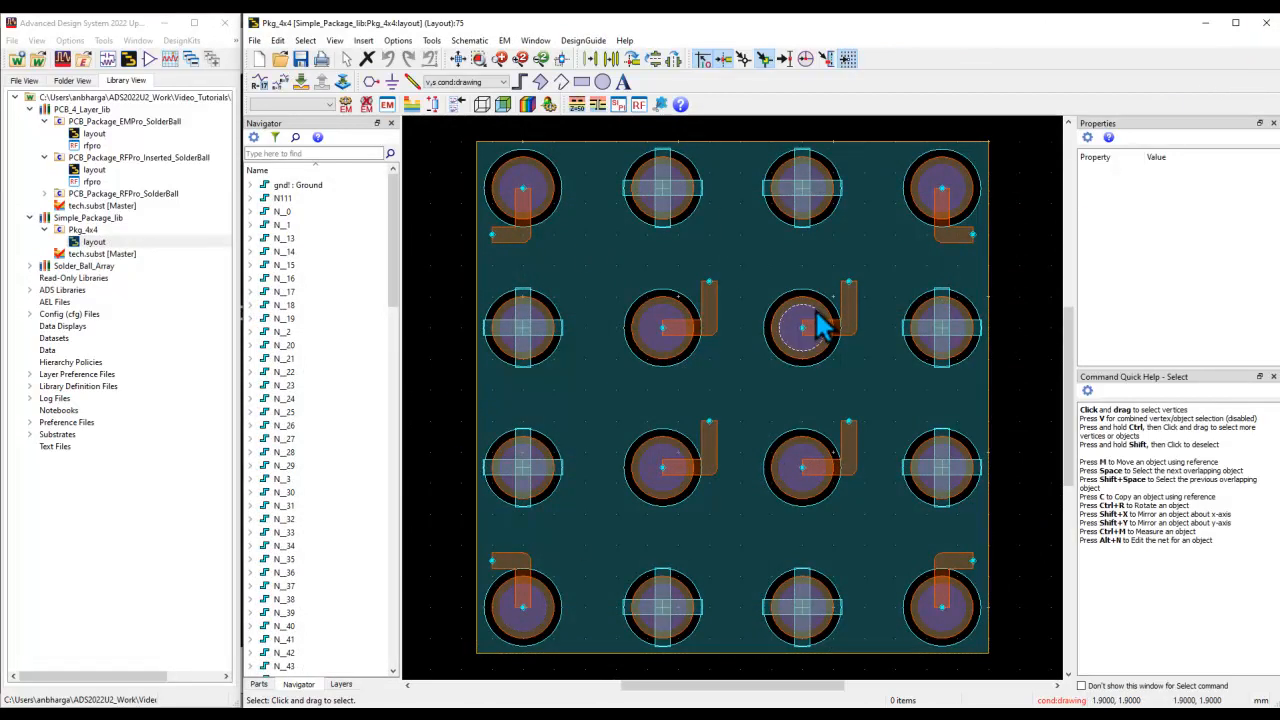
pyautogui.moveTo(150, 318)
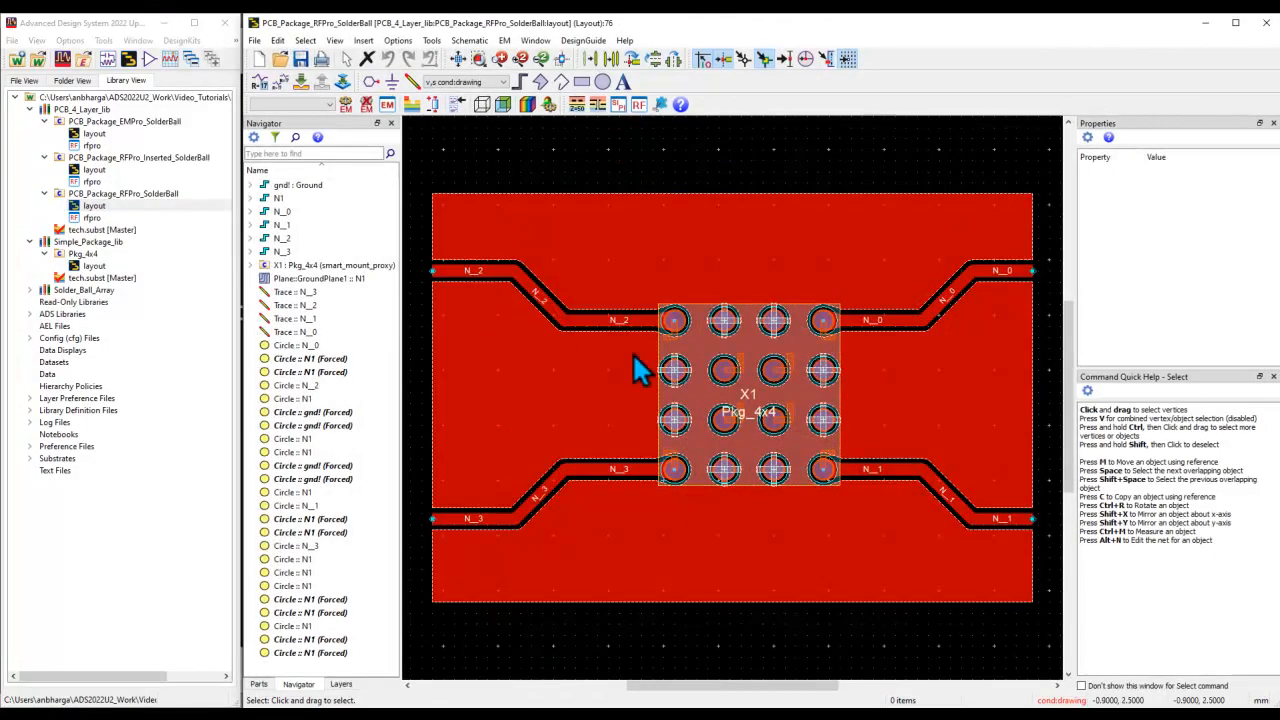
pyautogui.moveTo(598, 448)
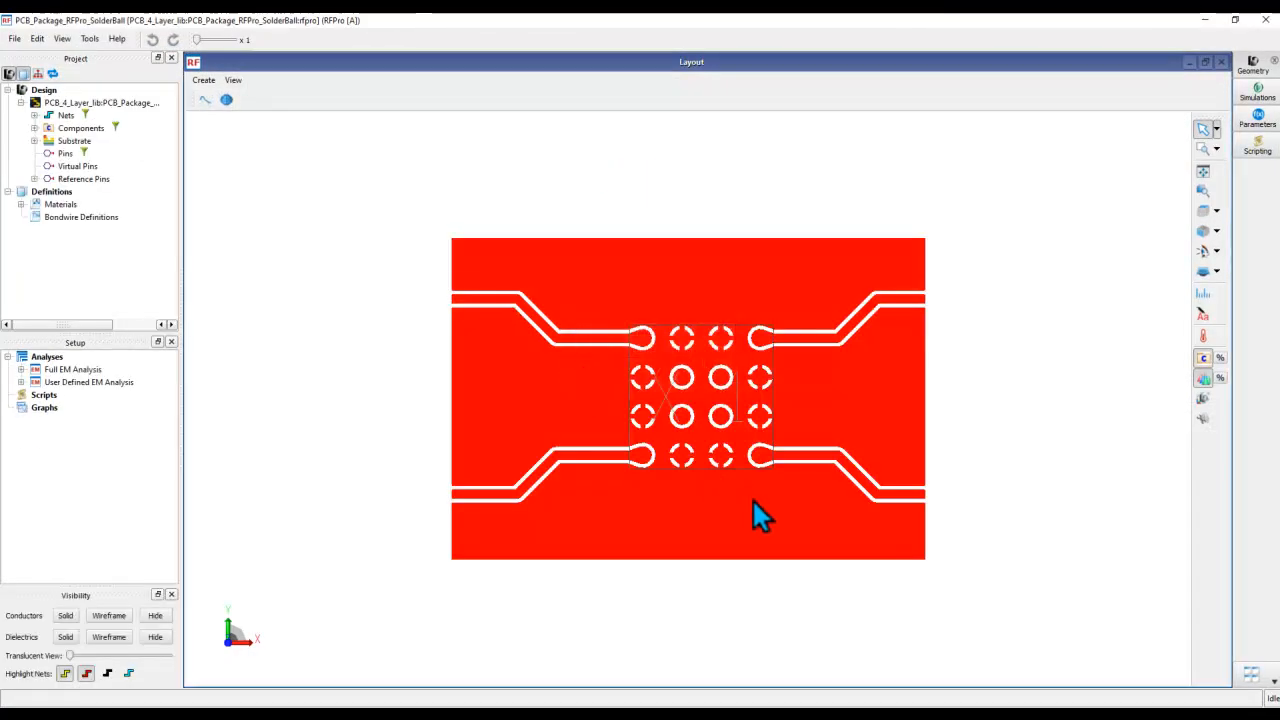
# - Create a solder ball 0.3 mm high and 0.4 mm wide, with 3 divisions and 45° arc resolution
pyautogui.moveTo(765, 515); pyautogui.dragTo(695, 440)
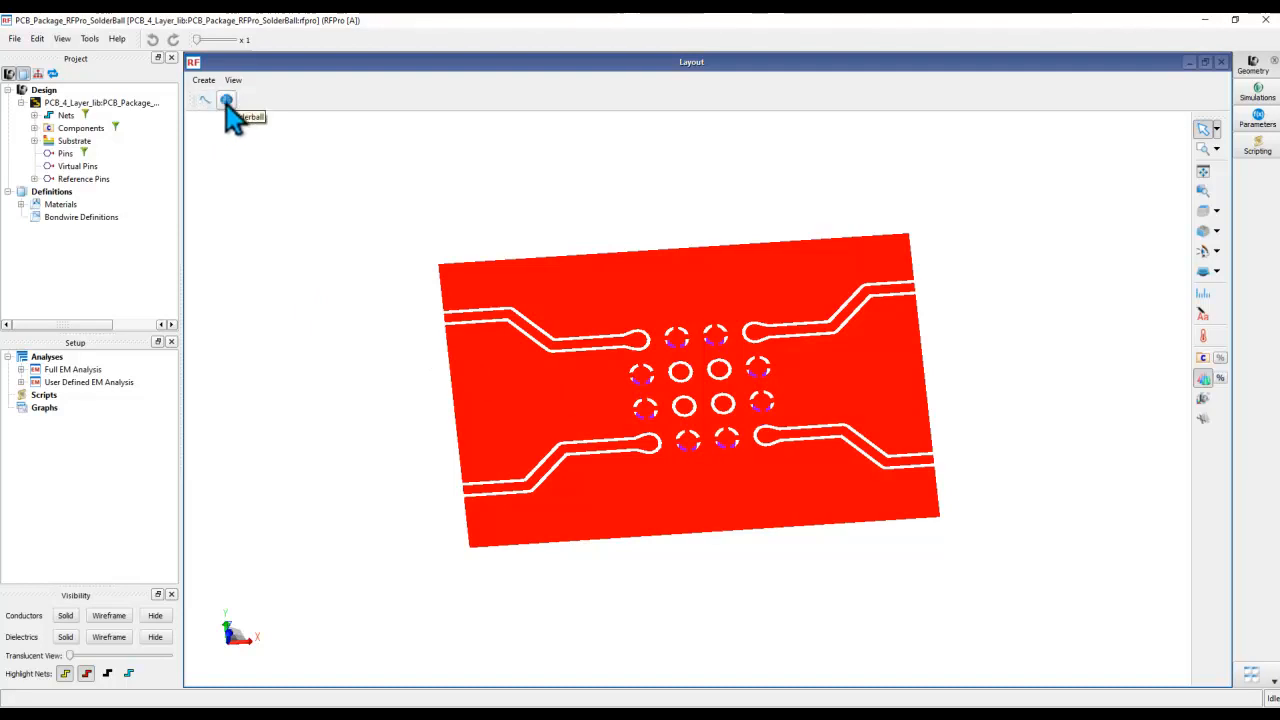
pyautogui.click(226, 100)
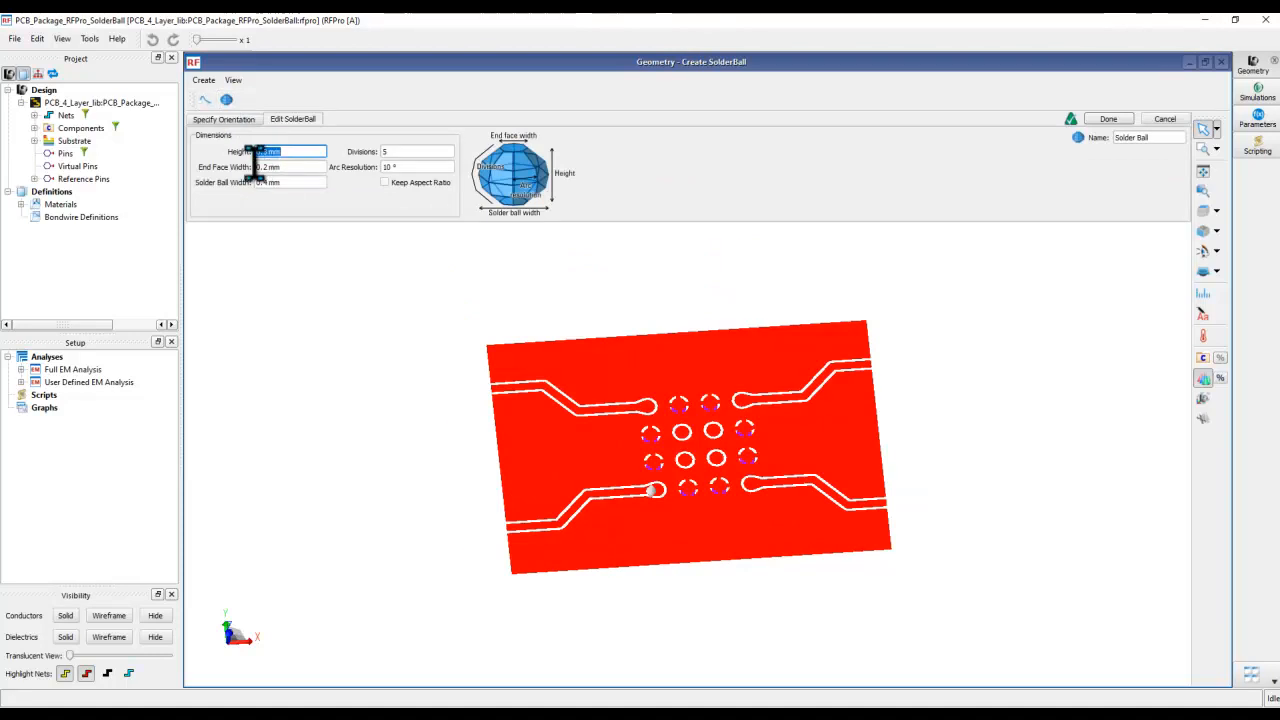
pyautogui.click(290, 151)
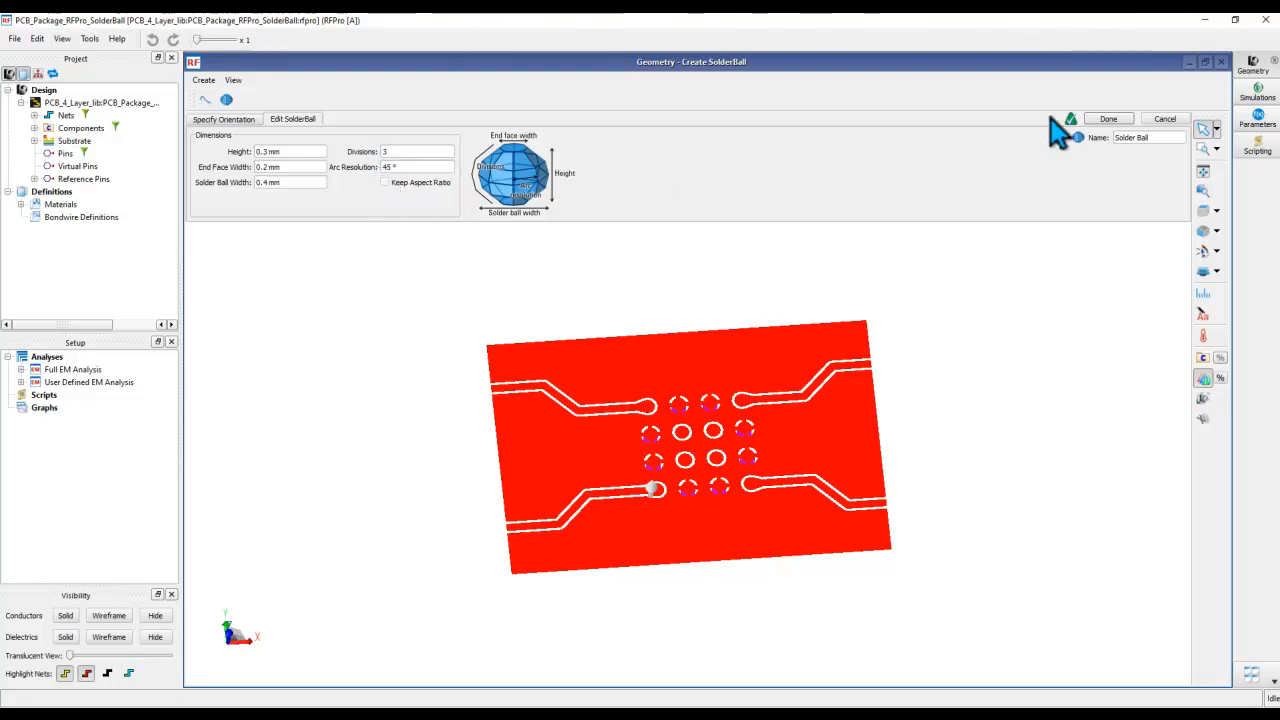
pyautogui.click(1108, 119)
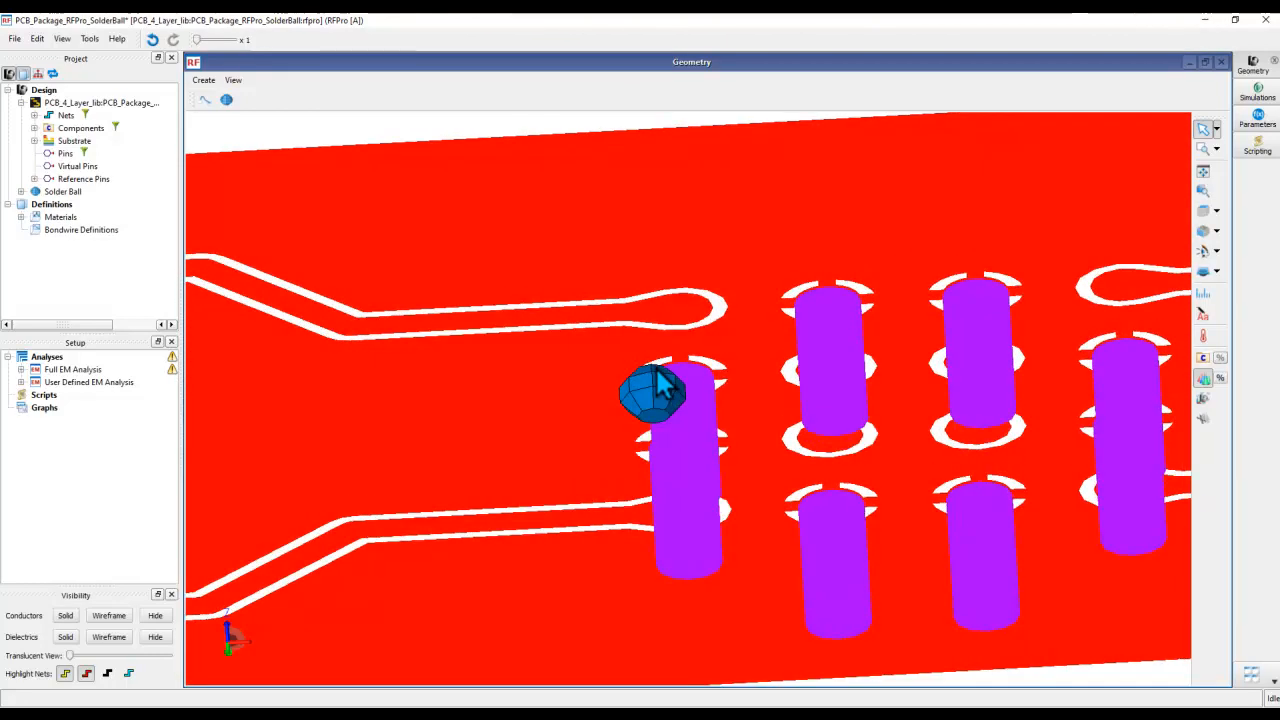
# - Reorient the solder ball onto the bottom-left pad via Specify Orientation, then zoom out
pyautogui.rightClick(62, 191)
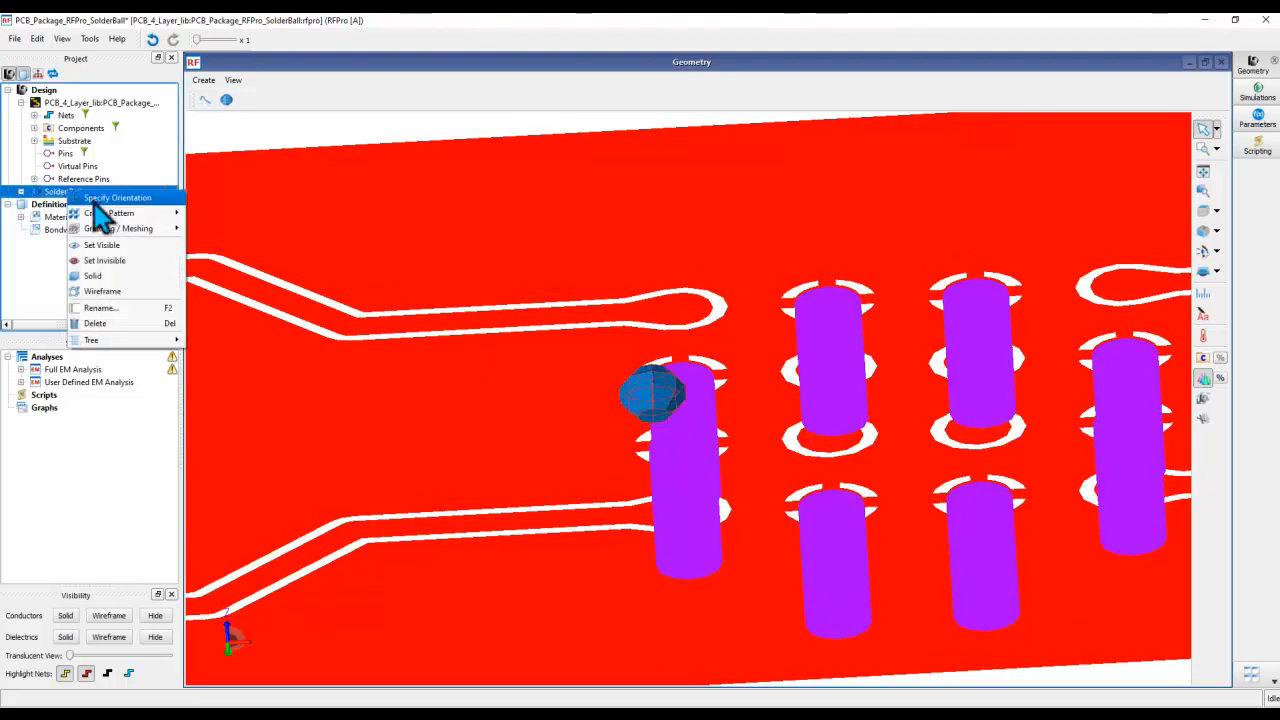
pyautogui.click(117, 197)
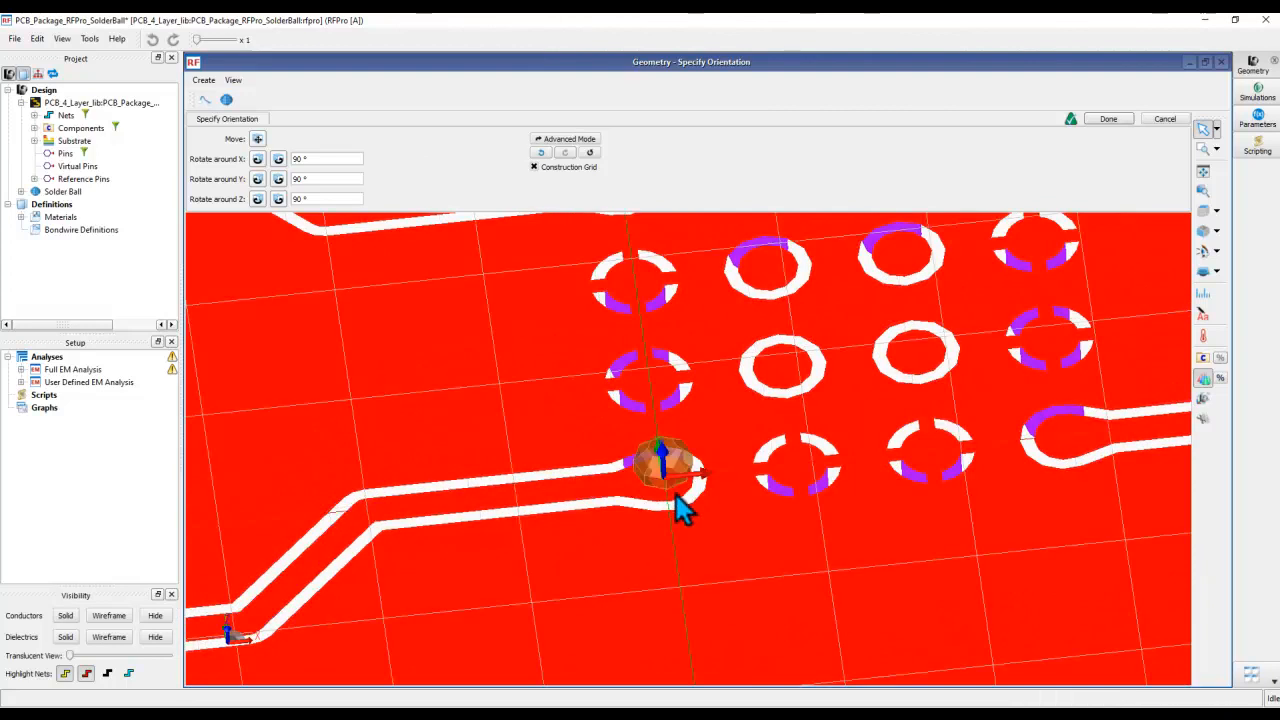
pyautogui.click(1108, 119)
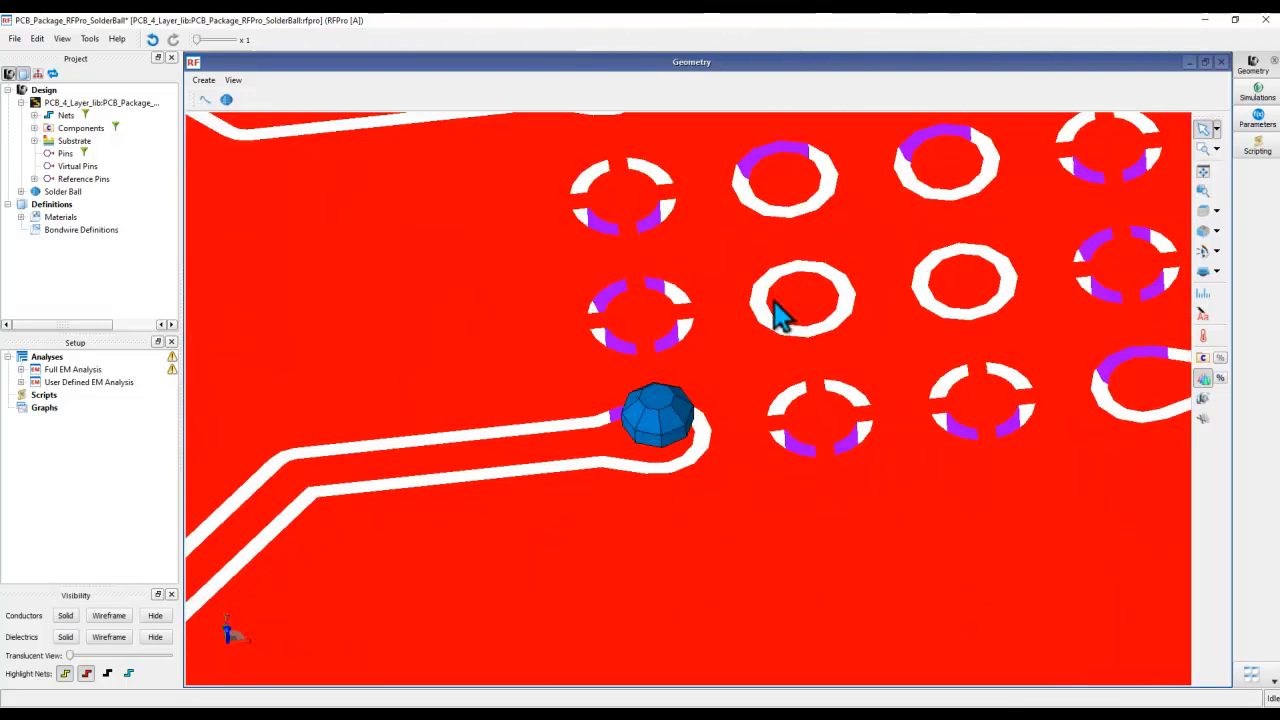
pyautogui.moveTo(780, 320); pyautogui.dragTo(585, 500)
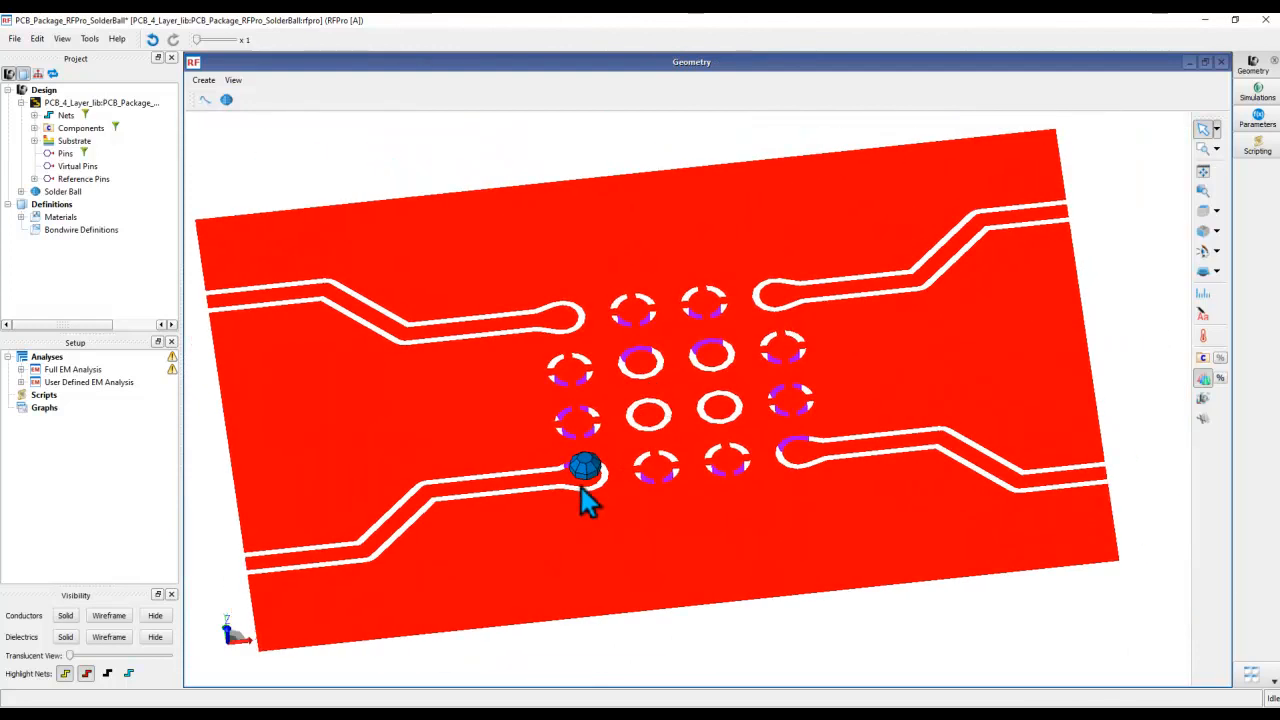
pyautogui.moveTo(755, 458)
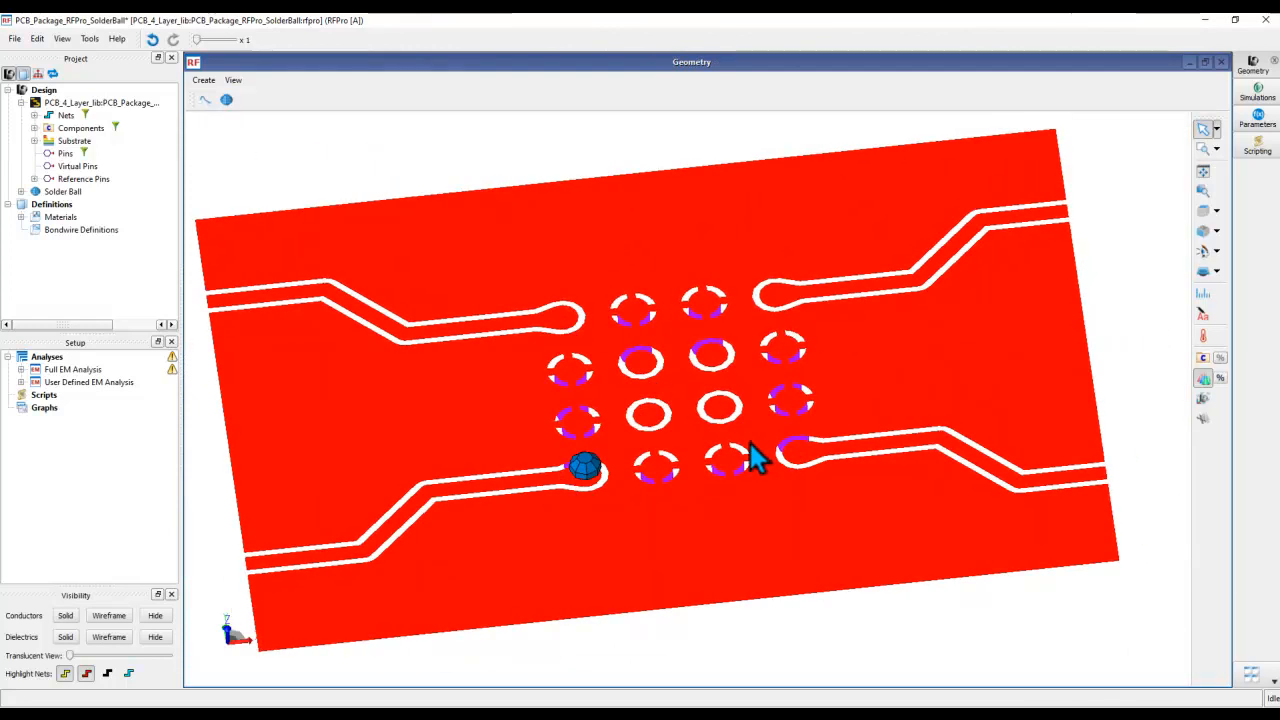
# - Pattern the solder ball linearly into 4 × 4 instances at 0.9 mm × 0.9 mm spacing
pyautogui.rightClick(63, 191)
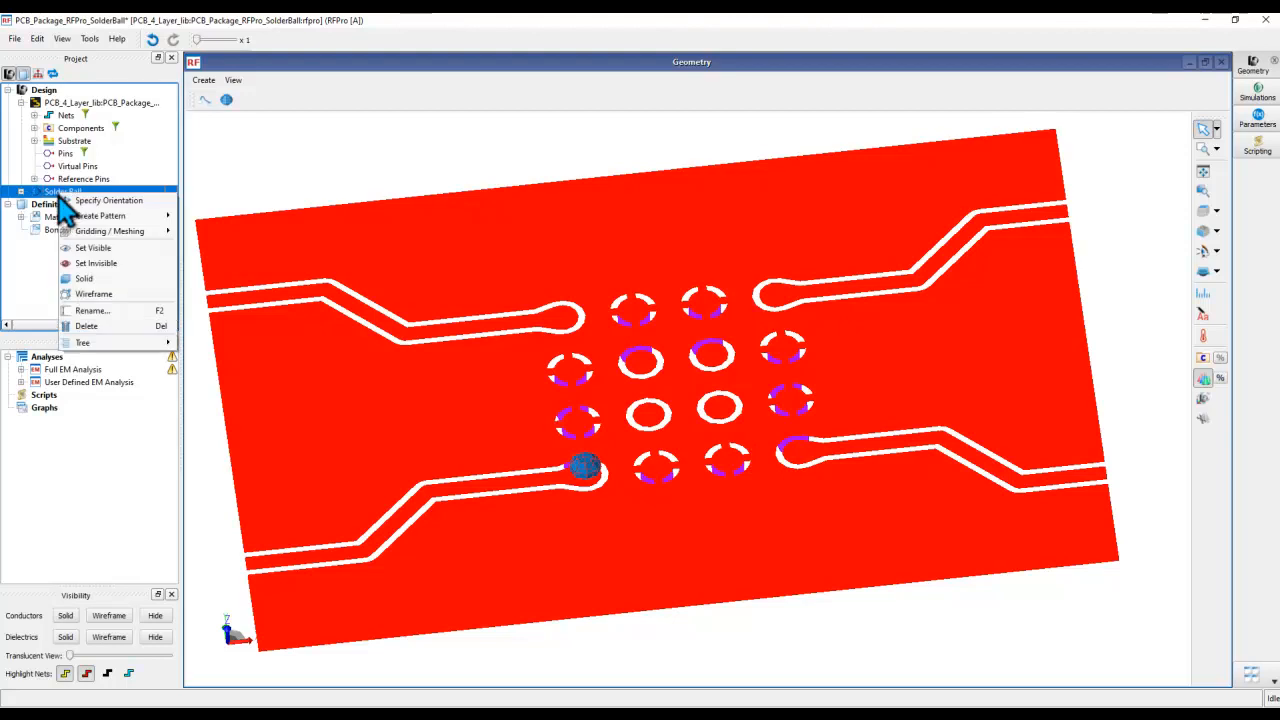
pyautogui.moveTo(100, 216)
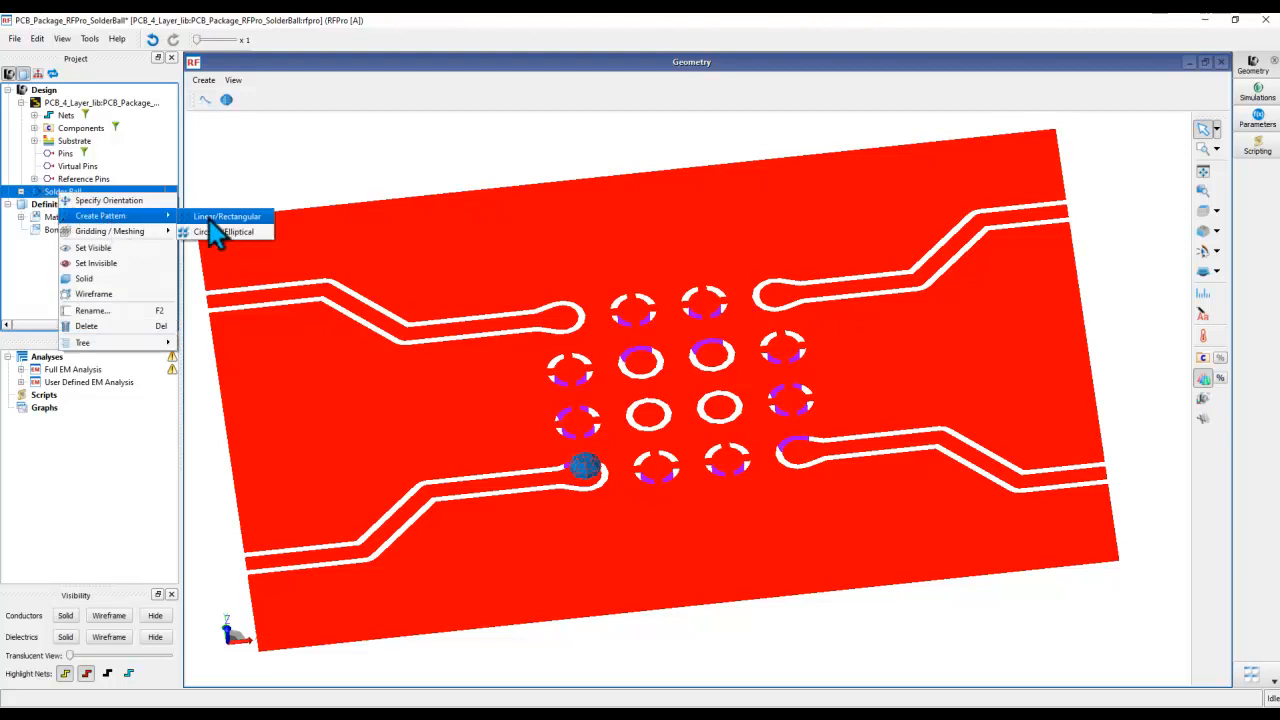
pyautogui.click(226, 216)
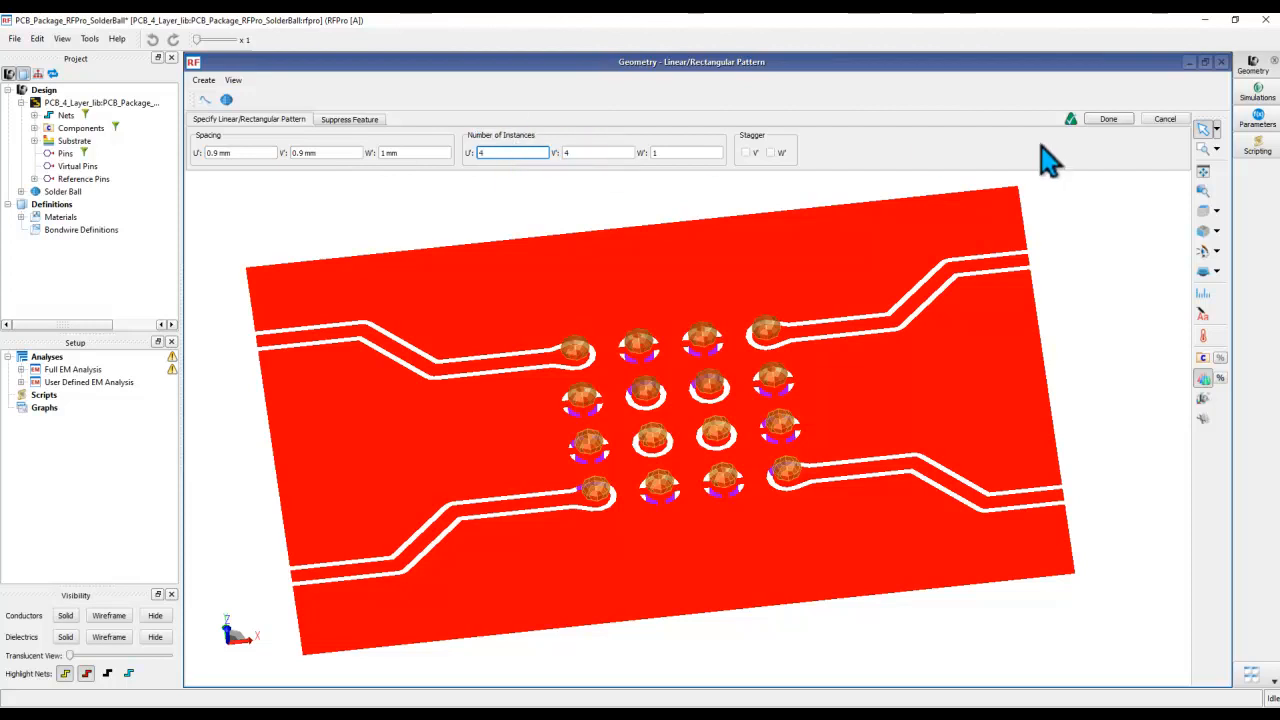
pyautogui.click(1108, 119)
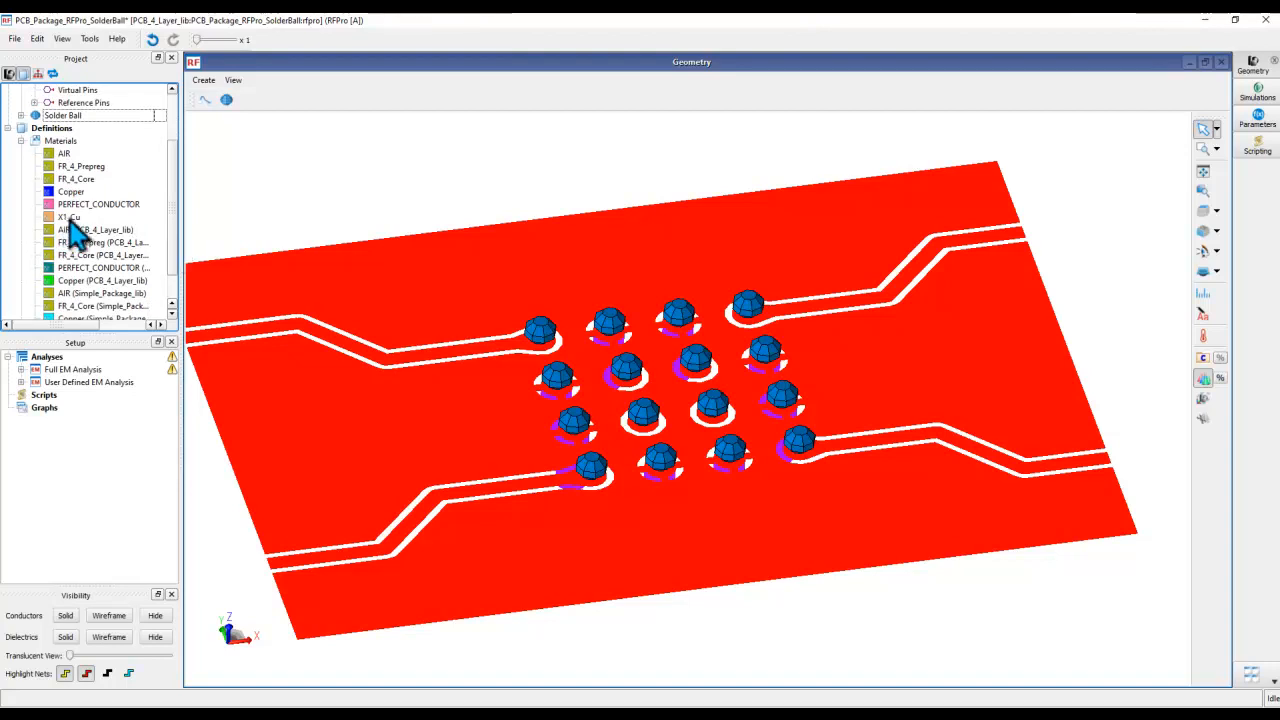
# - Assign the X1_Cu material to the Solder Ball body
pyautogui.click(70, 217)
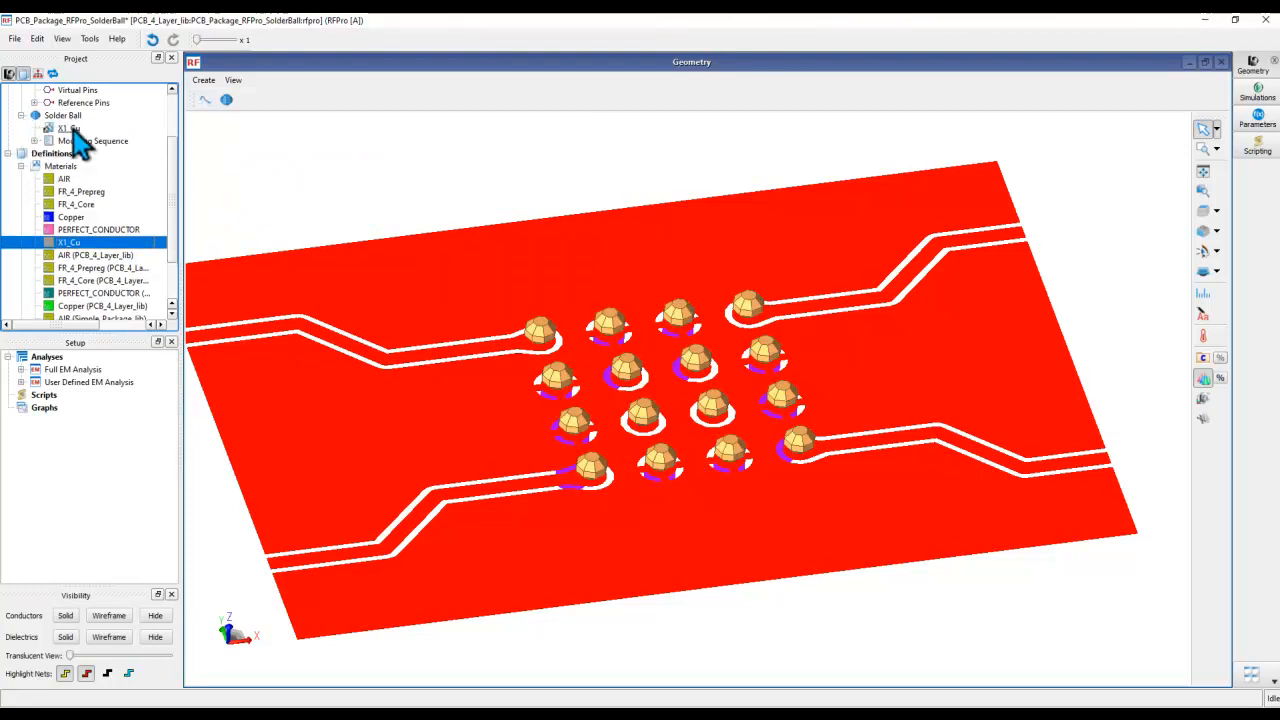
pyautogui.moveTo(250, 220)
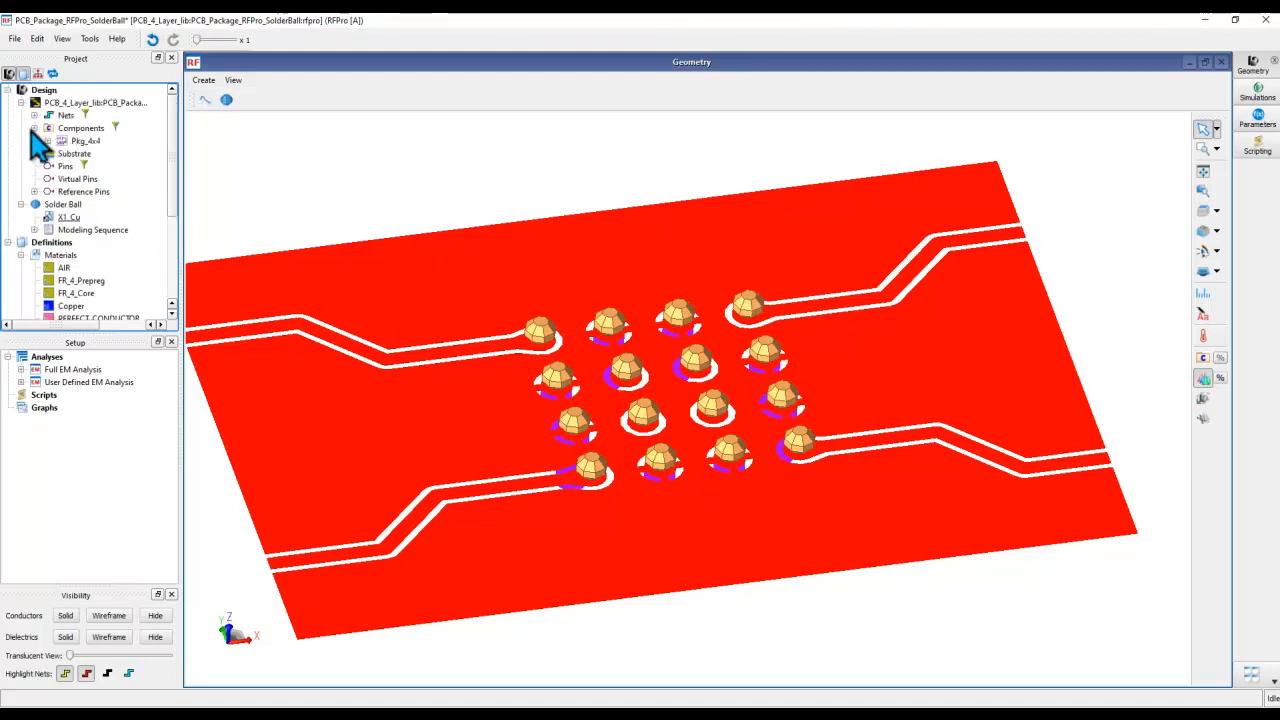
# - Change Pkg_4x4's role to layout, accept the warning, and inspect the package on the solder balls
pyautogui.rightClick(85, 140)
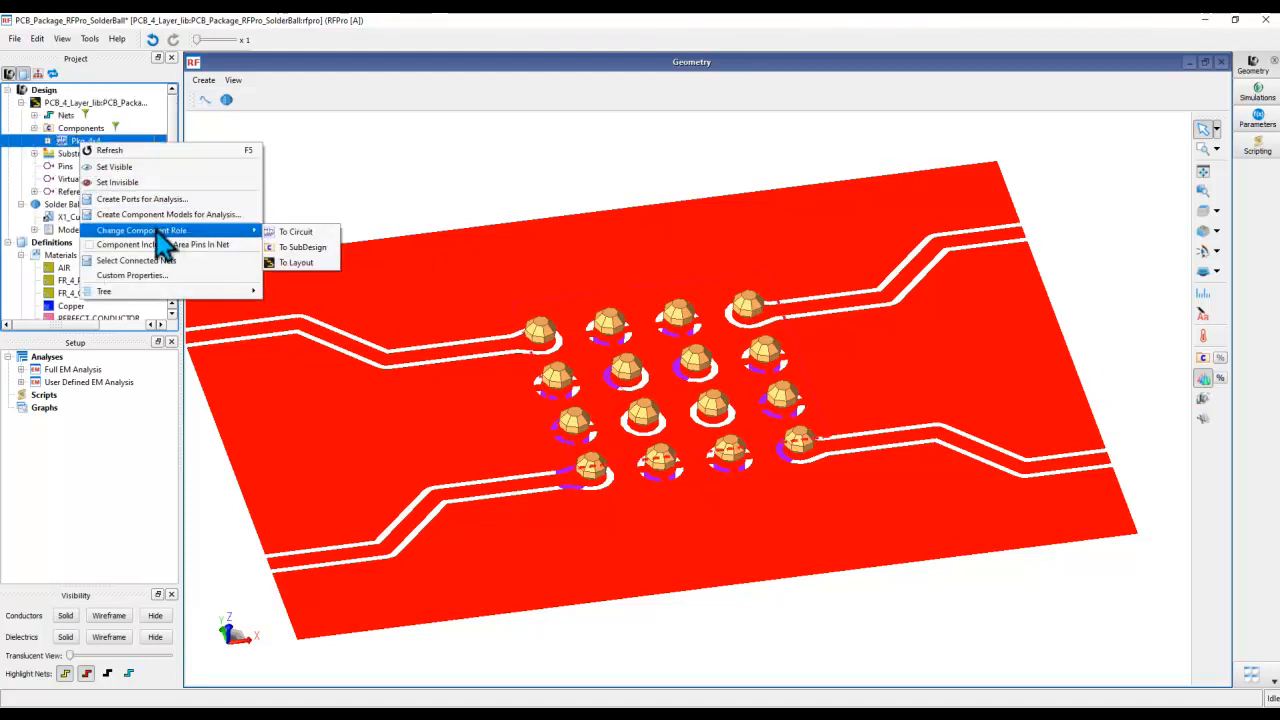
pyautogui.click(296, 262)
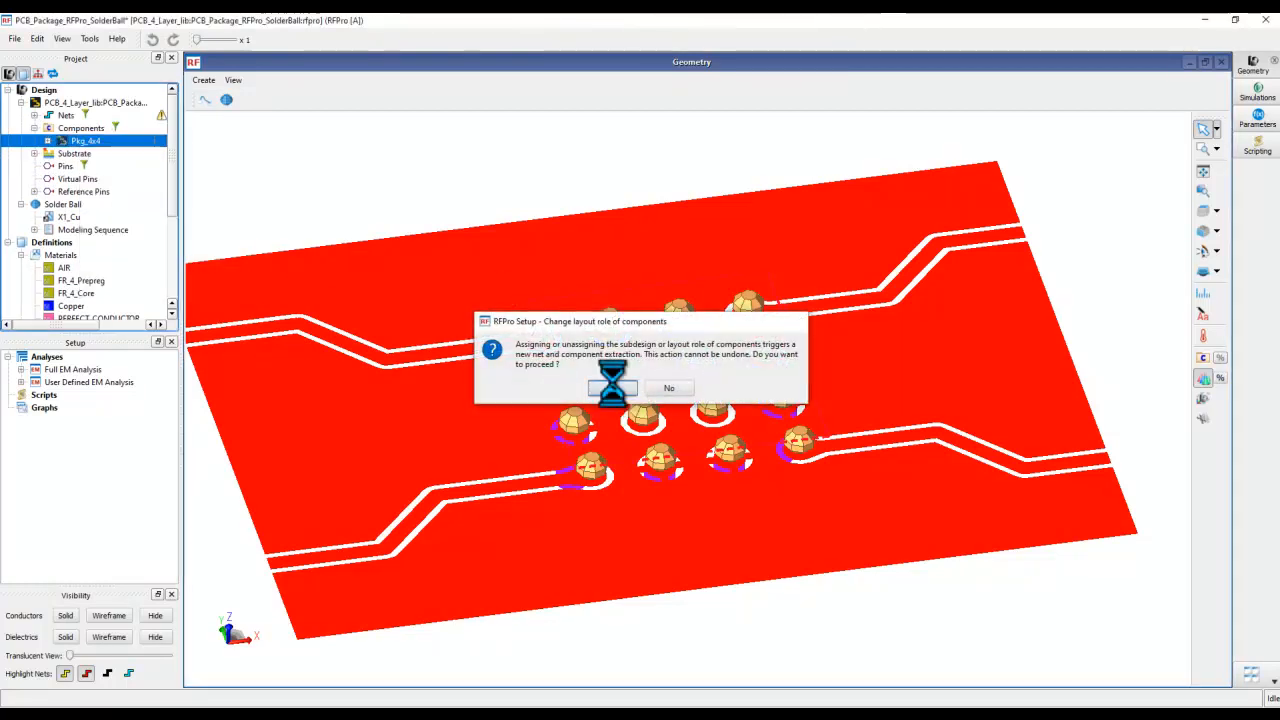
pyautogui.click(612, 388)
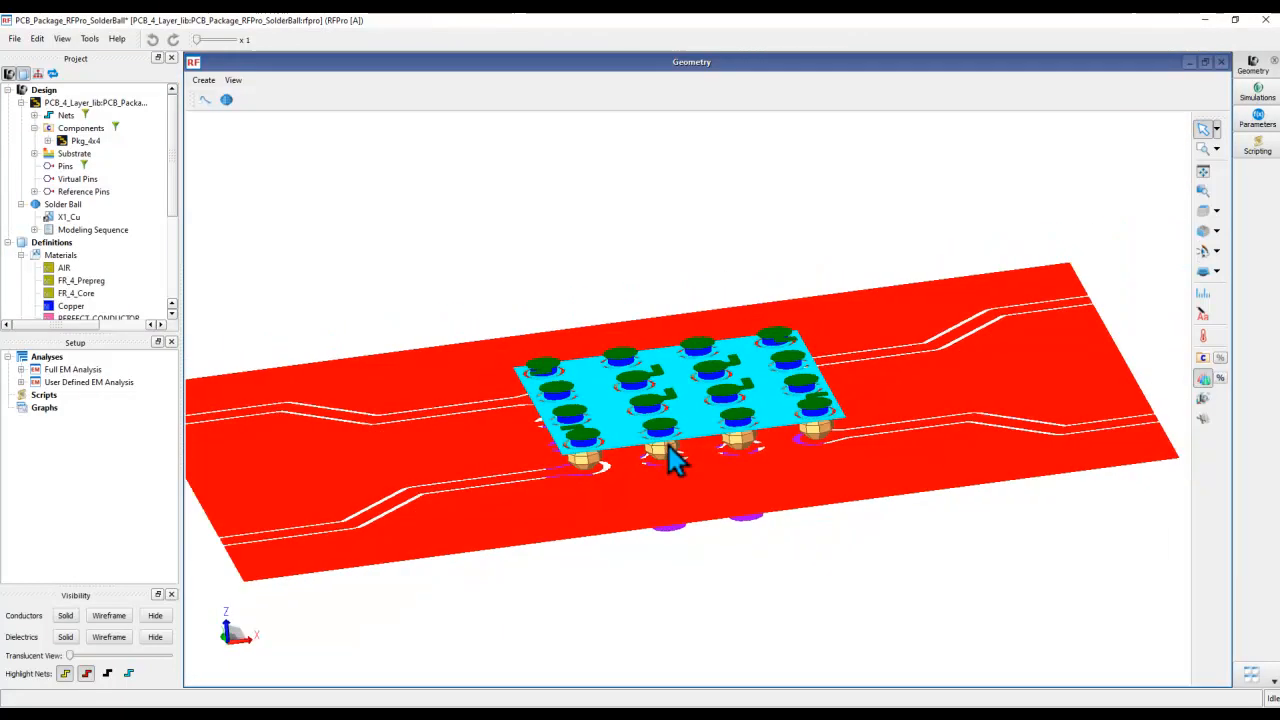
pyautogui.moveTo(675, 460); pyautogui.dragTo(720, 530)
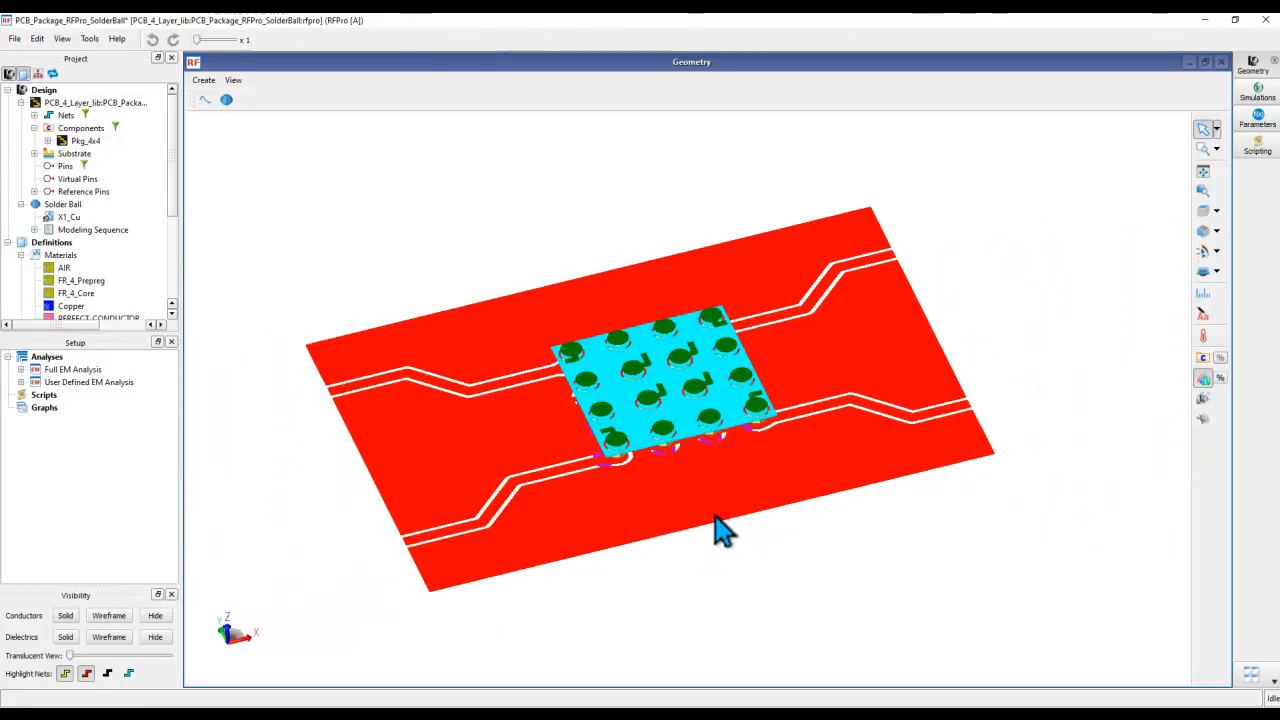
pyautogui.moveTo(405, 410)
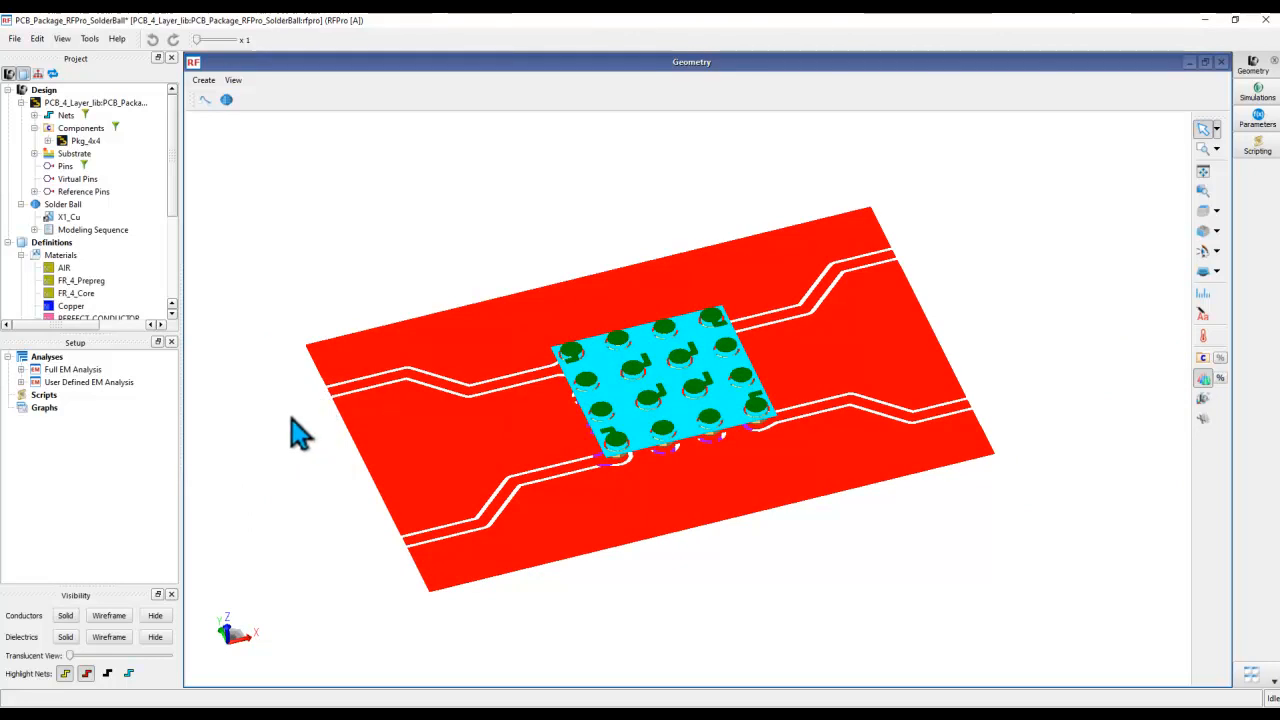
pyautogui.moveTo(300, 430); pyautogui.dragTo(440, 470)
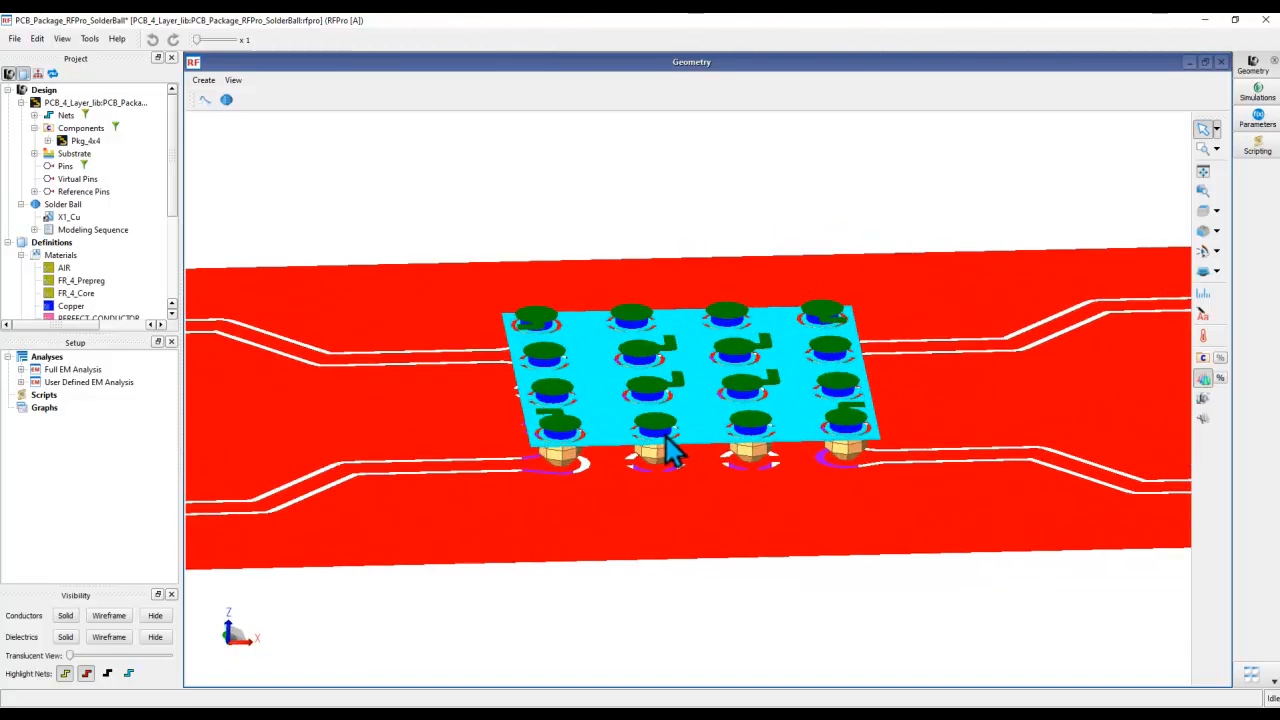
pyautogui.moveTo(640, 508)
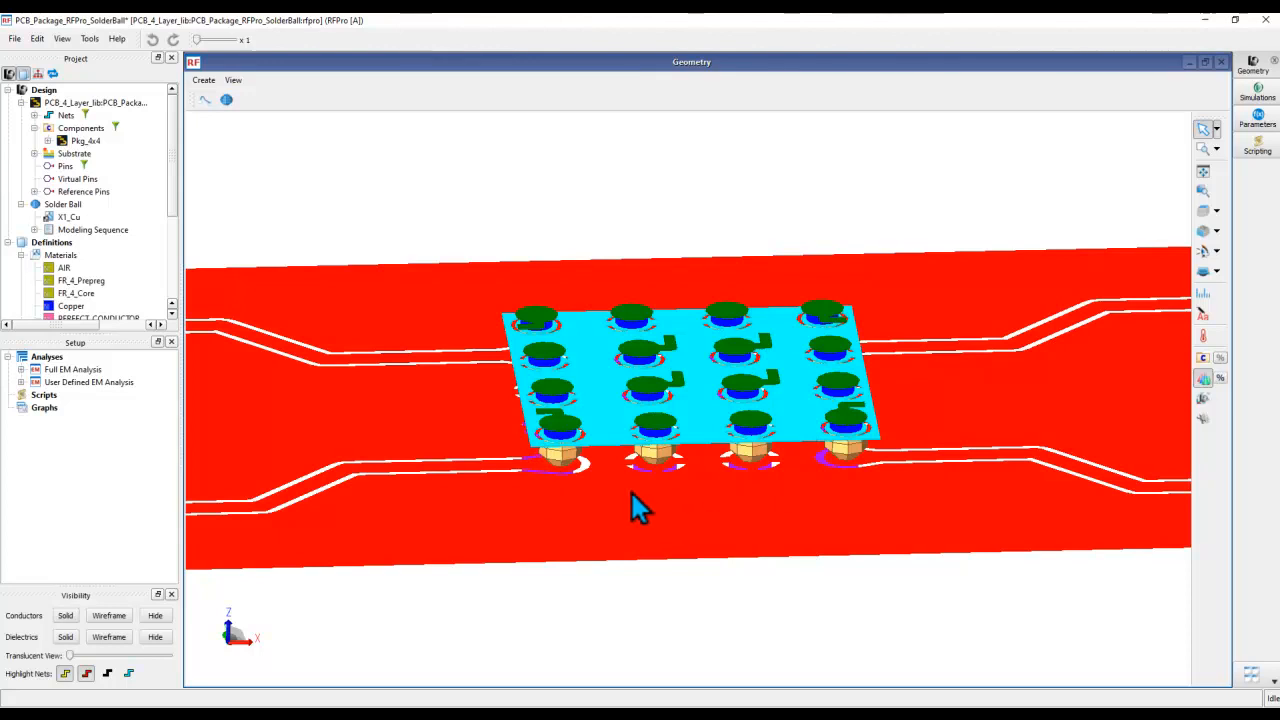